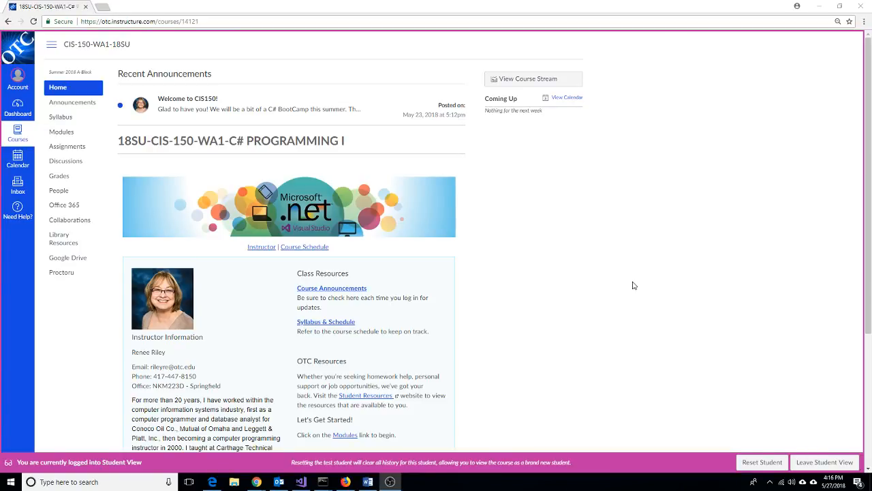
mouse_move(595, 284)
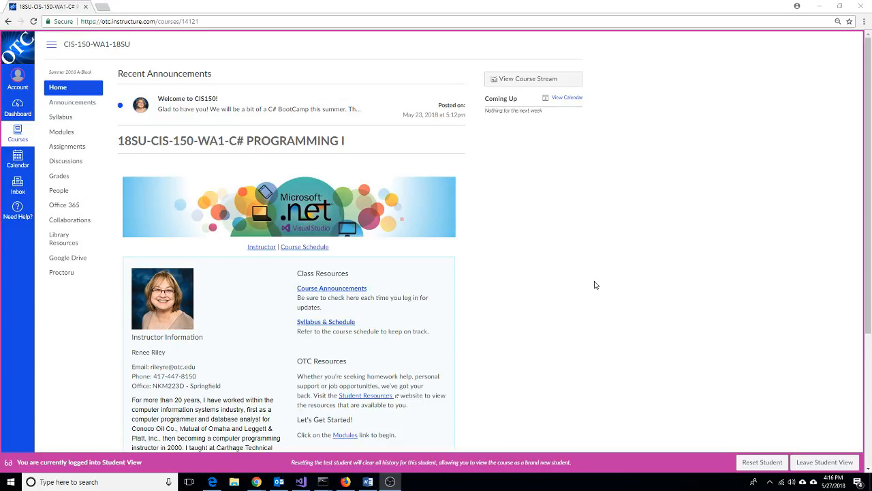
mouse_move(608, 281)
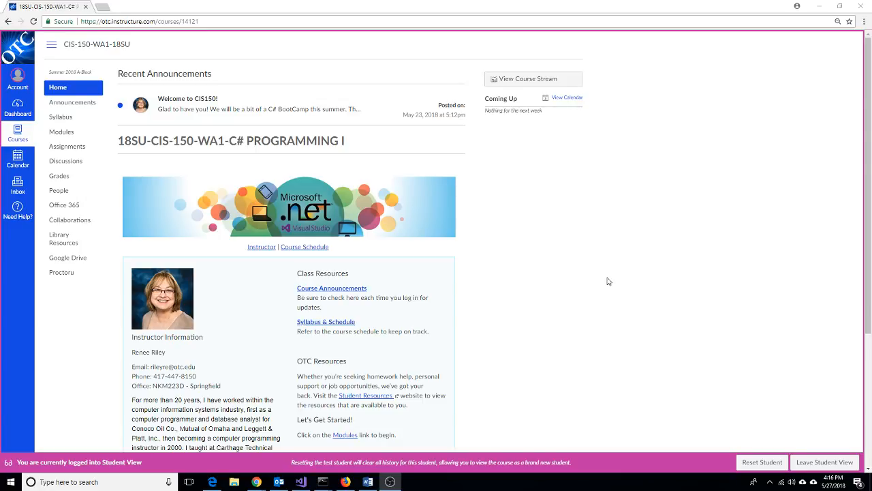
mouse_move(239, 223)
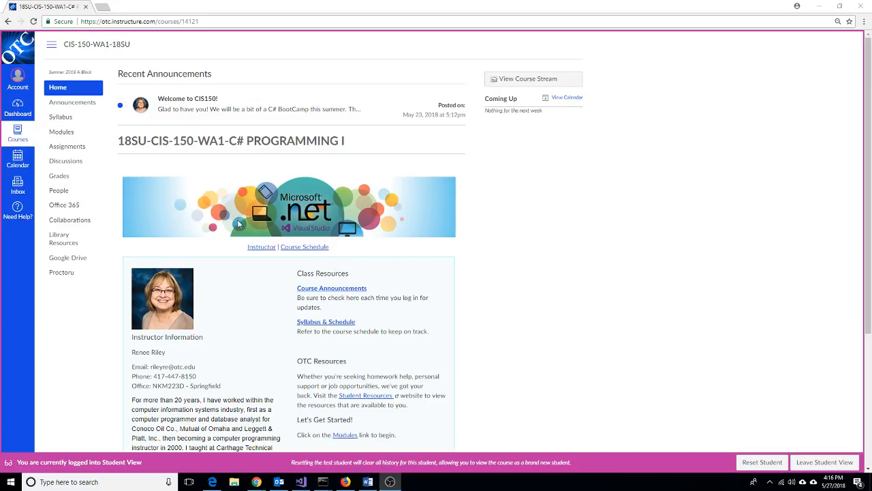
mouse_move(352, 135)
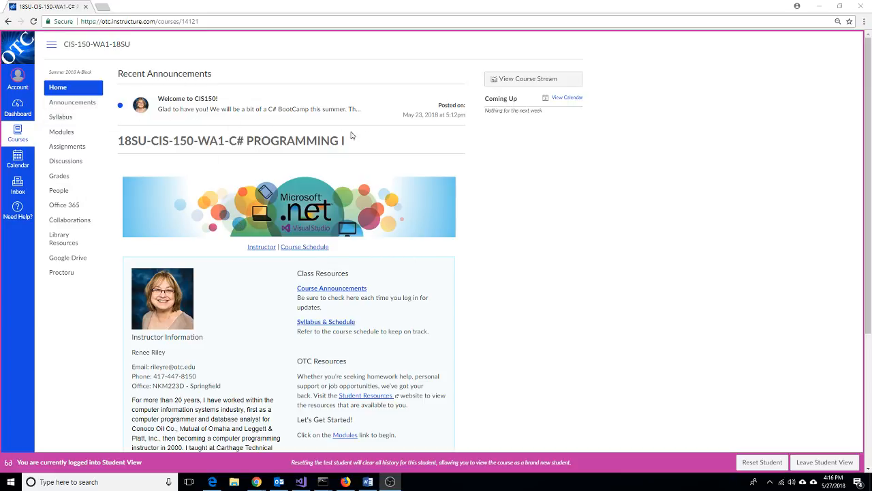
mouse_move(334, 130)
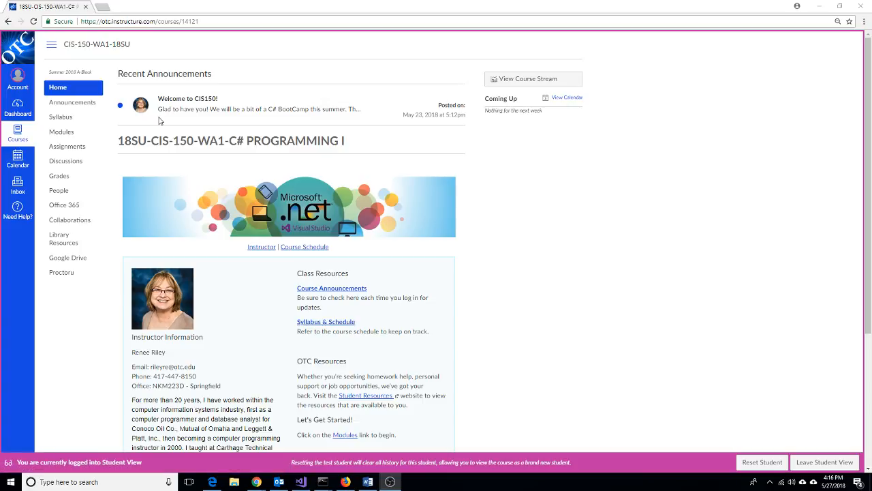
mouse_move(140, 128)
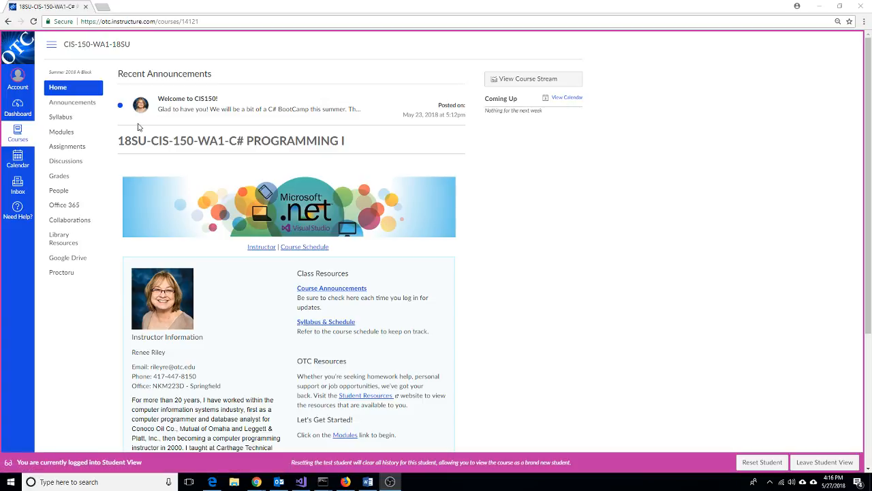
Go to the course Modules list showing Syllabus and Schedule and Setup Course
click(62, 130)
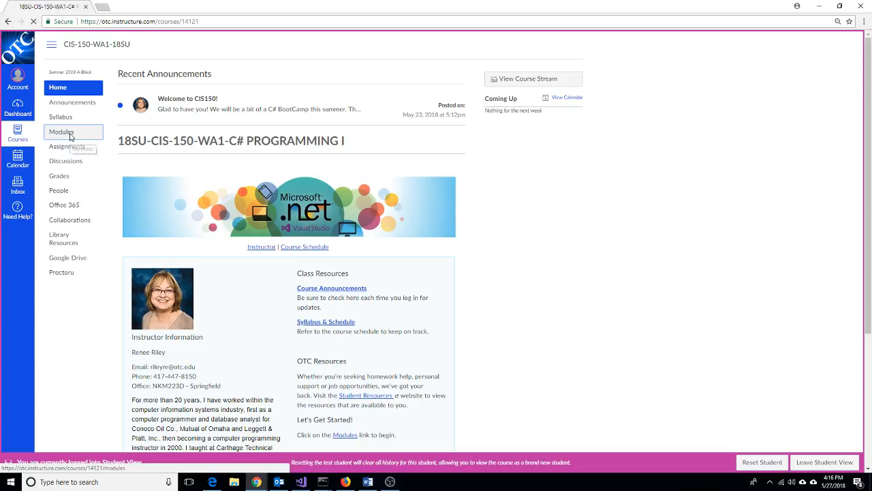
click(61, 131)
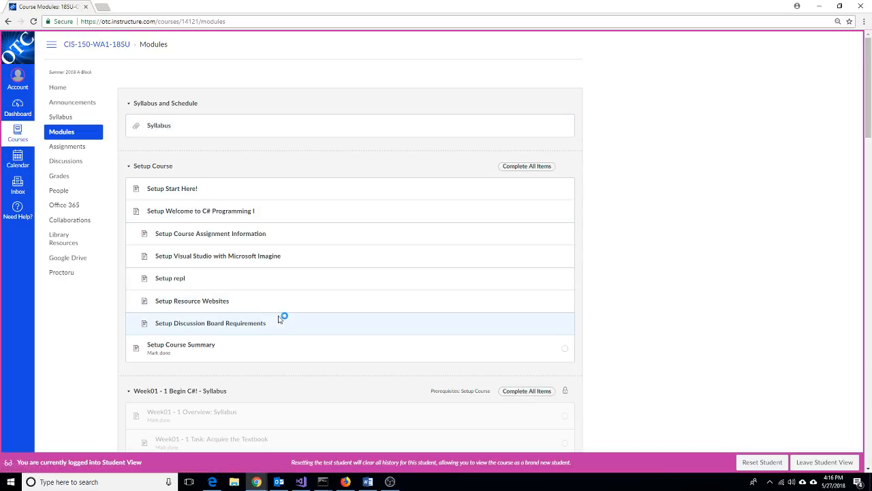
mouse_move(264, 278)
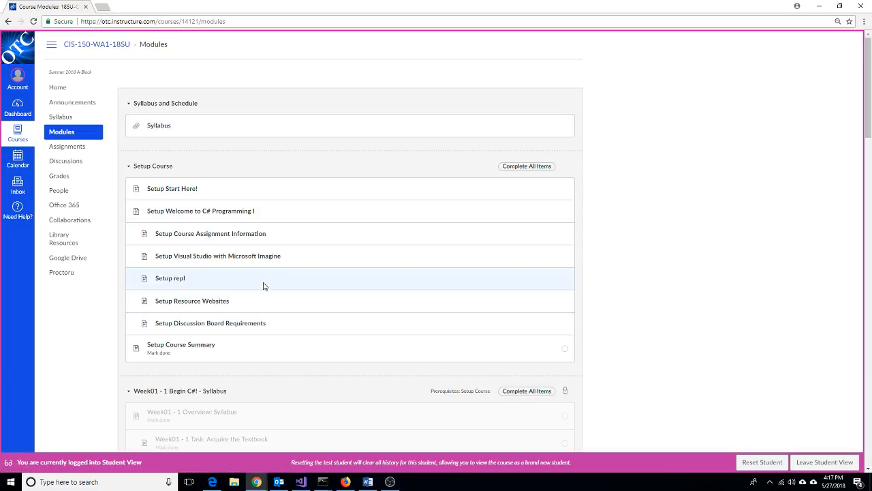
mouse_move(255, 272)
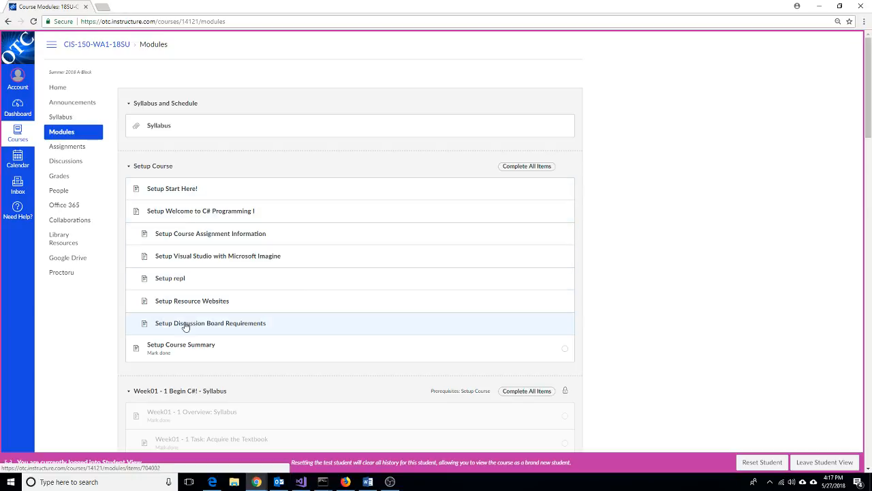
mouse_move(188, 358)
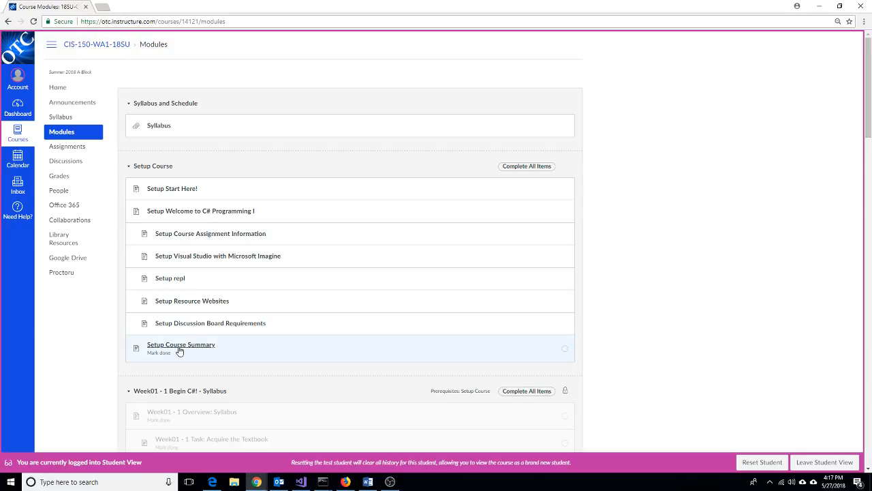
mouse_move(151, 360)
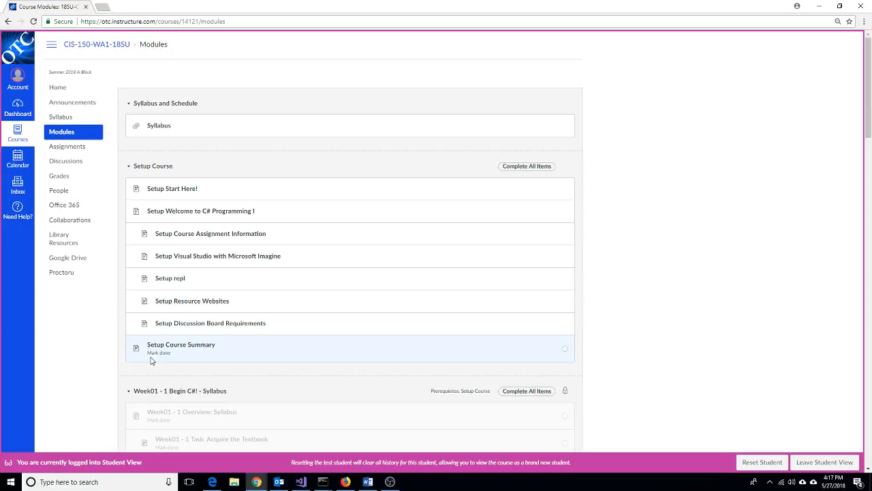
mouse_move(188, 347)
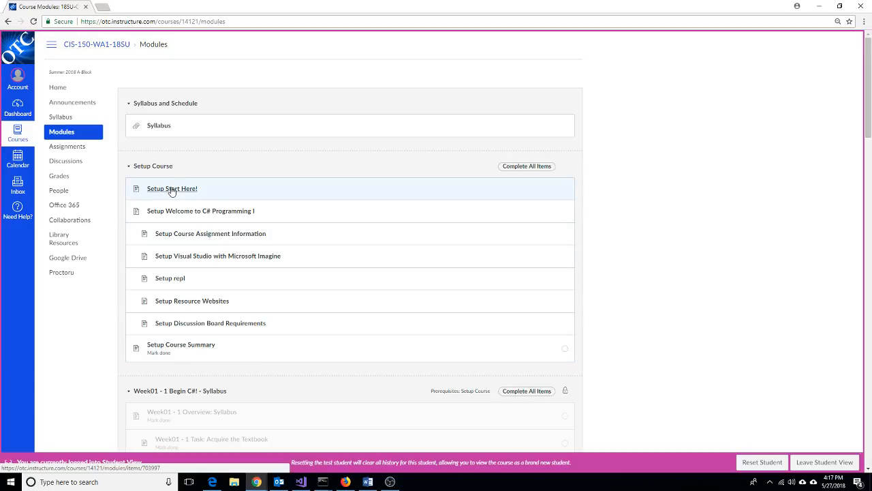
Step from Setup Start Here! through Welcome to C# Programming I to Setup Course Assignment Information
click(171, 188)
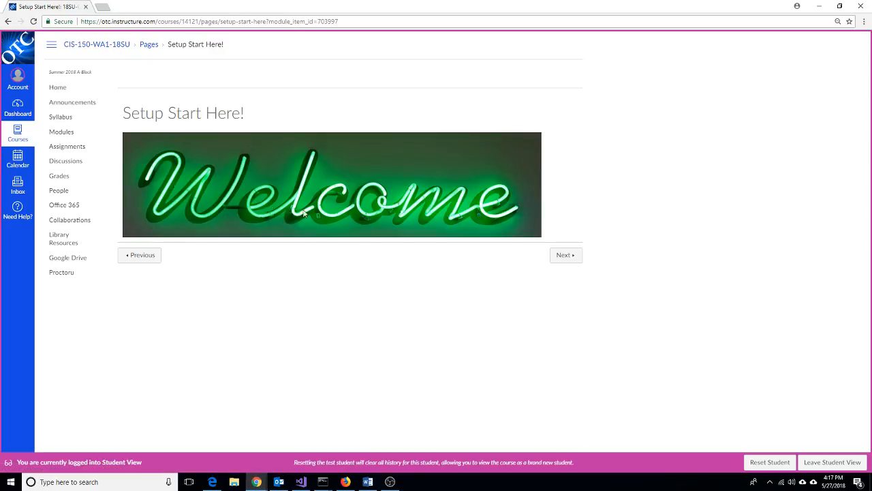
click(564, 255)
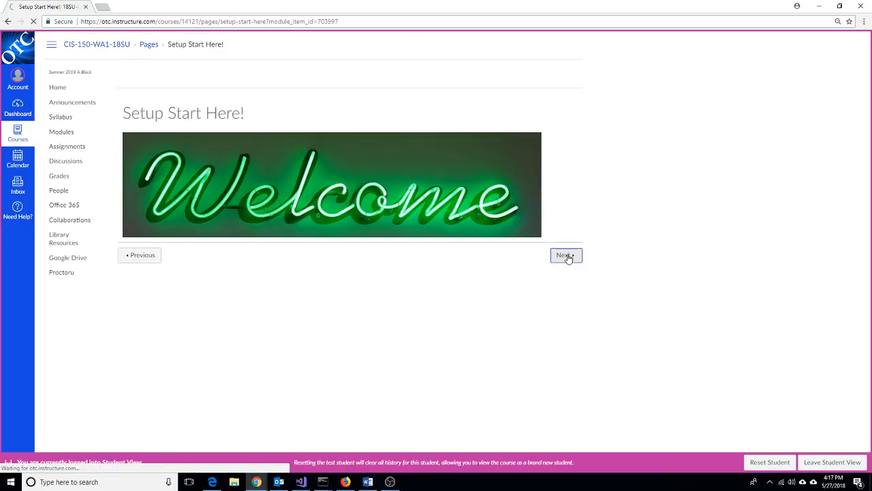
click(566, 255)
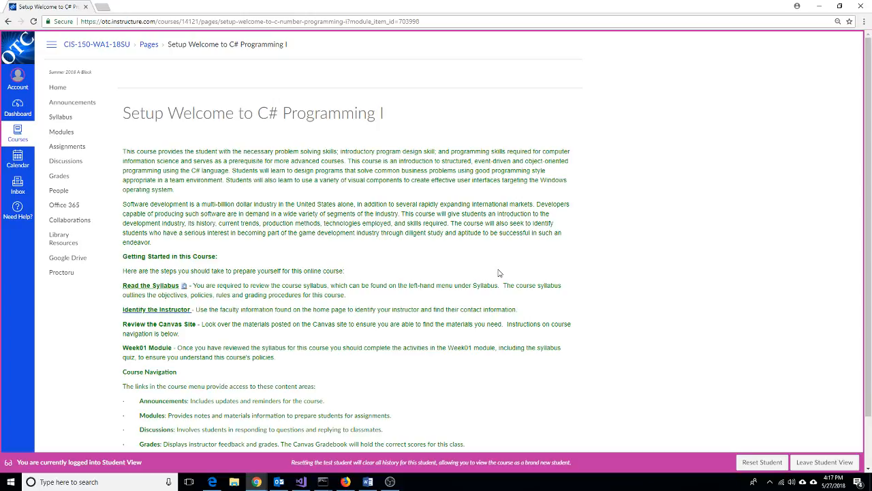
scroll(down, 3)
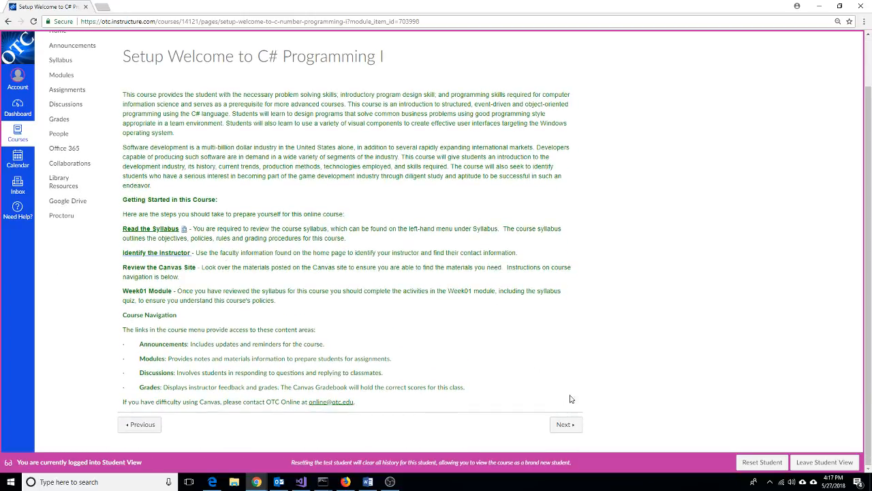
mouse_move(590, 429)
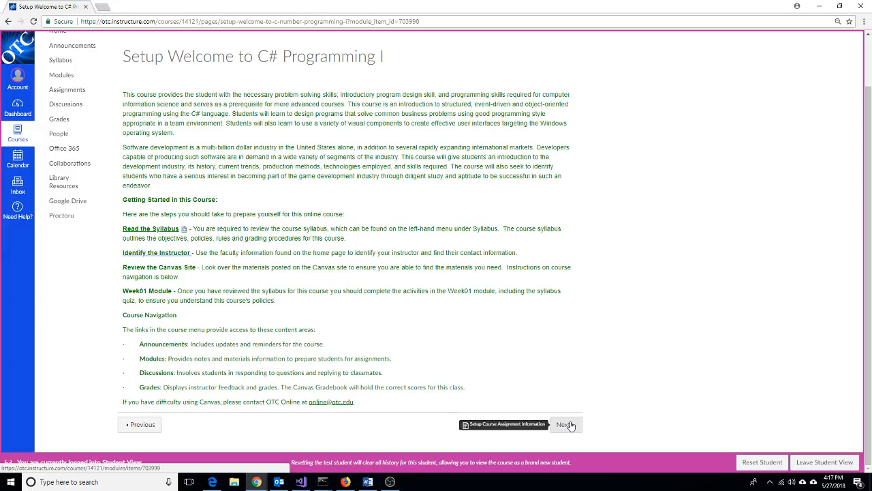
click(566, 423)
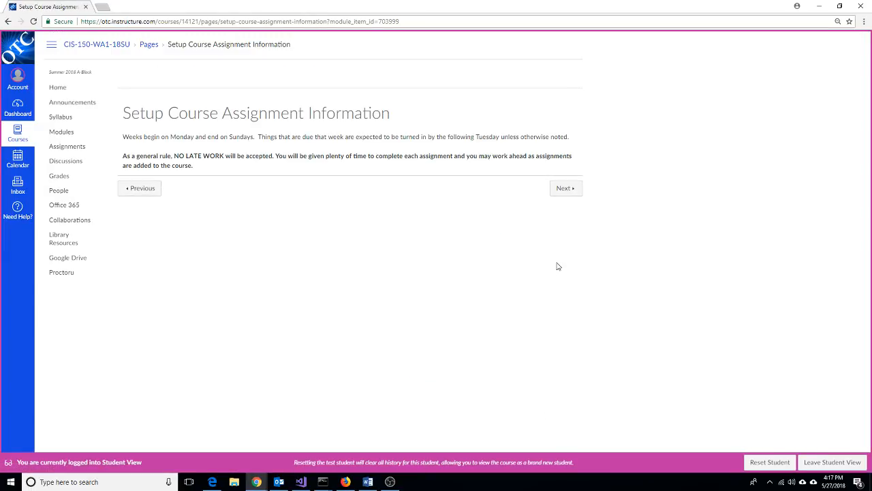
mouse_move(565, 188)
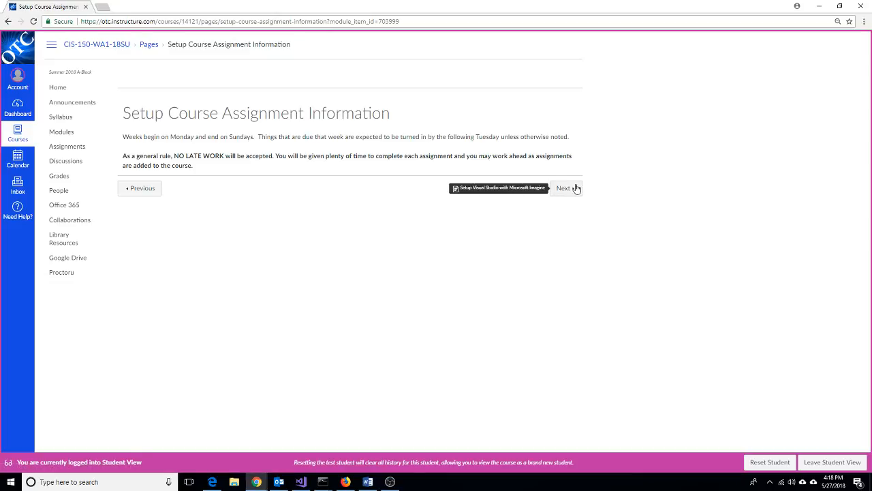
Move on to Setup Visual Studio with Microsoft Imagine and look over its download instructions
click(563, 188)
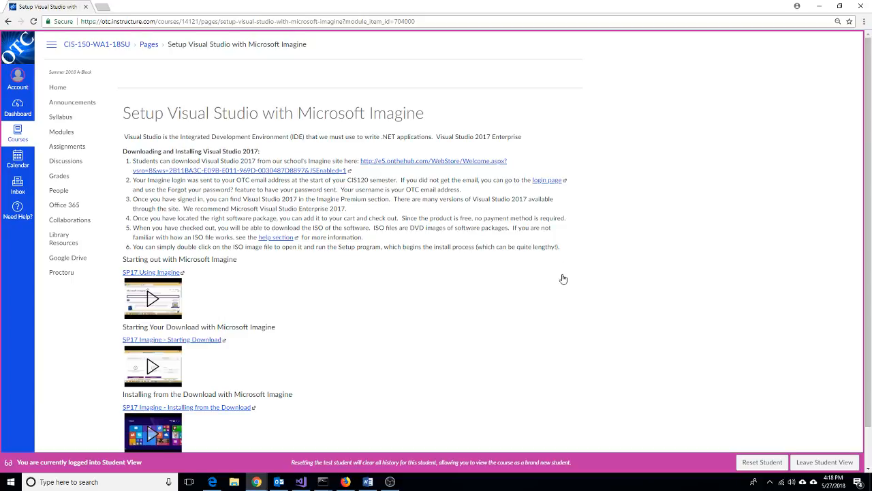
scroll(down, 3)
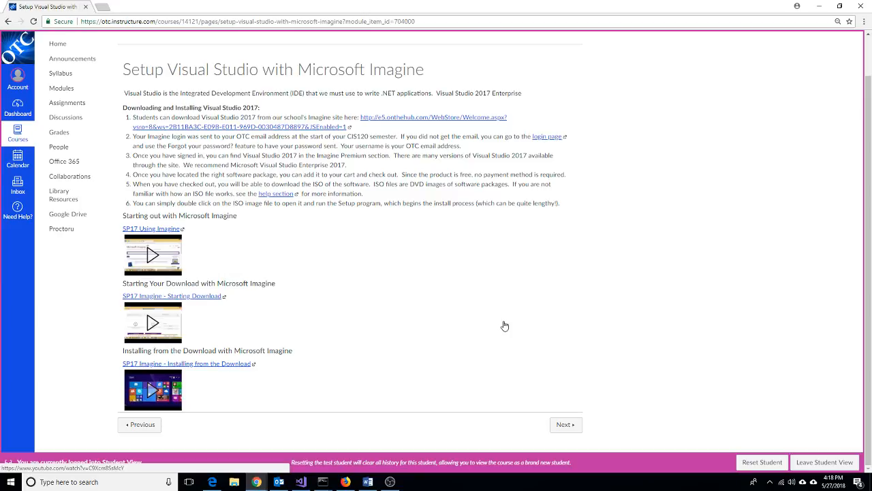
mouse_move(480, 326)
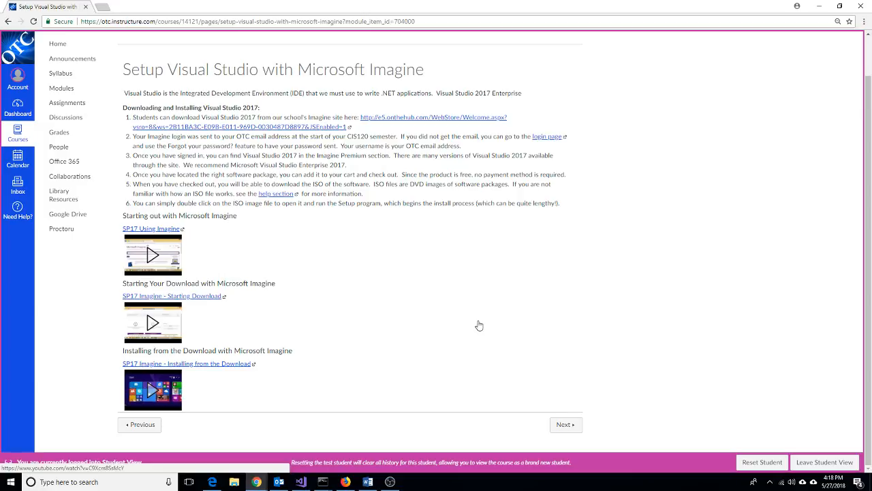
mouse_move(441, 319)
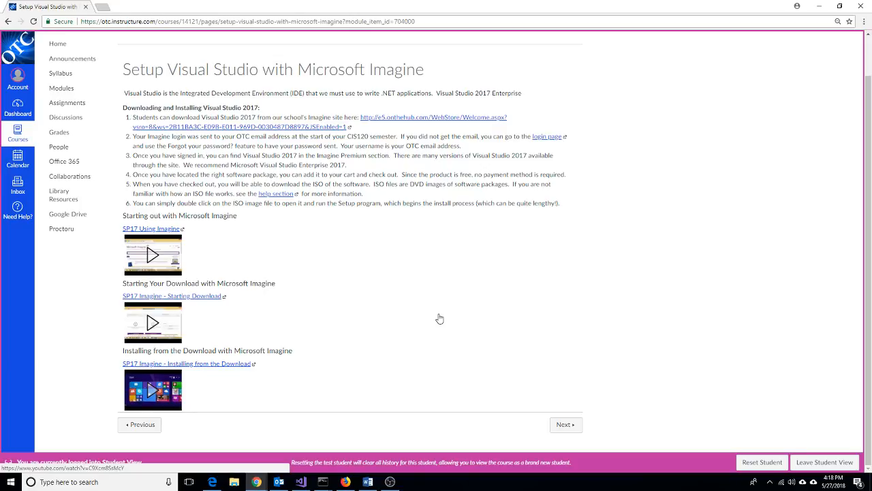
mouse_move(430, 313)
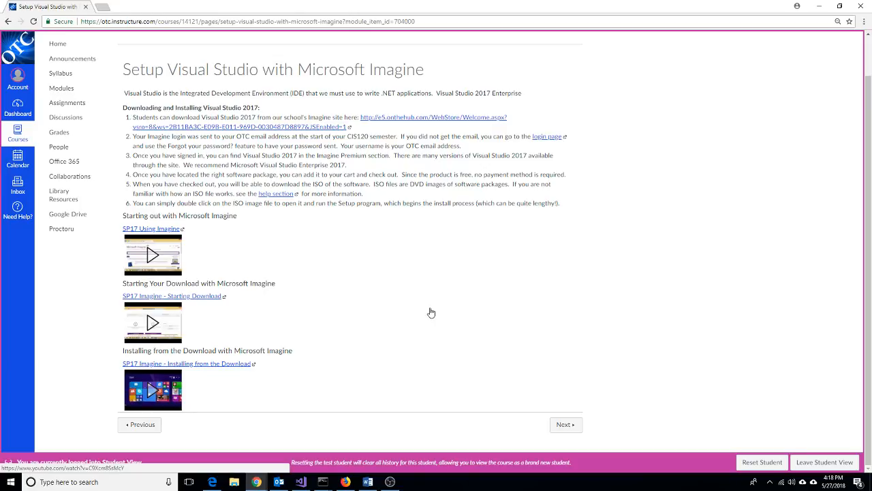
mouse_move(544, 439)
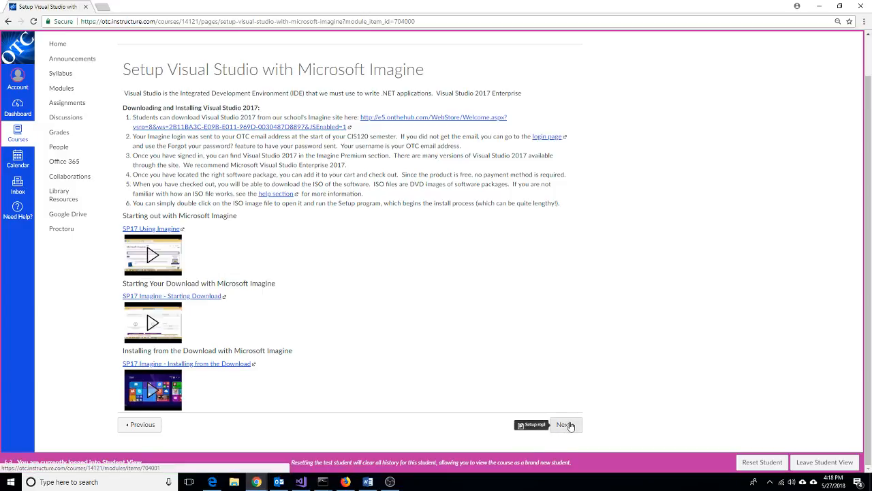
Move on to the Setup repl page explaining the repl classroom and grading
click(564, 425)
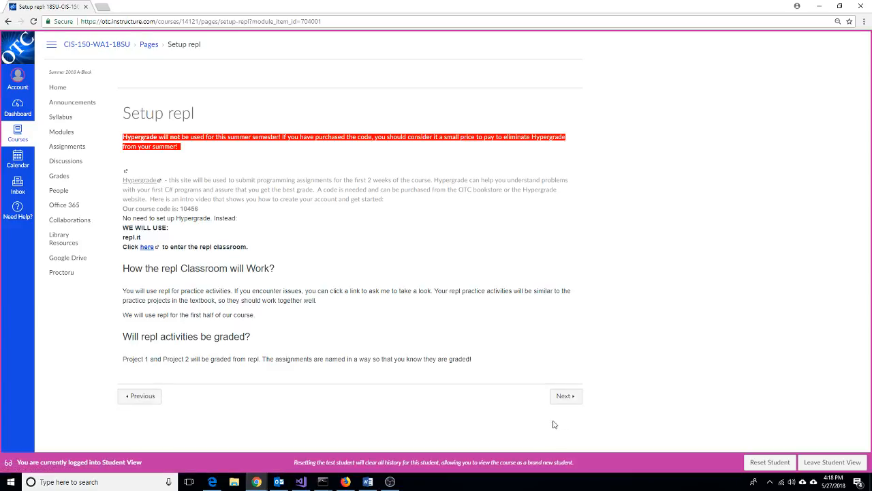
mouse_move(314, 403)
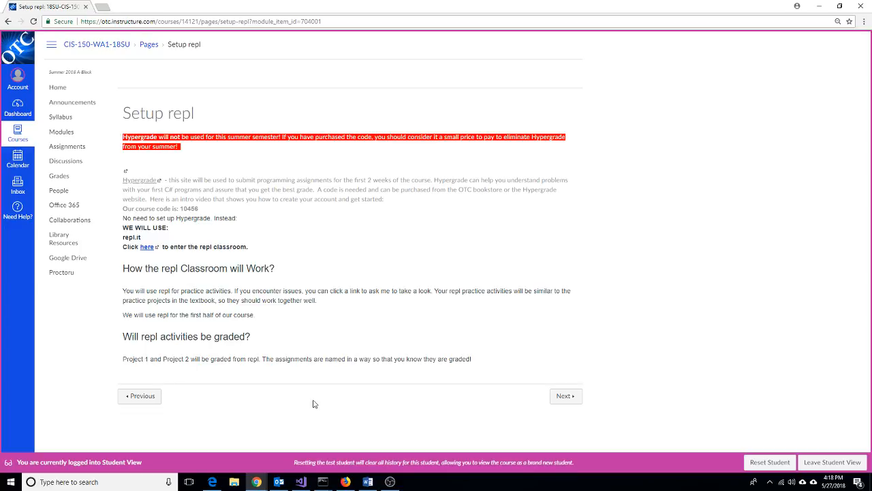
mouse_move(330, 401)
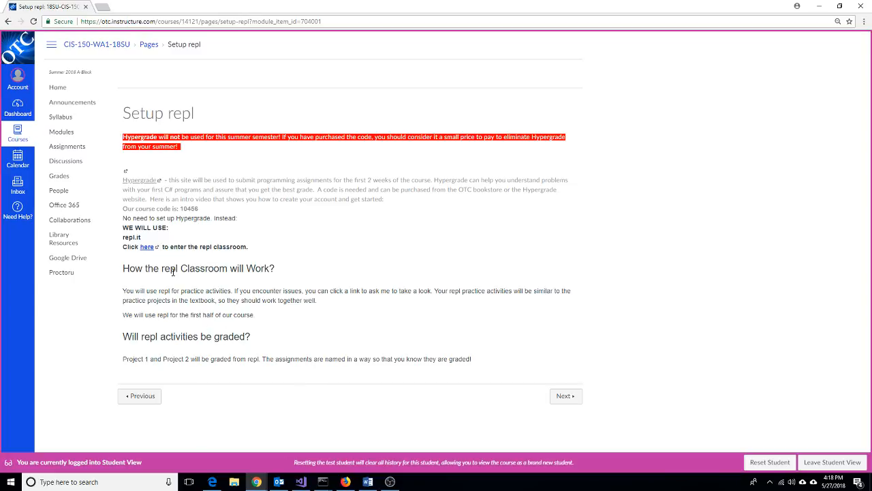
mouse_move(153, 258)
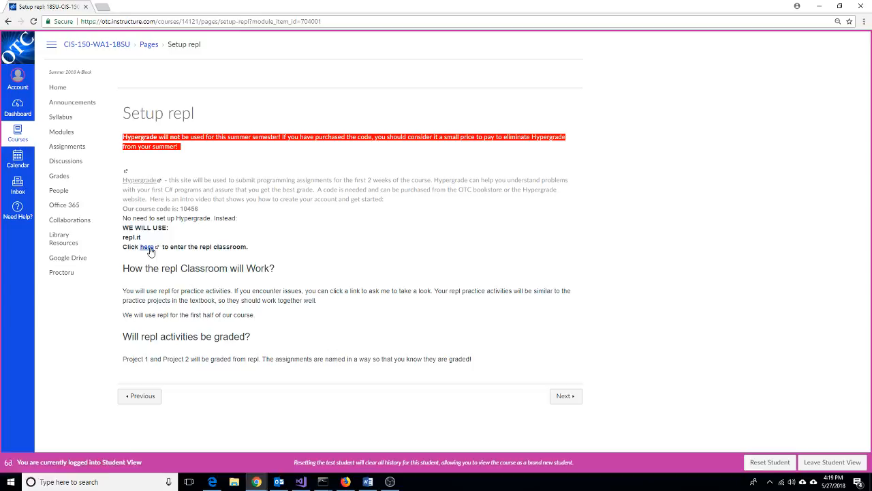
mouse_move(152, 257)
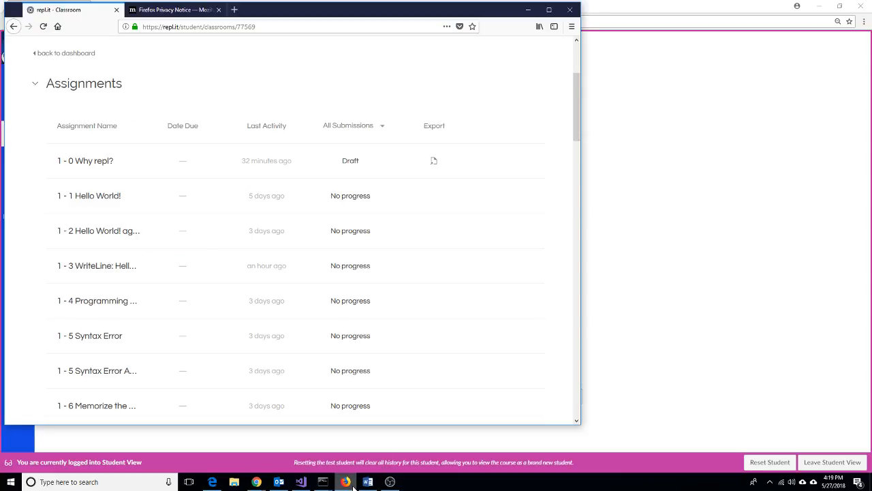
mouse_move(201, 249)
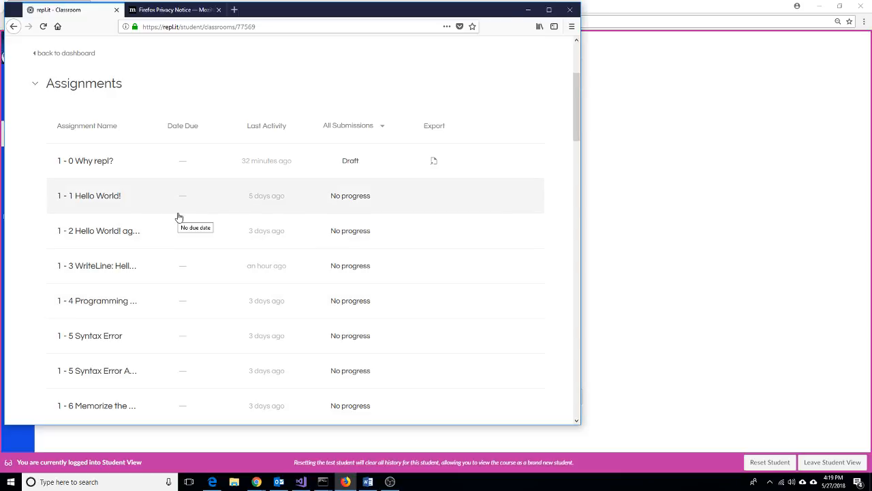
scroll(down, 3)
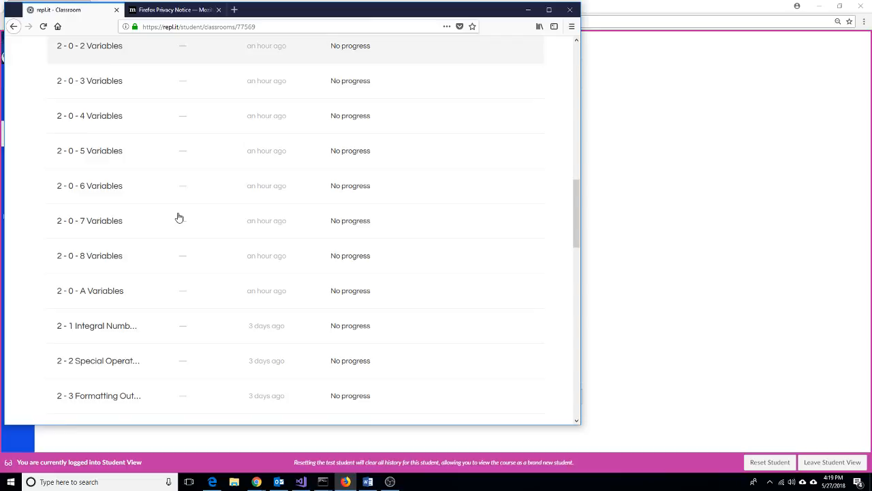
scroll(down, 3)
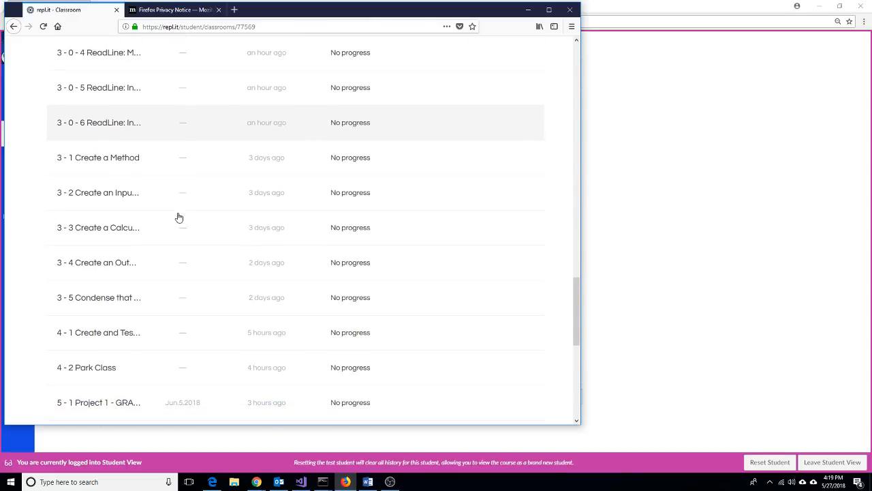
scroll(down, 3)
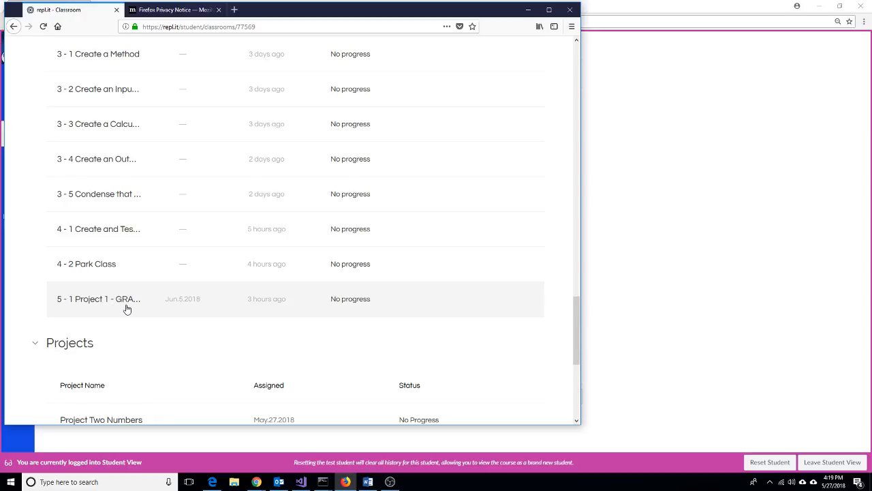
mouse_move(125, 298)
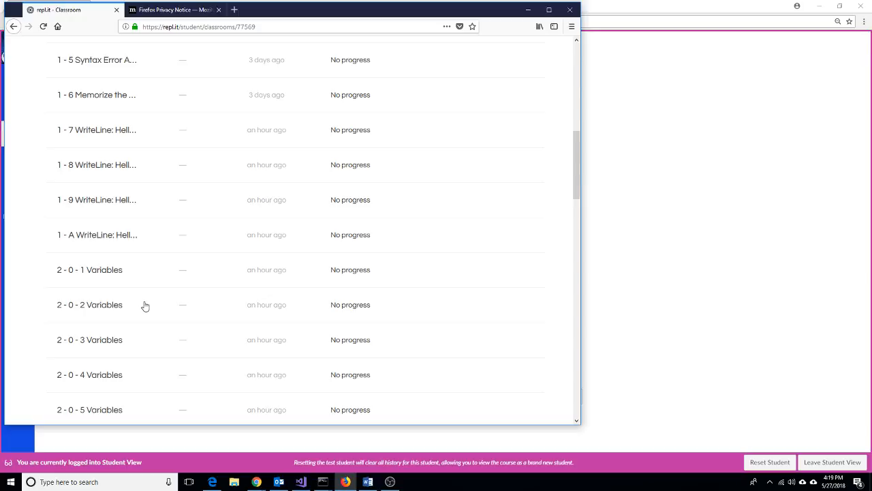
scroll(up, 3)
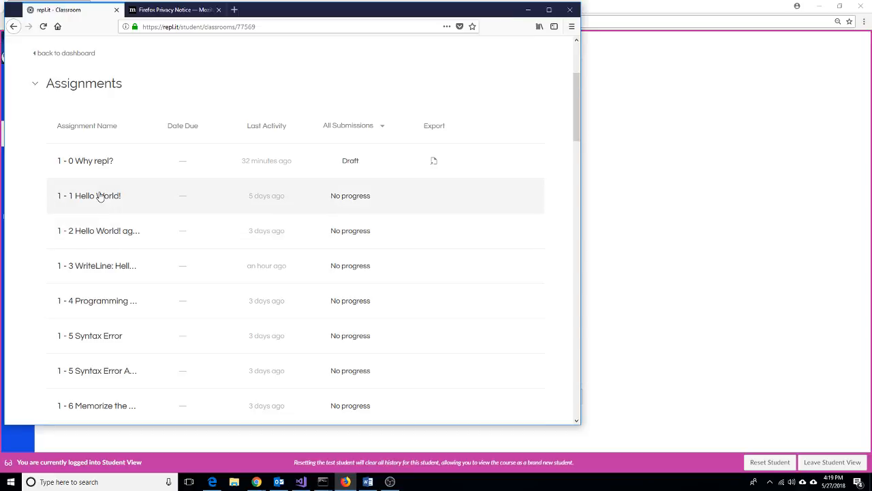
Run the 1 - 1 Hello World! starter program and select its Hello console output
click(89, 196)
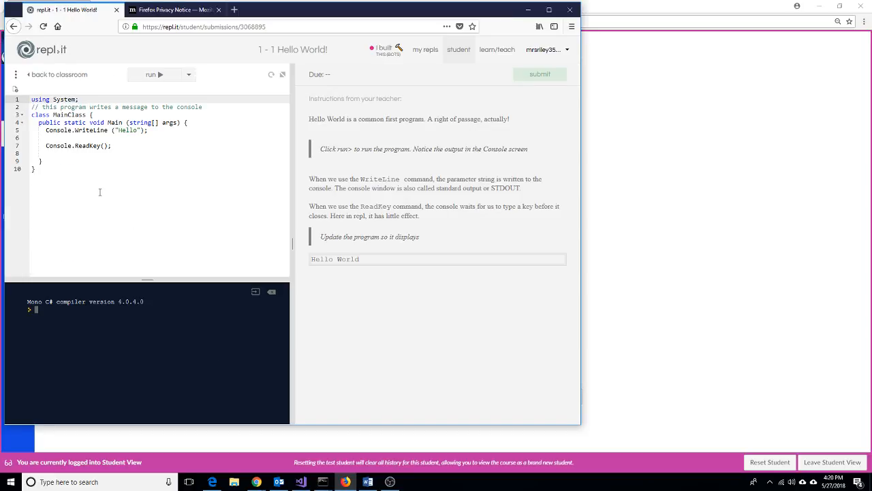
mouse_move(107, 199)
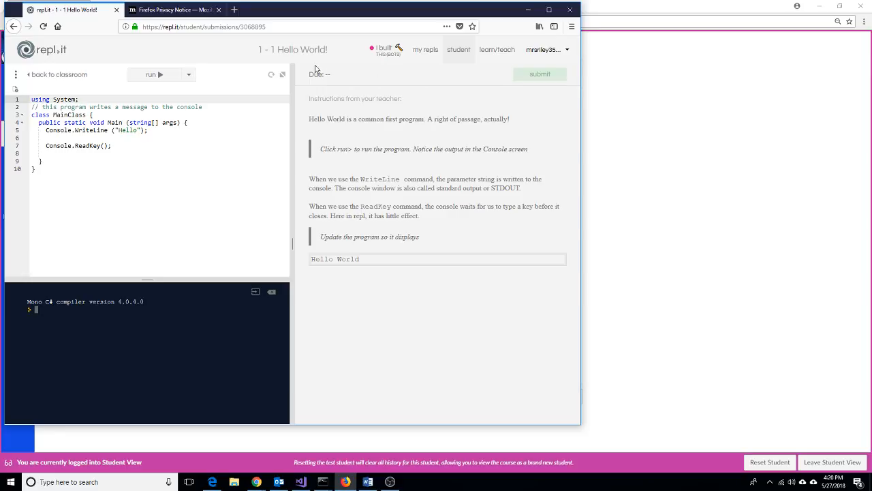
mouse_move(150, 74)
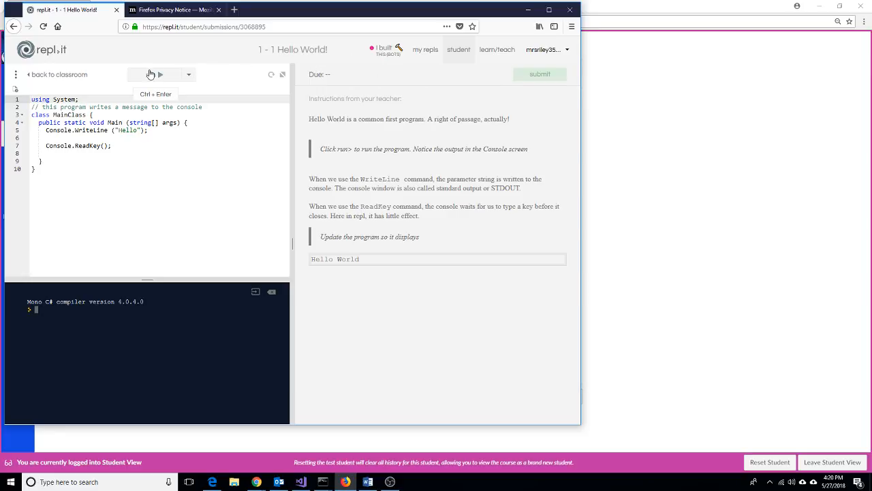
click(150, 74)
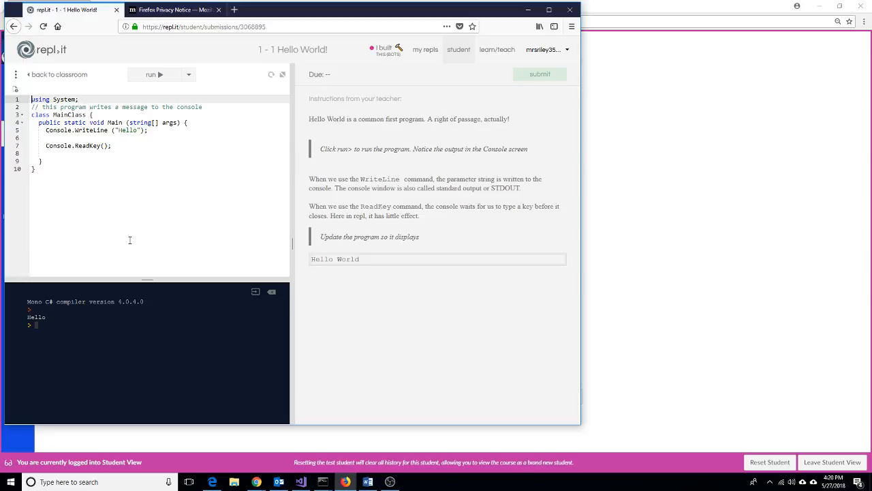
mouse_move(55, 340)
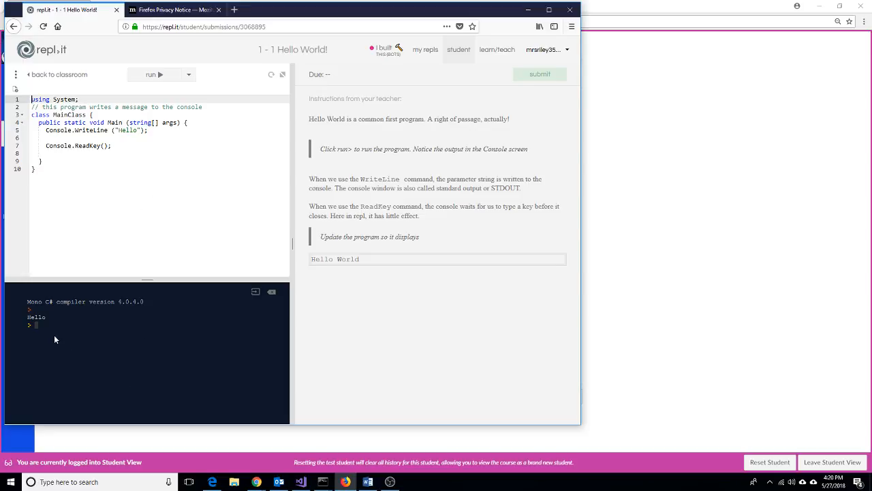
mouse_move(65, 346)
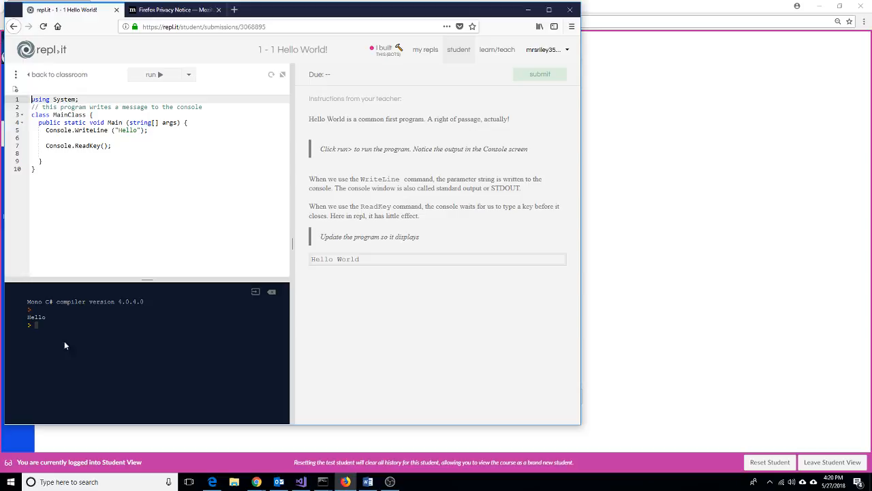
mouse_move(60, 341)
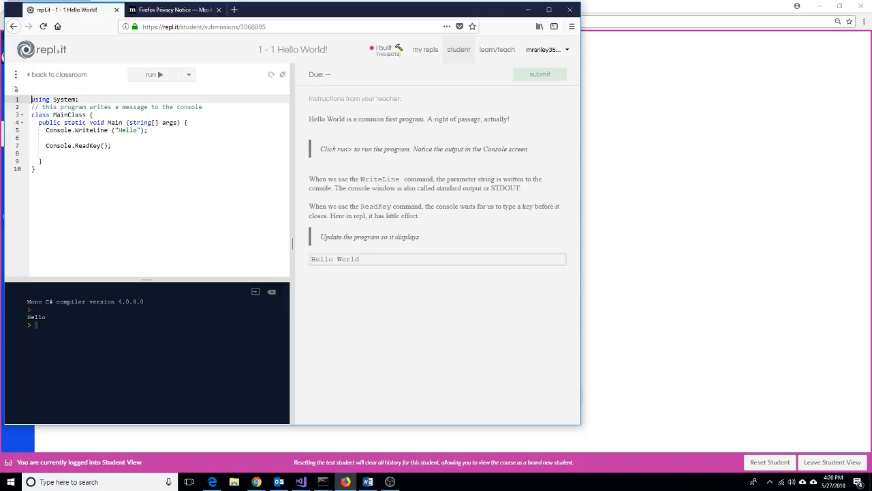
double_click(36, 317)
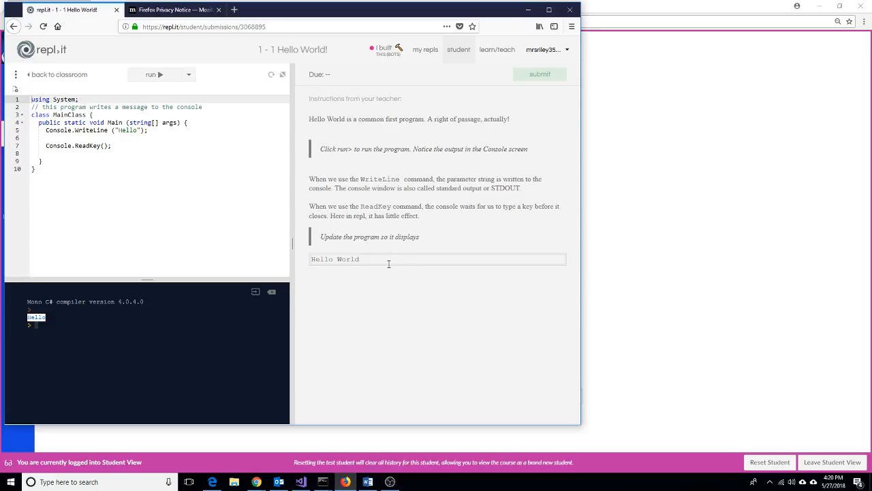
mouse_move(387, 270)
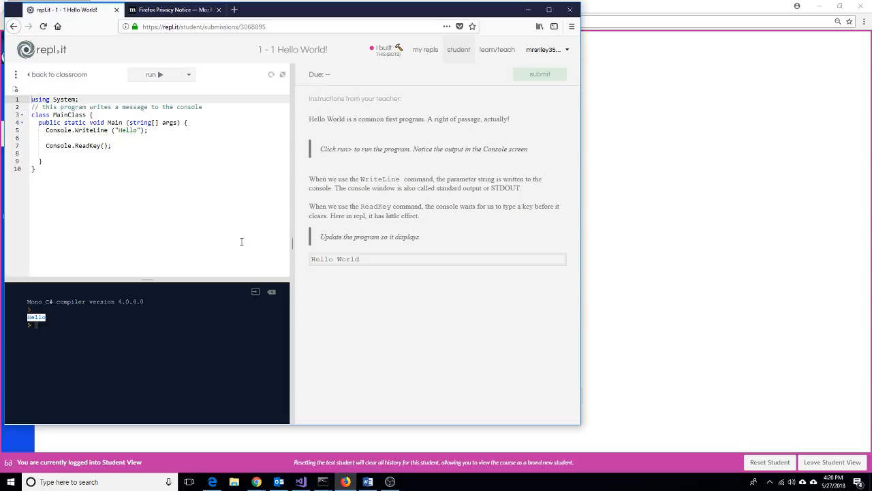
mouse_move(142, 135)
text( World)
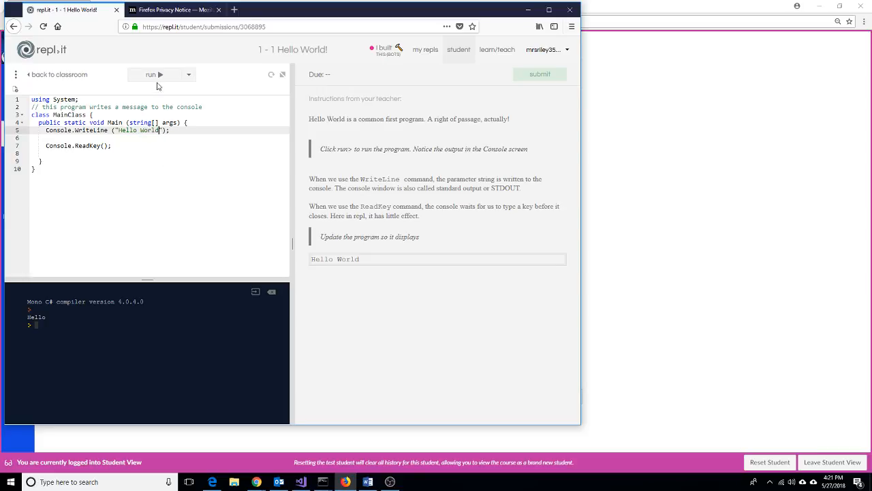
Run the updated Hello World program and check the assignment tests before submitting
click(150, 73)
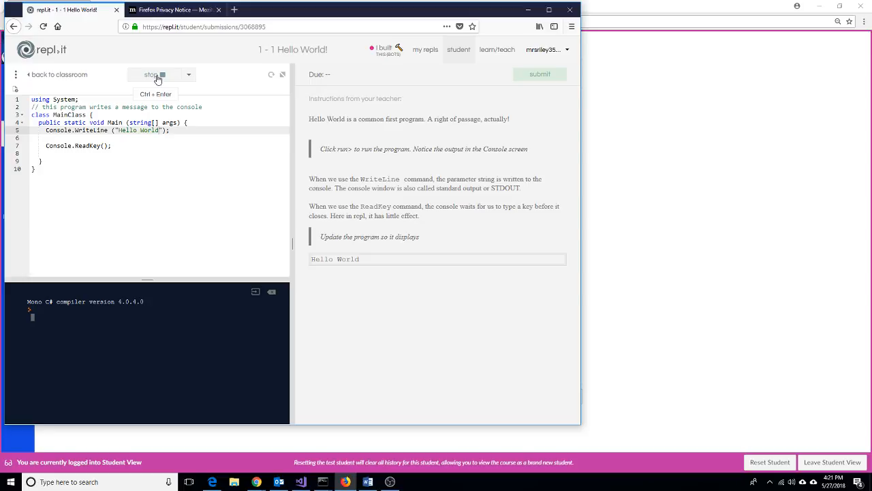
click(151, 73)
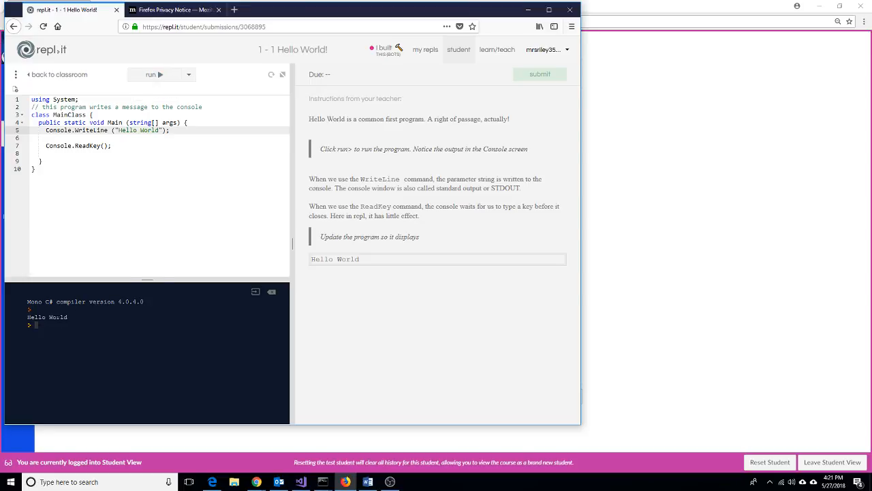
mouse_move(265, 221)
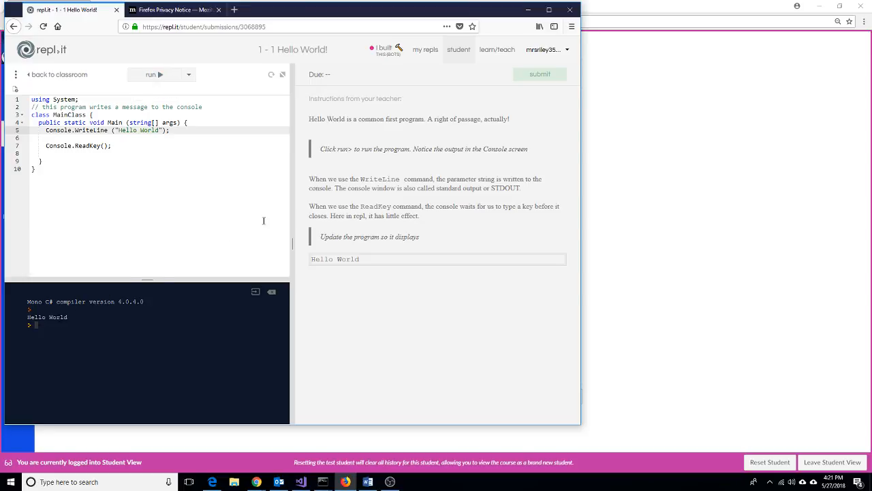
click(540, 74)
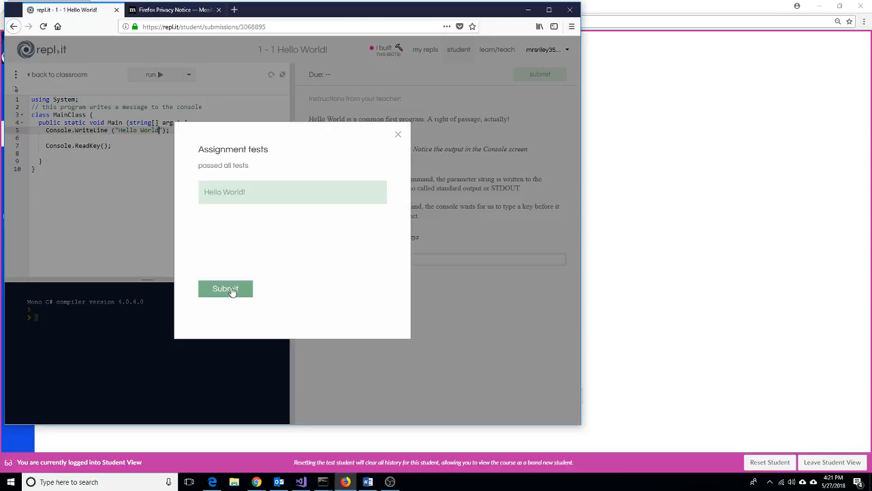
Submit the Hello World! assignment so repl.it marks it completed
click(226, 289)
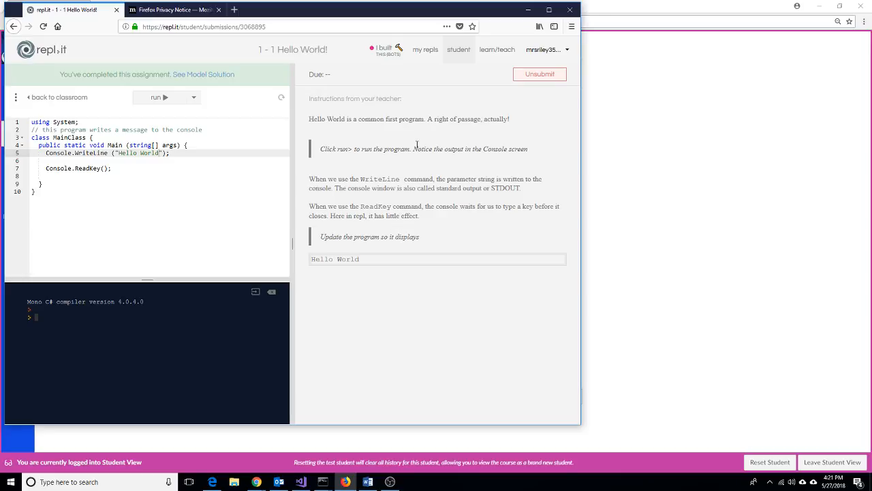
mouse_move(357, 100)
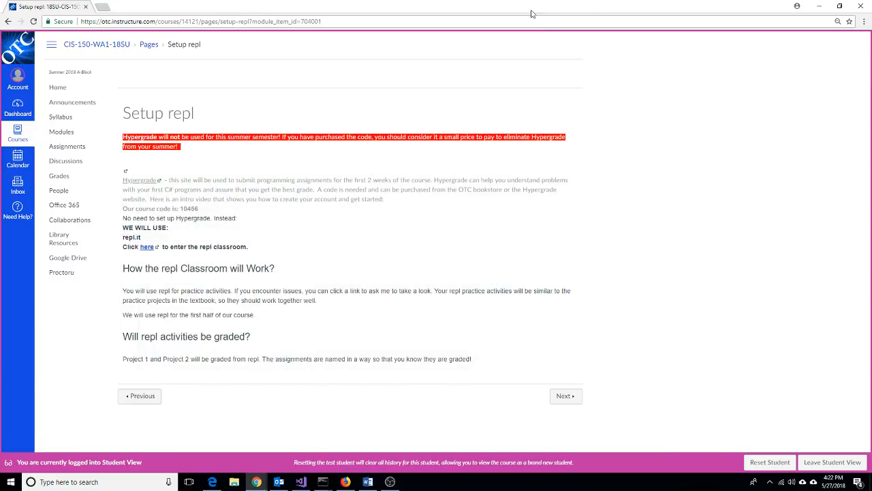
mouse_move(417, 266)
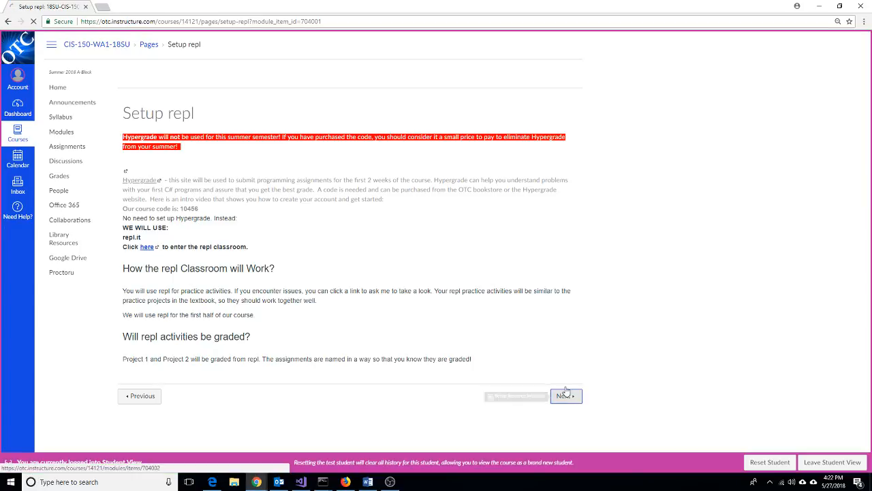
Move on from Setup repl to the Setup Resource Websites page
click(564, 396)
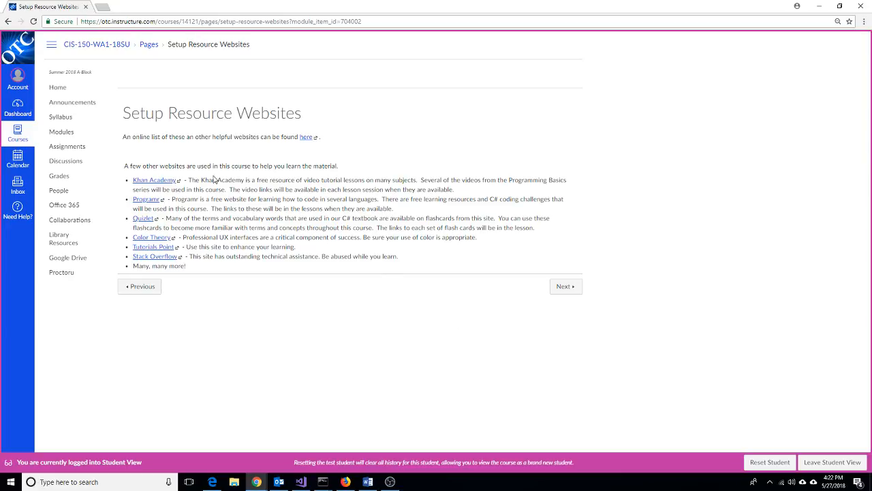
mouse_move(300, 142)
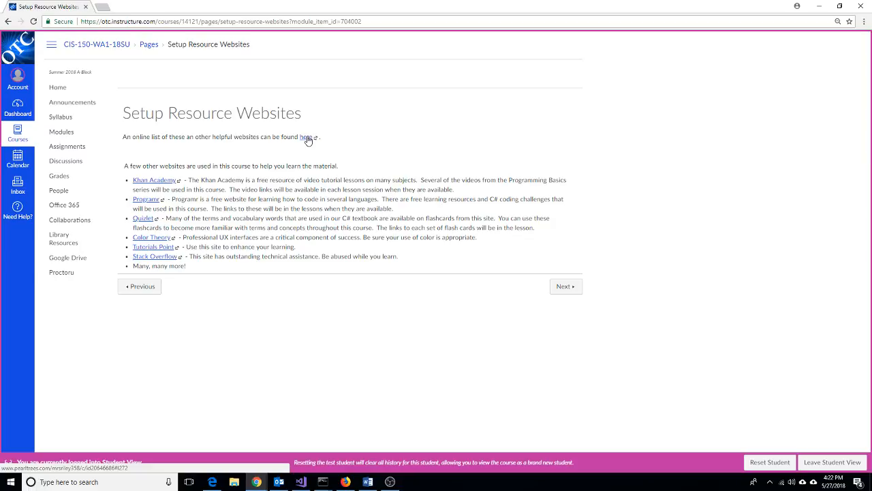
View the Pearltrees C# resource collection in a new tab, then return to the Canvas page
click(308, 136)
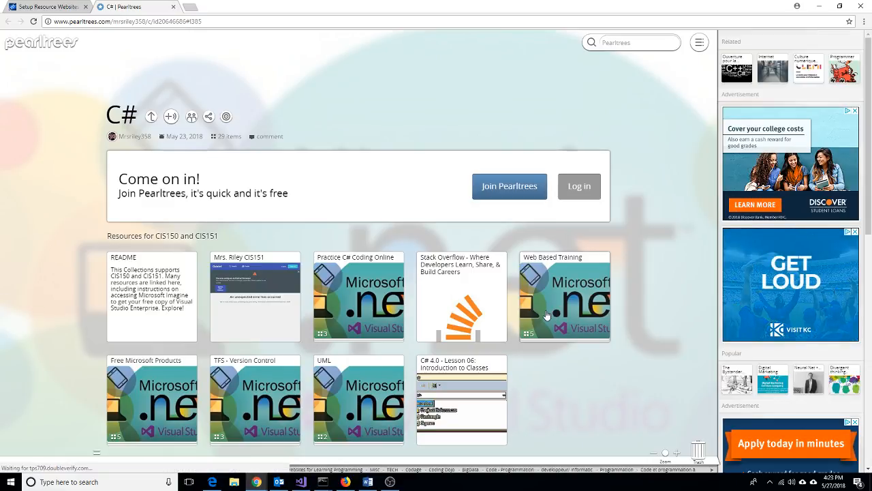
mouse_move(498, 321)
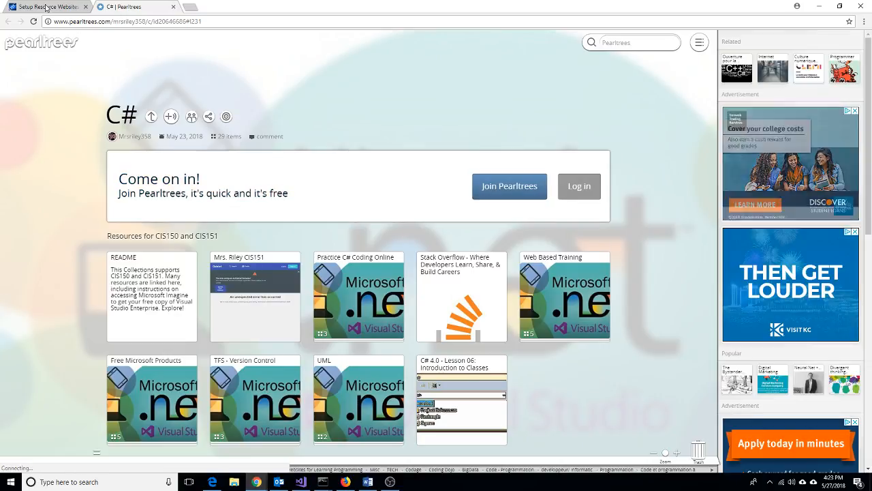
click(48, 5)
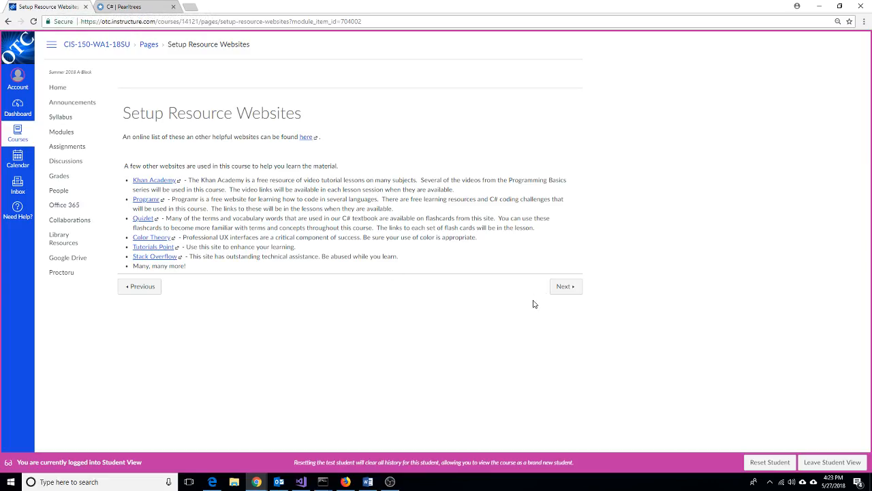
Move on to Setup Discussion Board Requirements and read its posting guidelines to the end
click(564, 286)
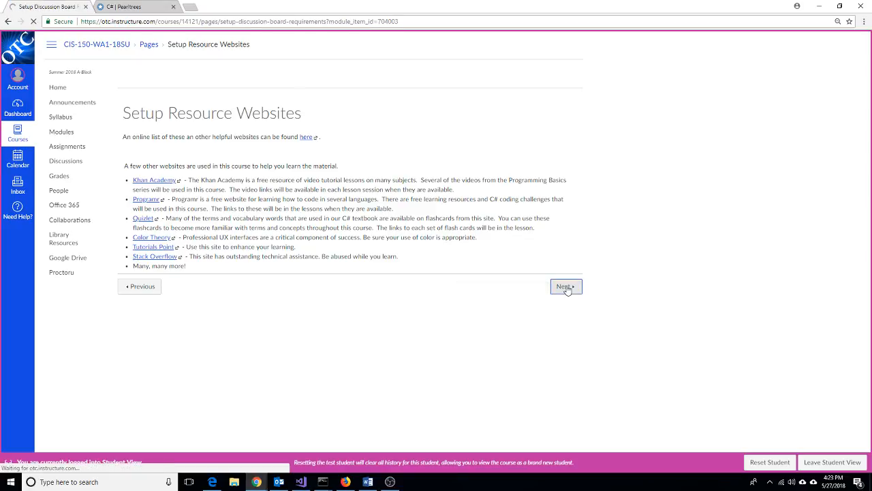
click(564, 287)
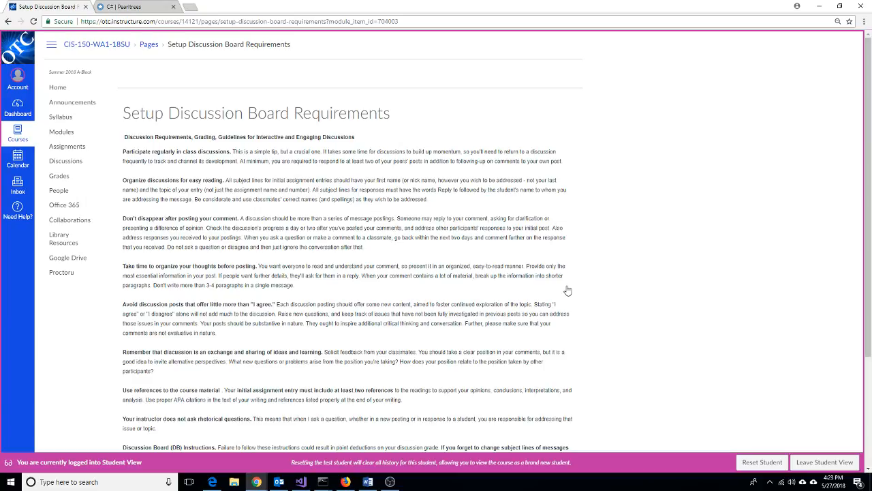
mouse_move(539, 289)
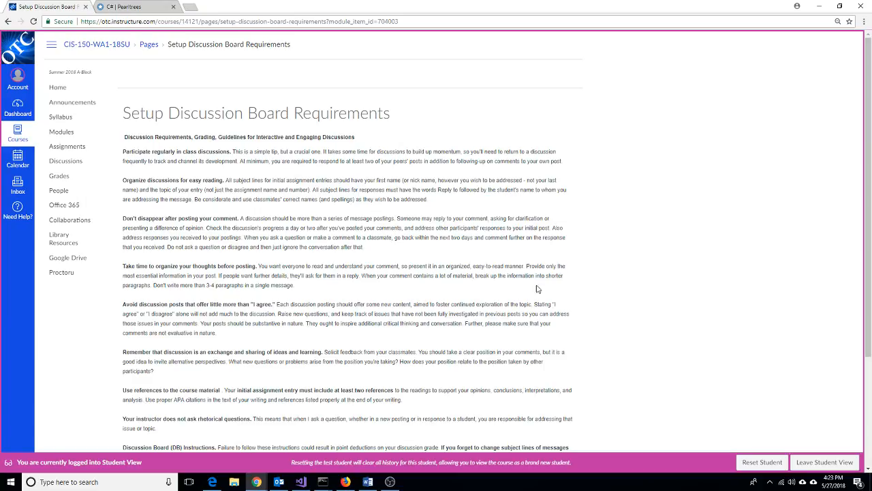
scroll(down, 3)
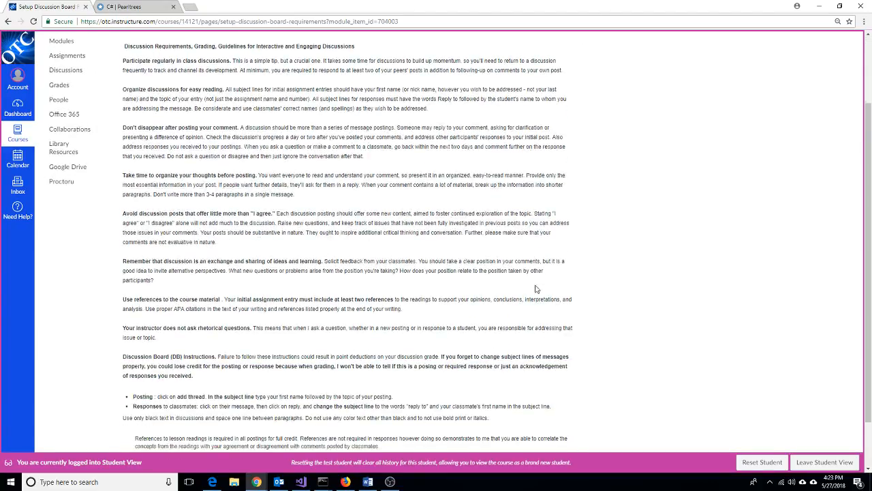
scroll(down, 3)
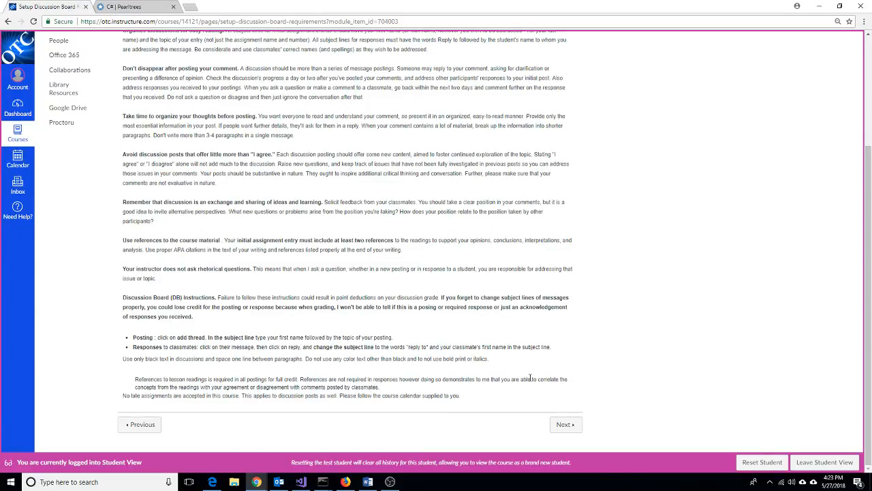
mouse_move(535, 420)
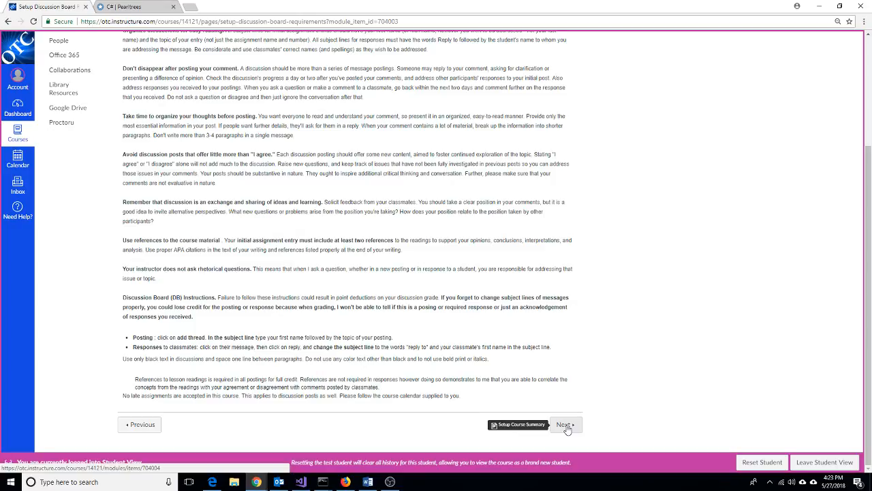
Advance to the Setup Course Summary page and mark it as done
click(564, 424)
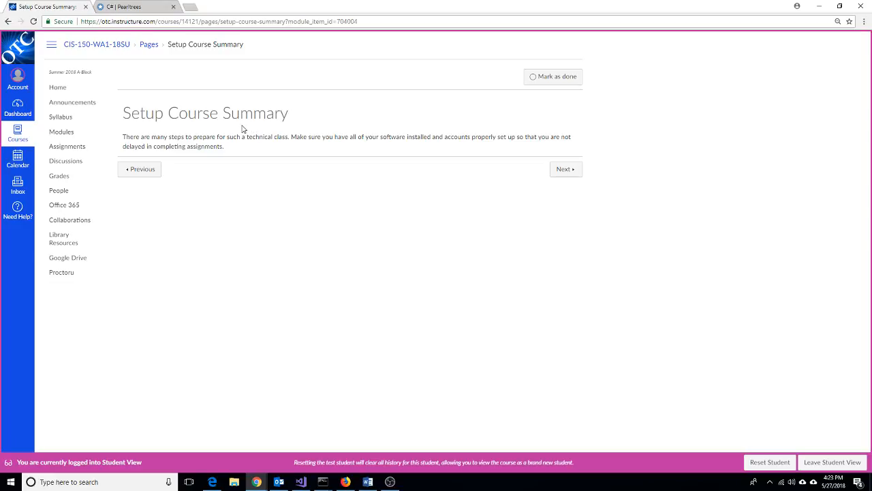
mouse_move(287, 188)
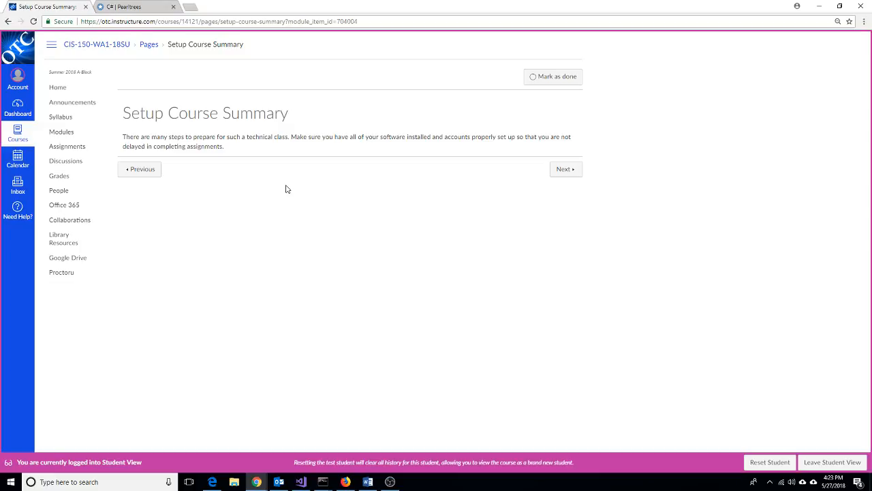
mouse_move(279, 197)
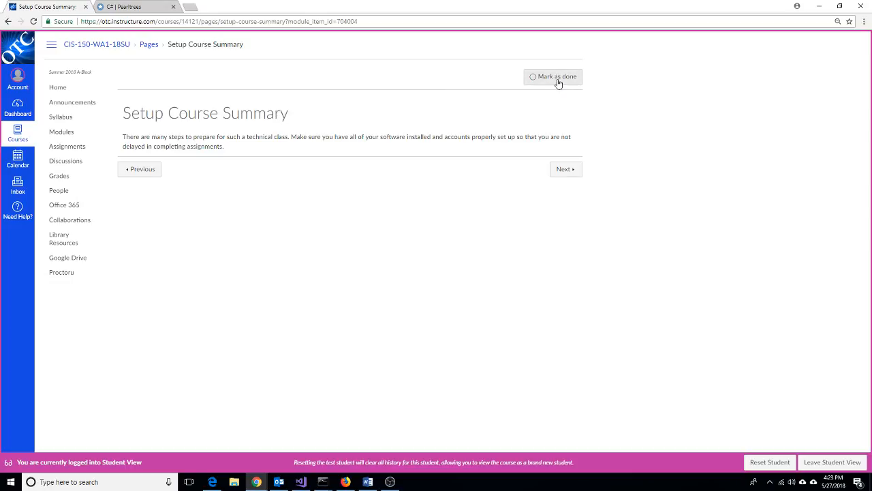
click(553, 77)
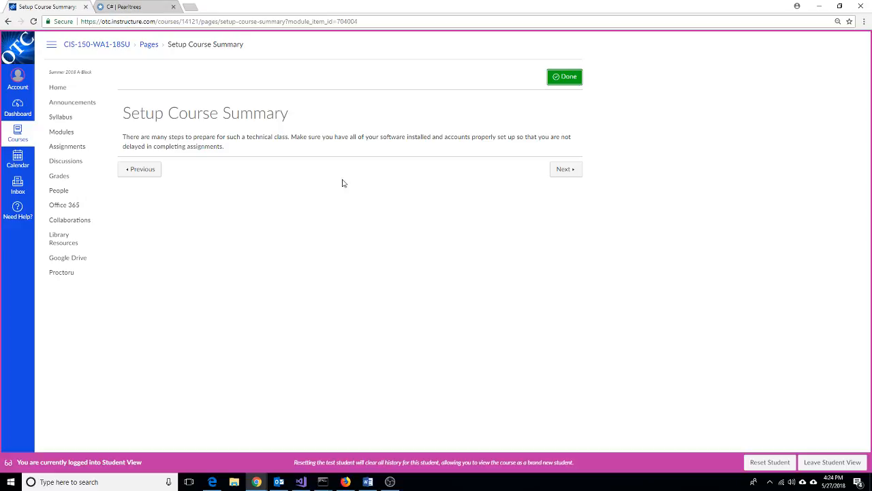
mouse_move(63, 131)
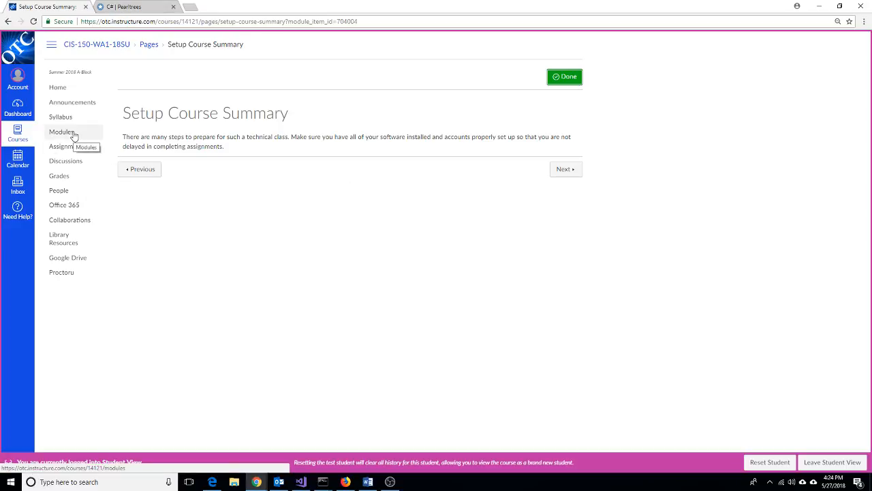
Return to the course Modules list and collapse the Setup Course module
click(62, 131)
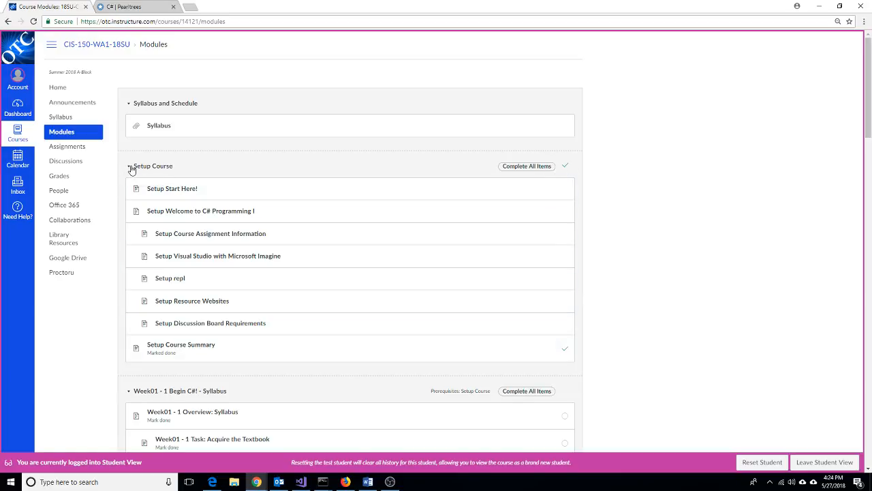
click(130, 166)
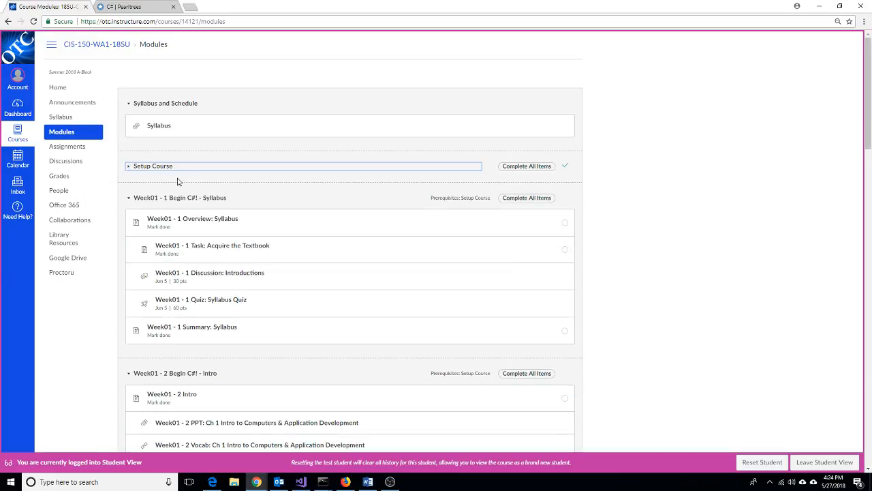
mouse_move(281, 174)
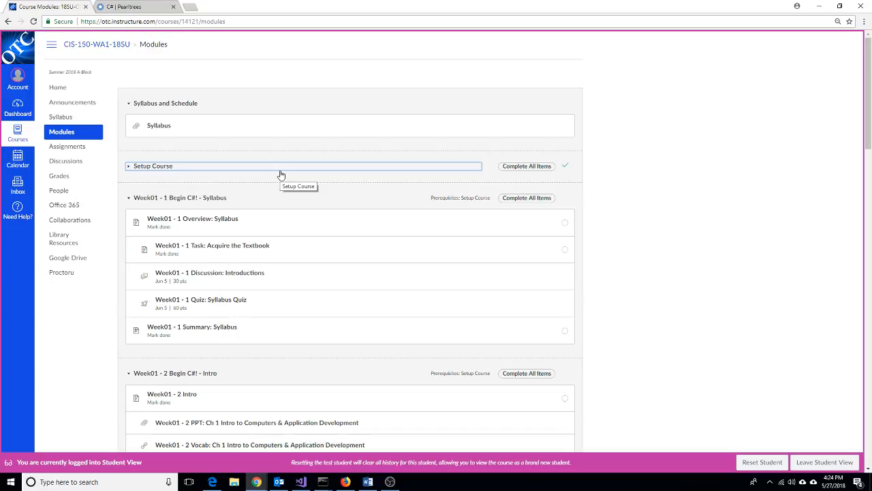
mouse_move(284, 191)
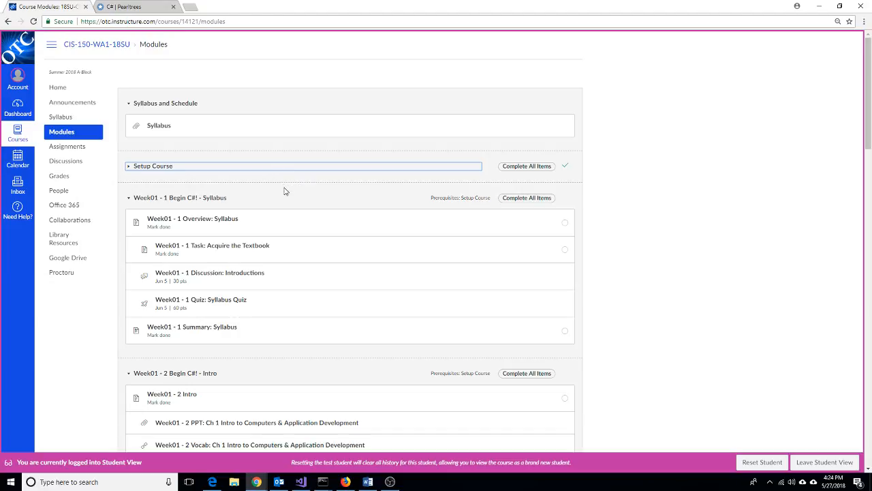
mouse_move(259, 275)
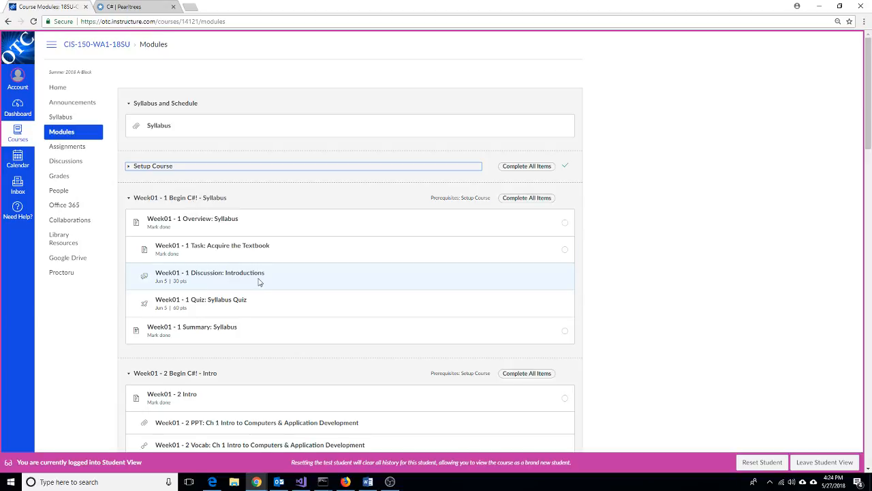
Scroll through the weekly modules down to Week01 - 4 Methods and Behaviors
scroll(down, 3)
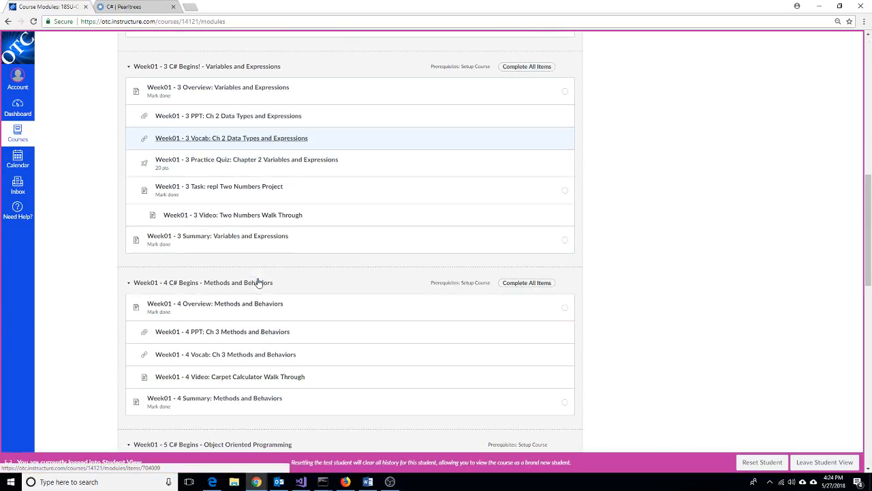
scroll(down, 3)
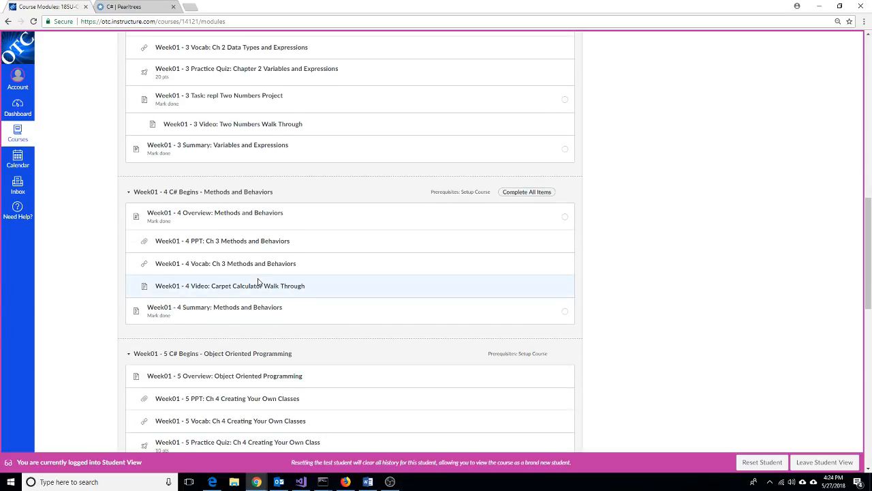
scroll(down, 3)
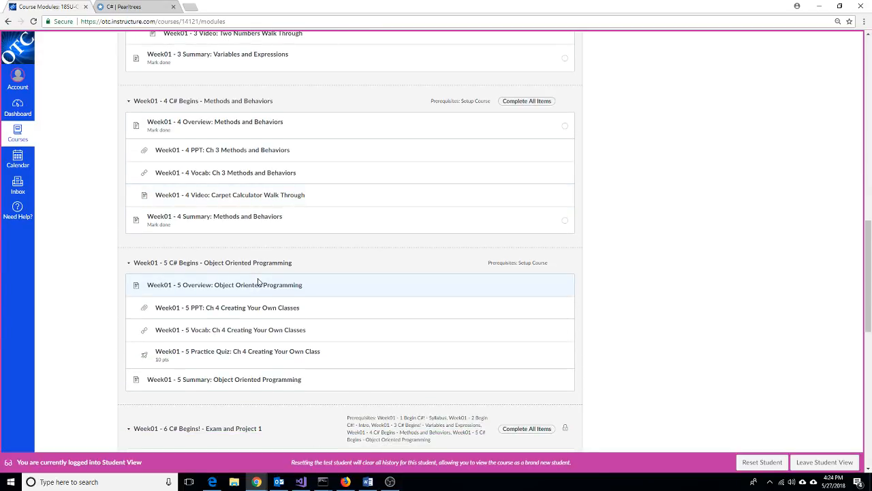
scroll(down, 3)
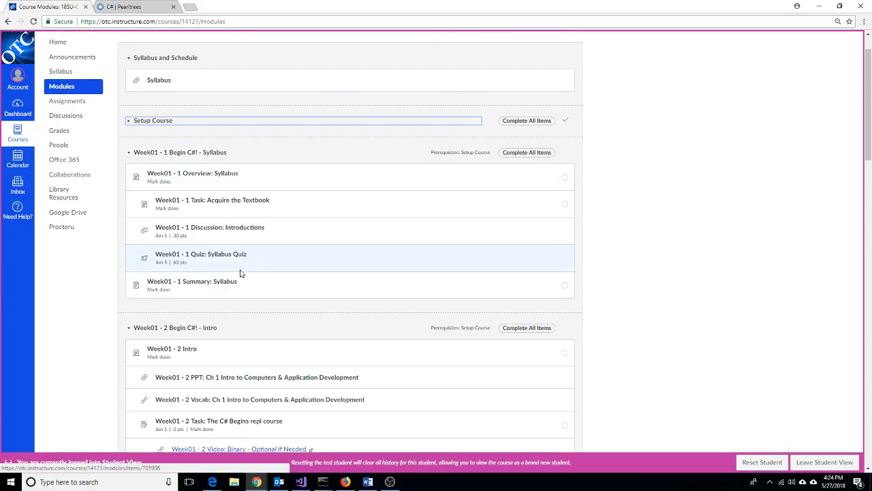
scroll(down, 3)
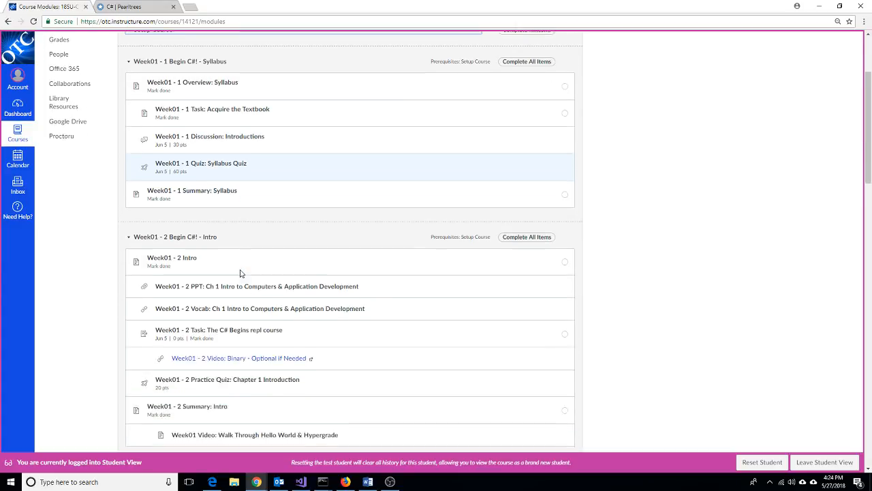
scroll(down, 3)
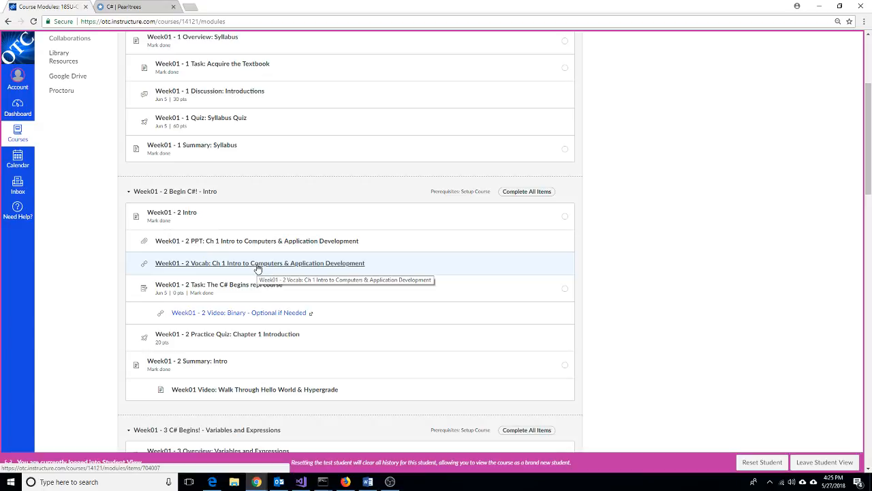
scroll(down, 3)
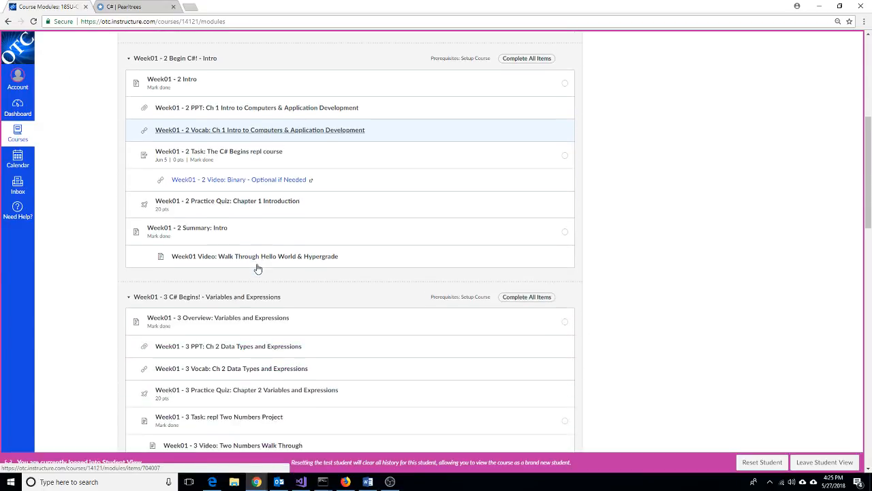
scroll(down, 3)
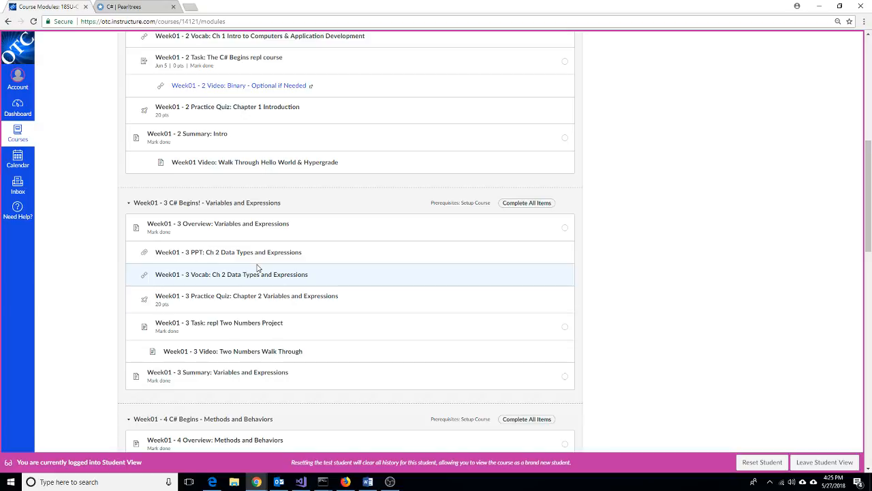
mouse_move(256, 259)
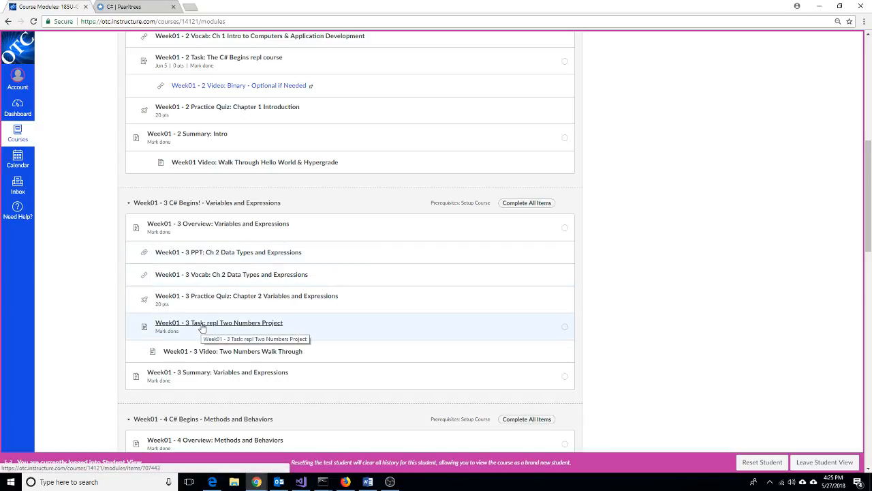
mouse_move(217, 329)
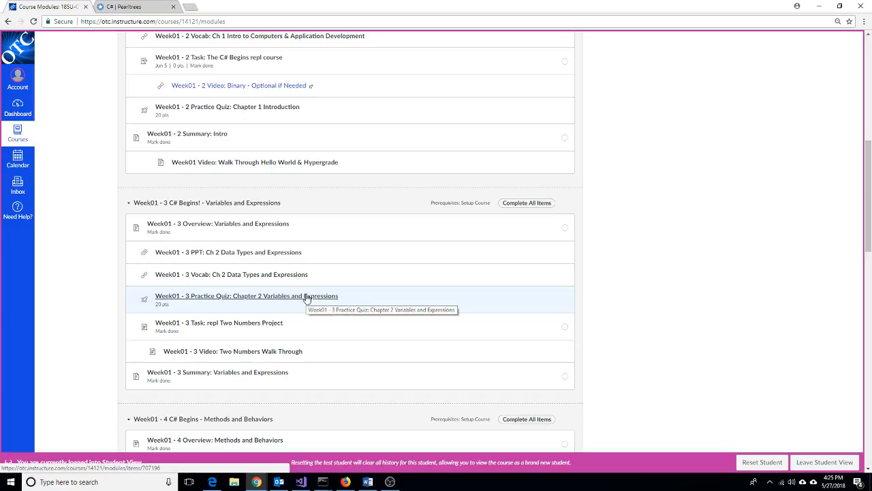
mouse_move(297, 352)
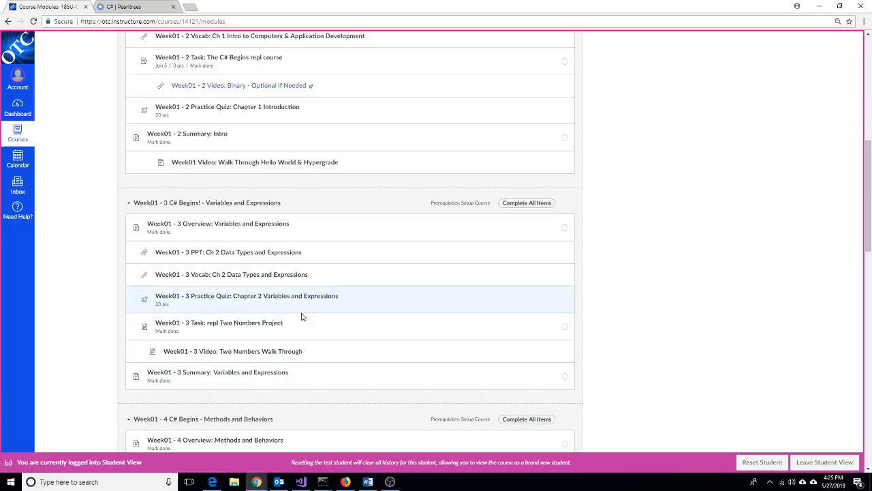
scroll(down, 3)
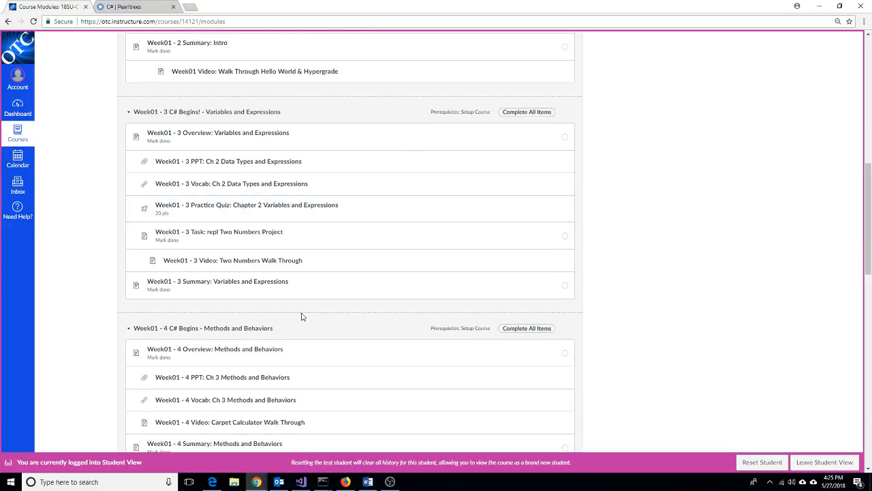
scroll(down, 3)
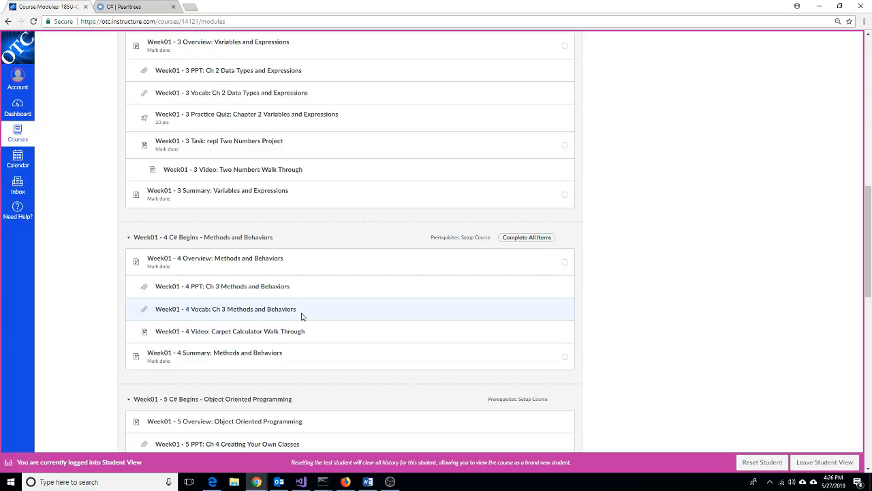
mouse_move(297, 286)
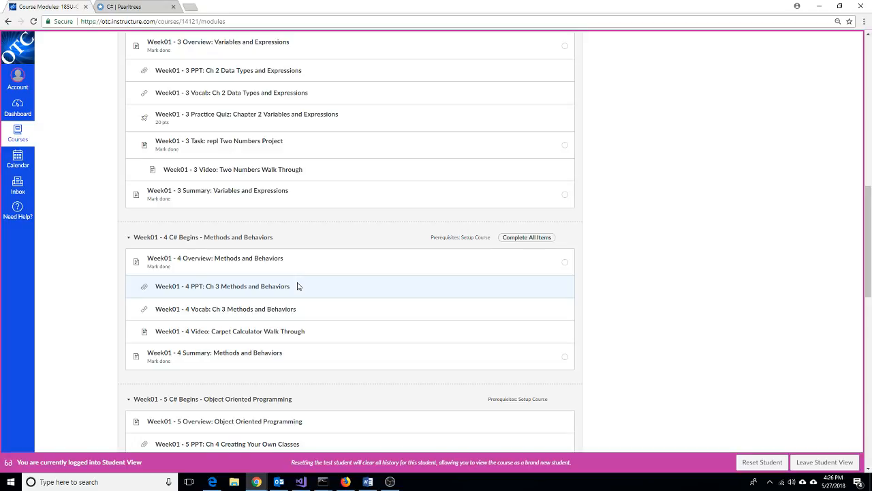
scroll(down, 3)
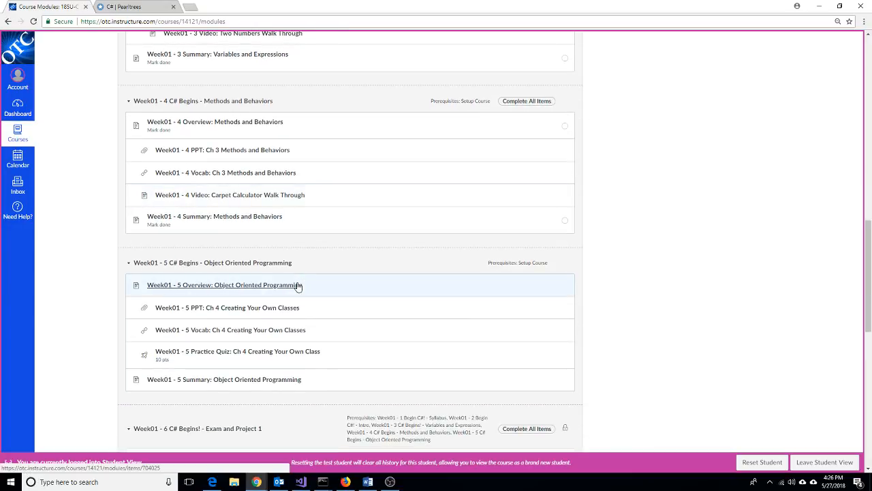
mouse_move(343, 308)
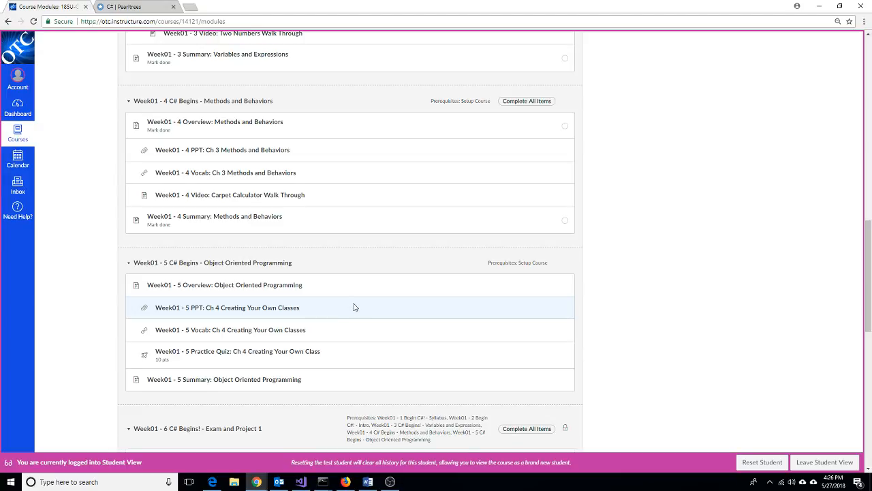
scroll(down, 3)
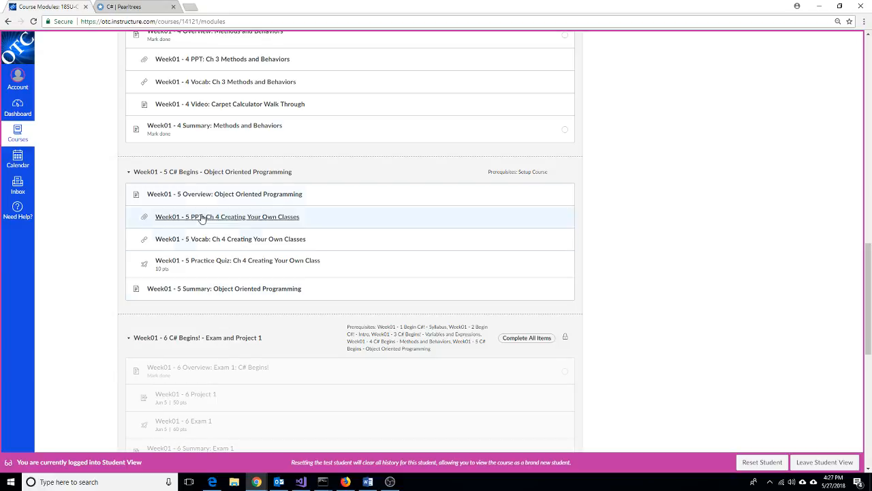
mouse_move(208, 289)
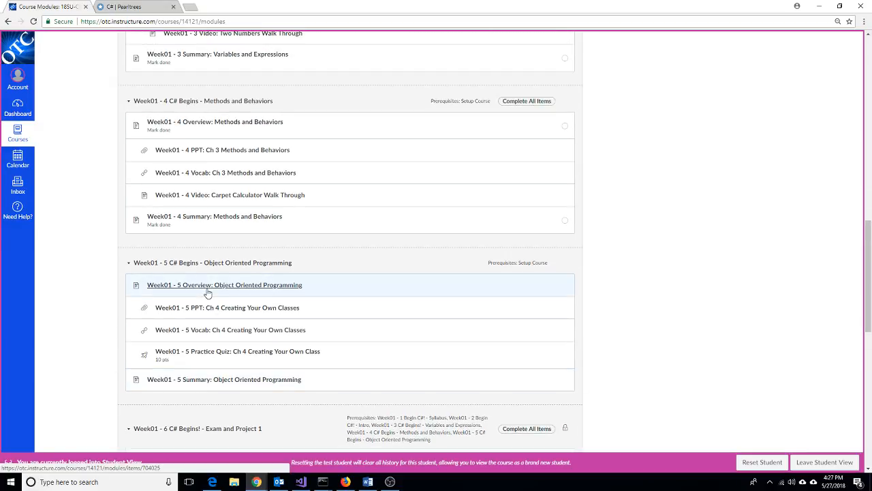
scroll(down, 3)
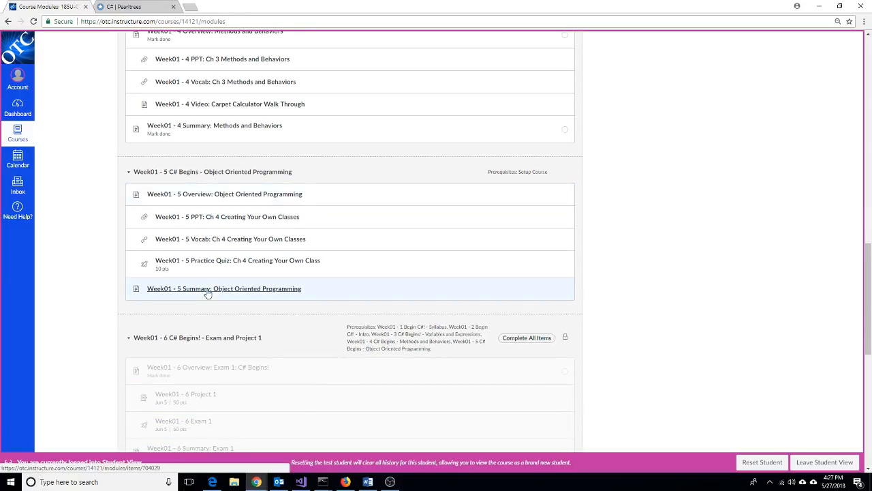
scroll(down, 3)
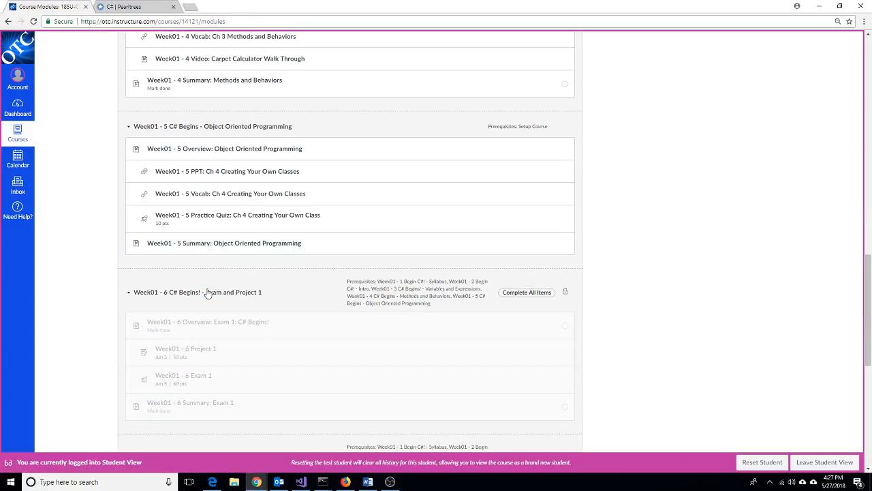
mouse_move(198, 291)
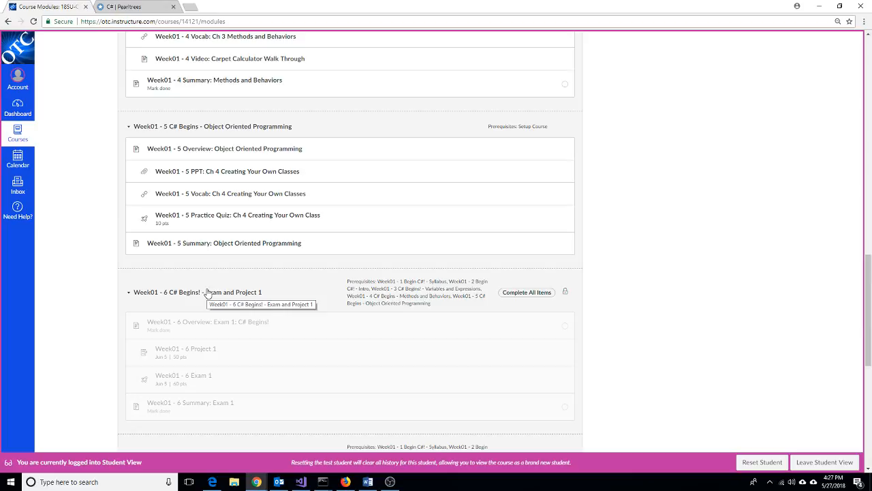
mouse_move(278, 379)
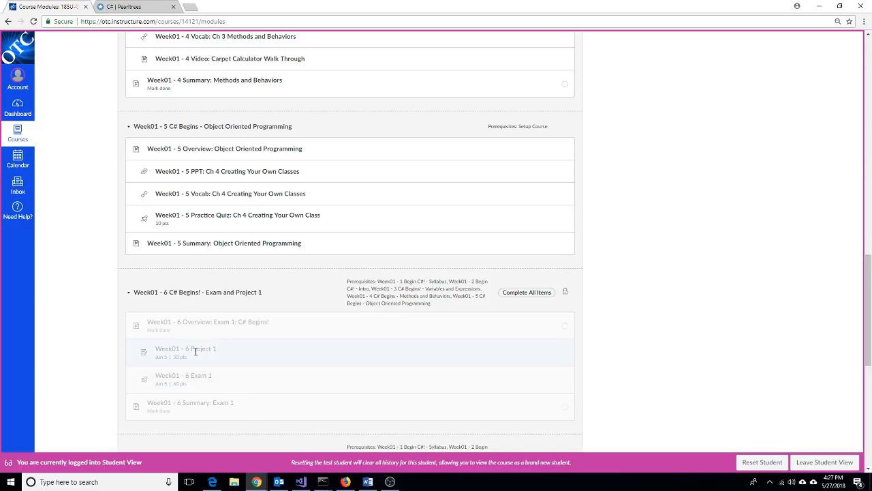
mouse_move(237, 382)
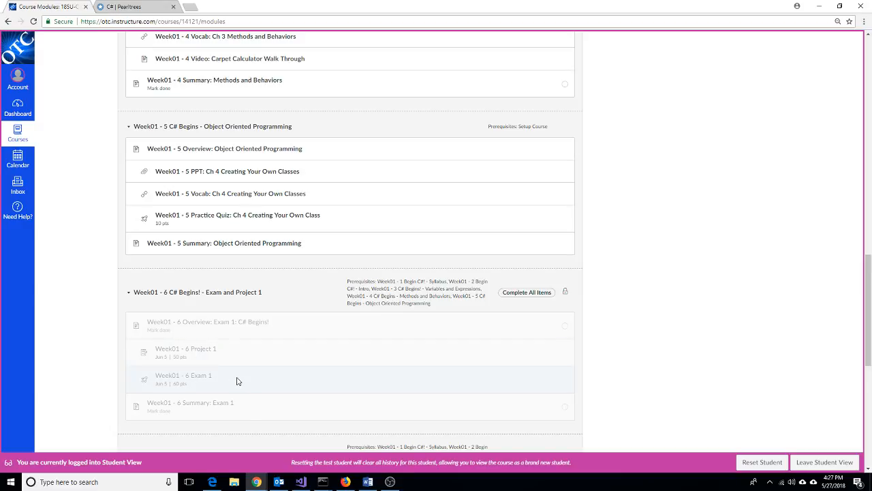
mouse_move(219, 362)
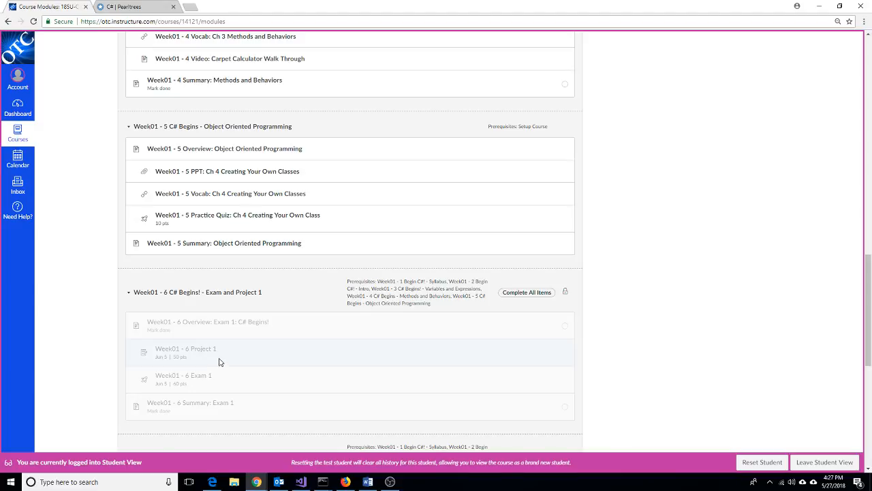
scroll(up, 3)
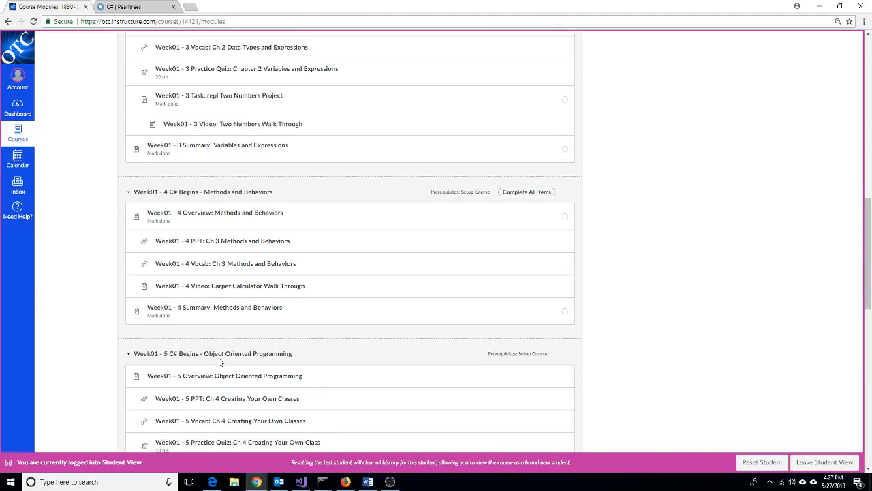
scroll(up, 3)
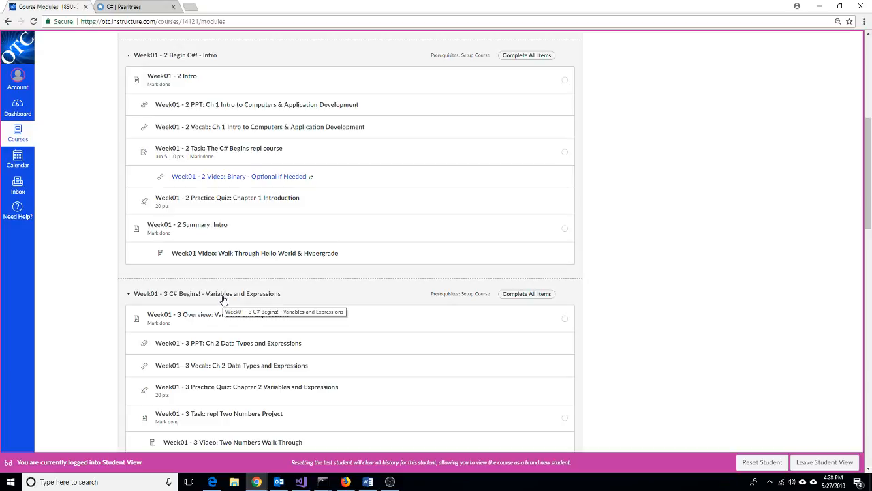
mouse_move(191, 275)
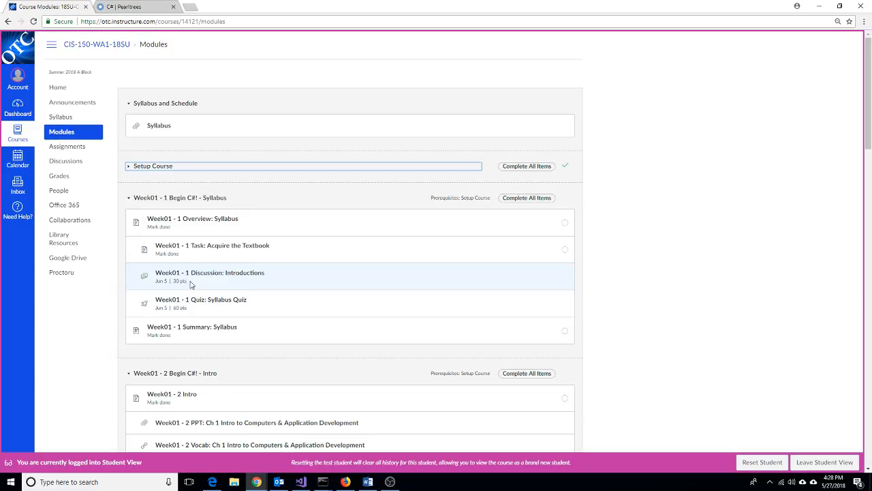
mouse_move(179, 271)
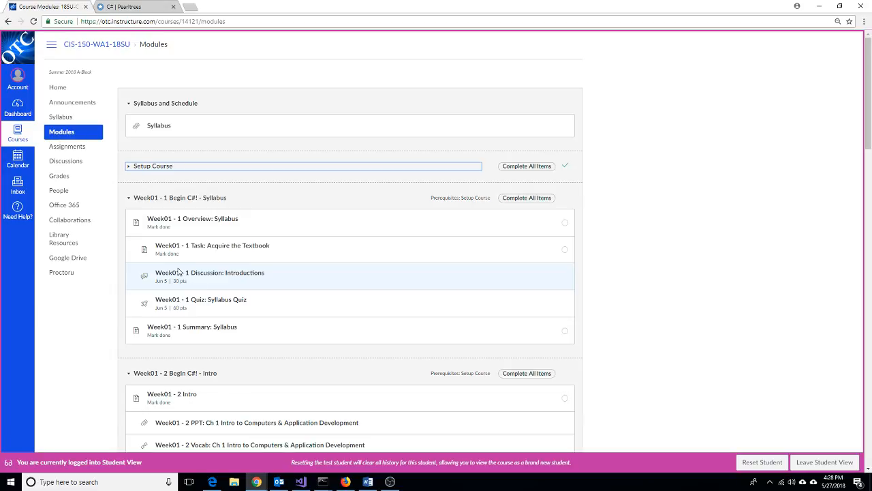
mouse_move(146, 191)
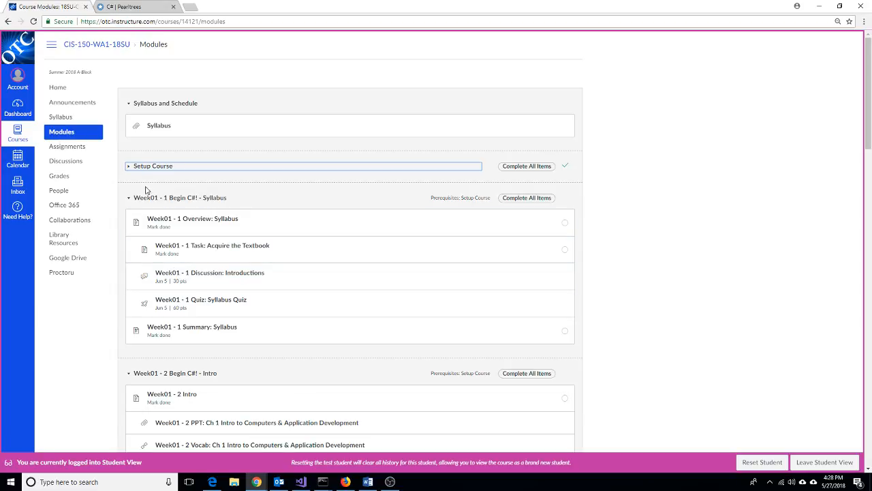
mouse_move(147, 180)
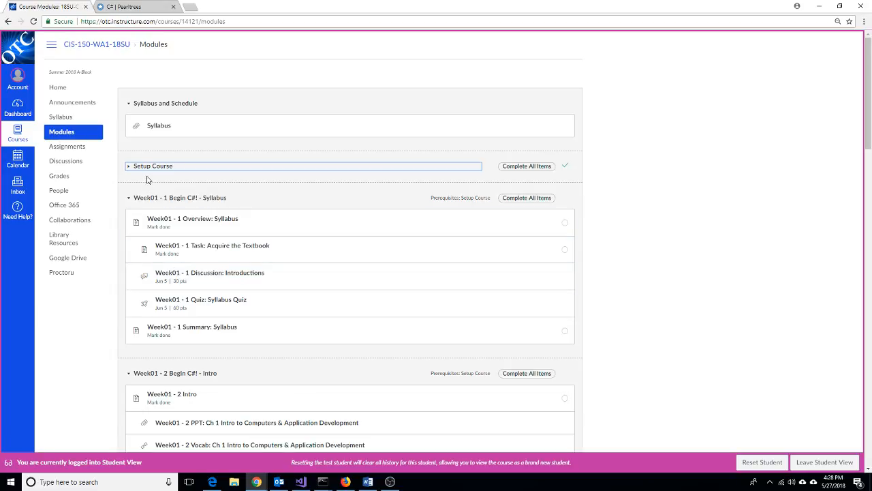
mouse_move(149, 145)
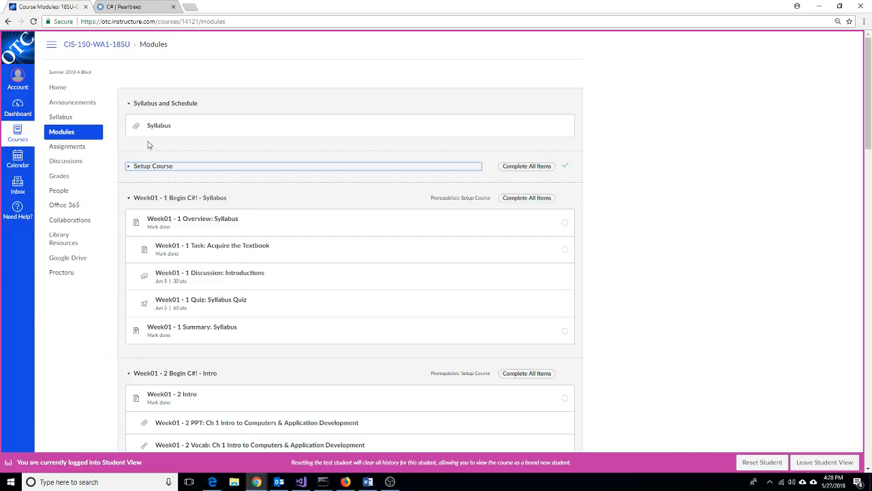
mouse_move(139, 145)
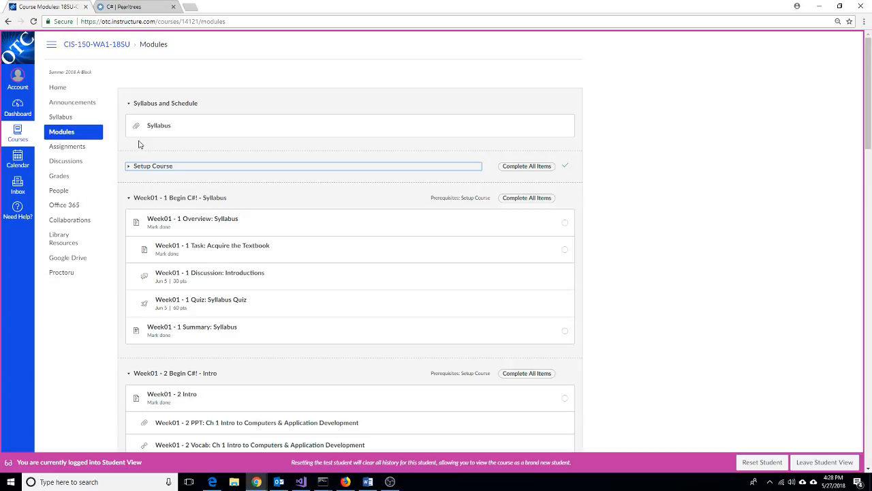
mouse_move(159, 125)
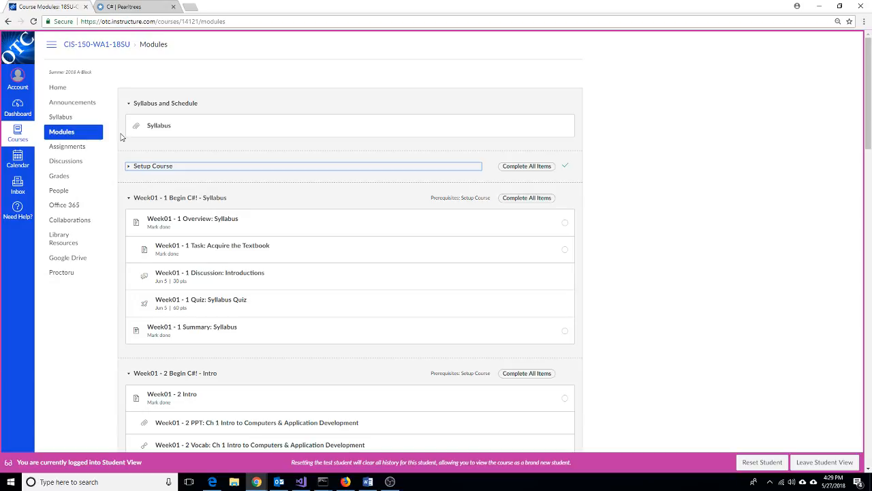
mouse_move(105, 126)
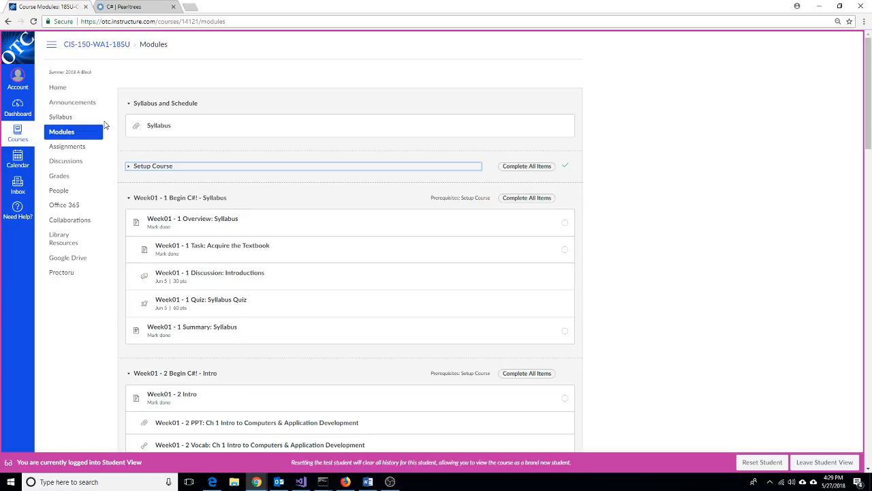
mouse_move(60, 117)
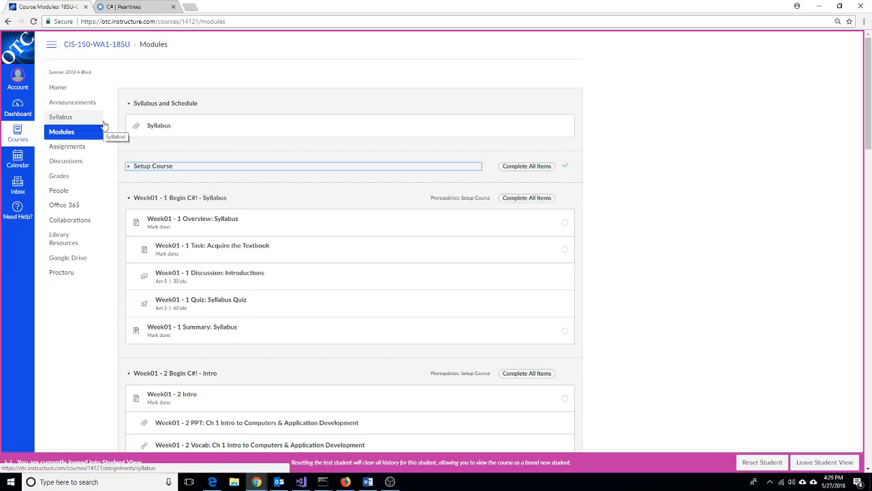
mouse_move(73, 88)
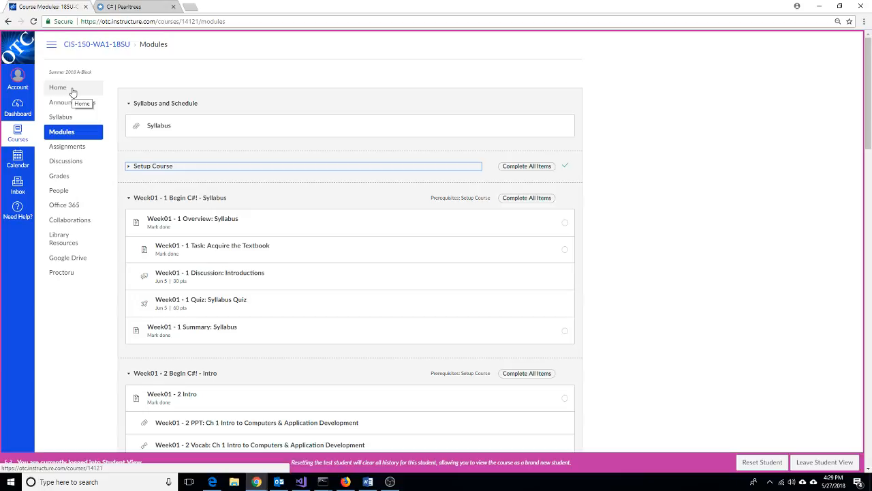
mouse_move(72, 102)
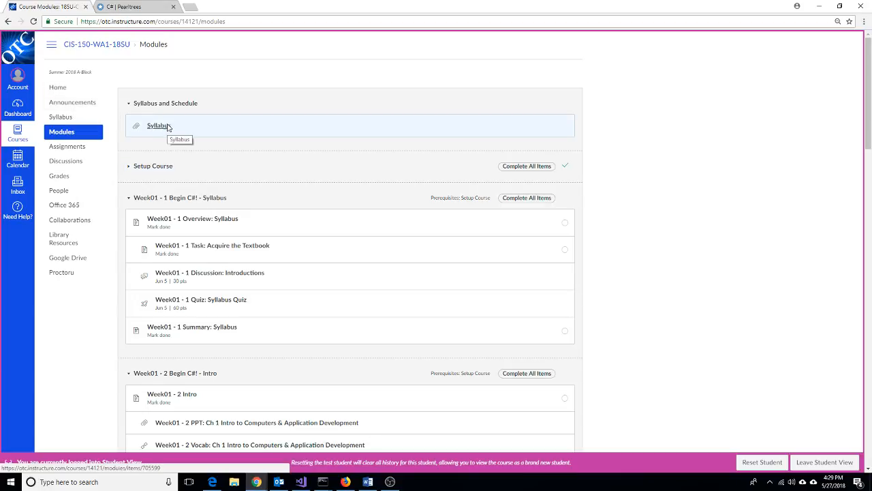
Open the Syllabus file under the Syllabus and Schedule module
click(158, 126)
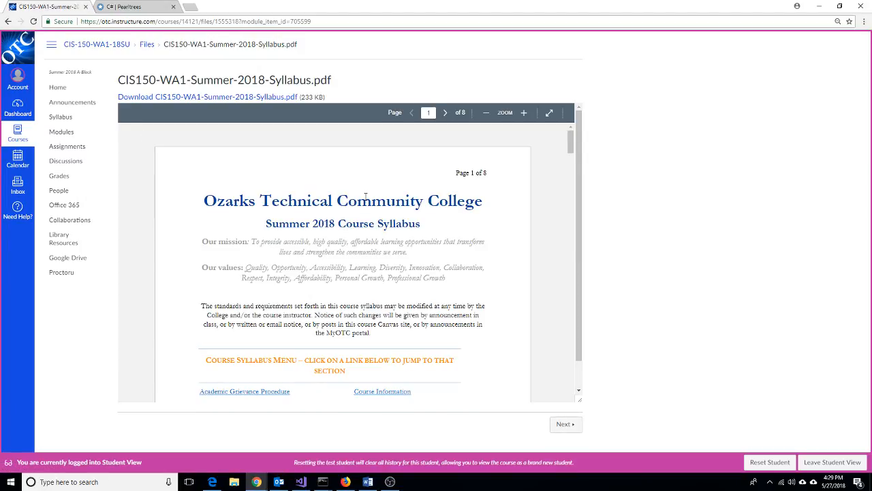
Scroll the syllabus PDF to the Course Information section with semester, credits and exam dates
scroll(down, 3)
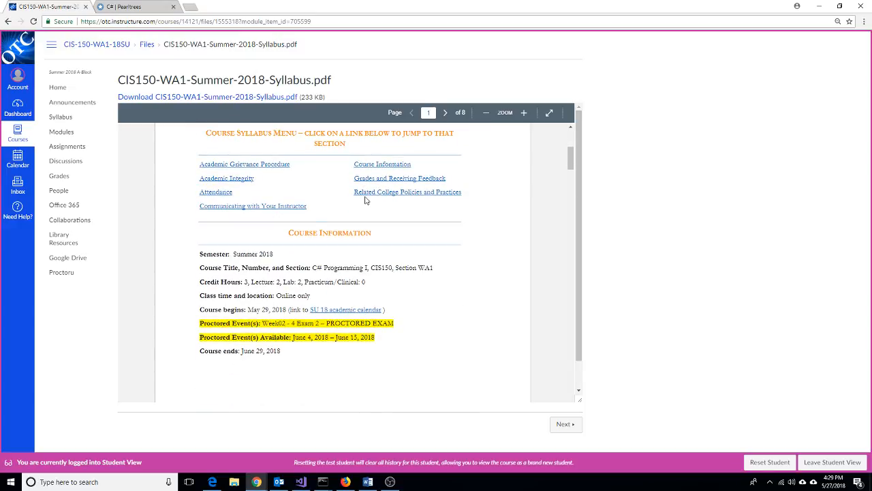
scroll(down, 3)
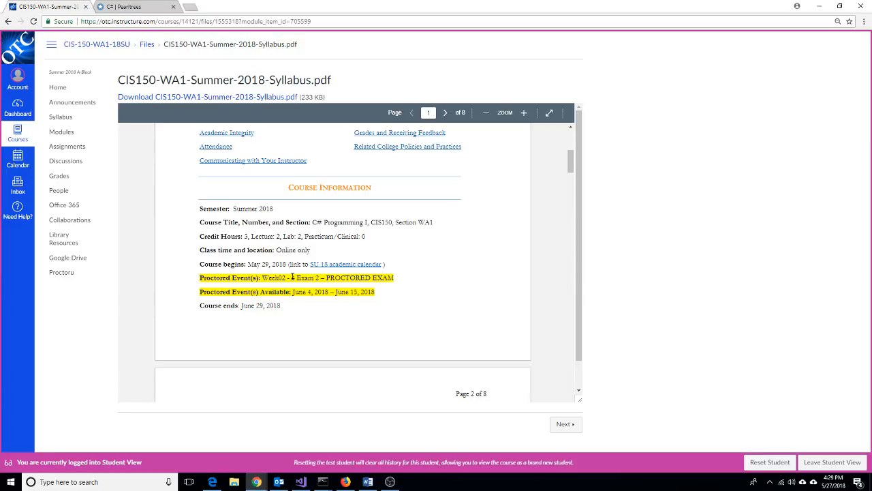
mouse_move(319, 284)
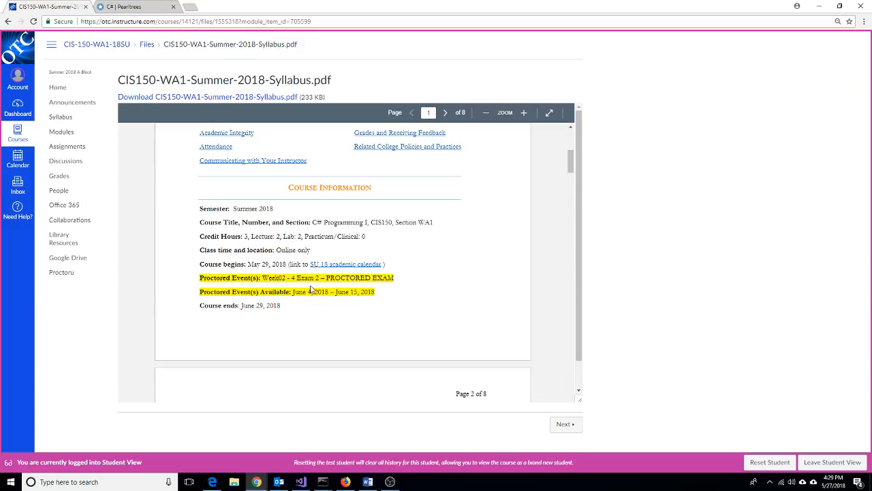
mouse_move(349, 305)
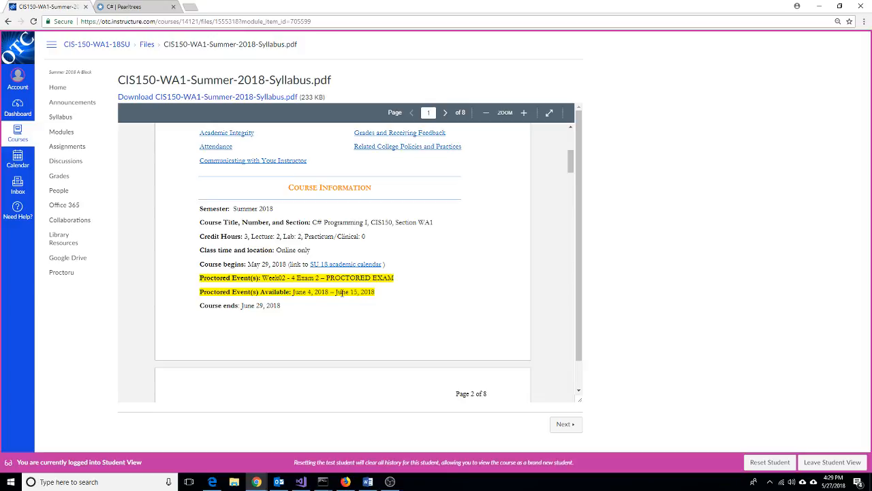
mouse_move(347, 302)
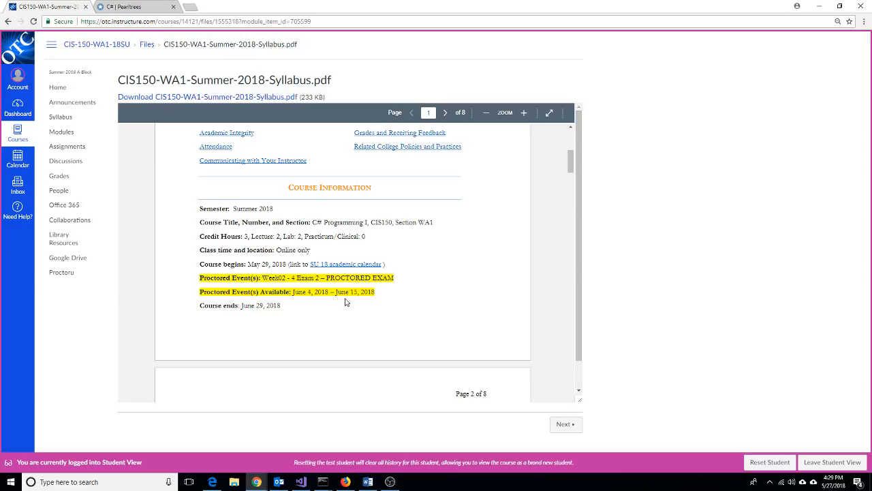
mouse_move(340, 302)
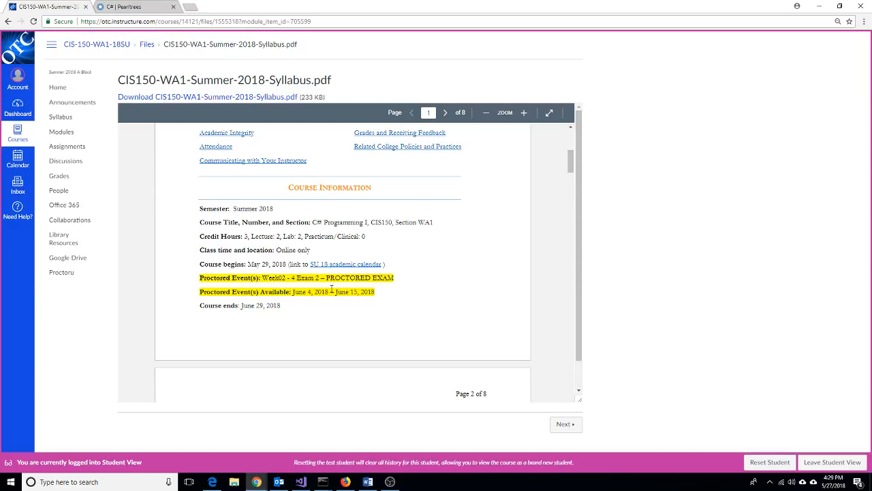
scroll(down, 3)
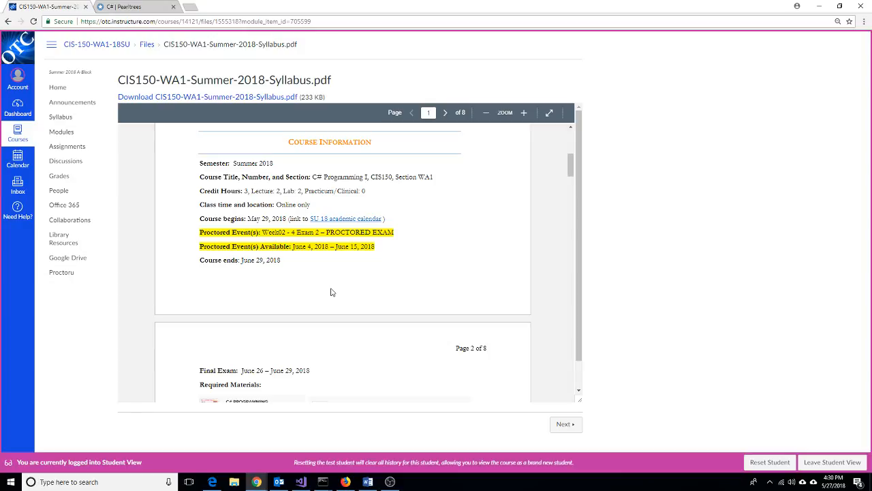
mouse_move(316, 250)
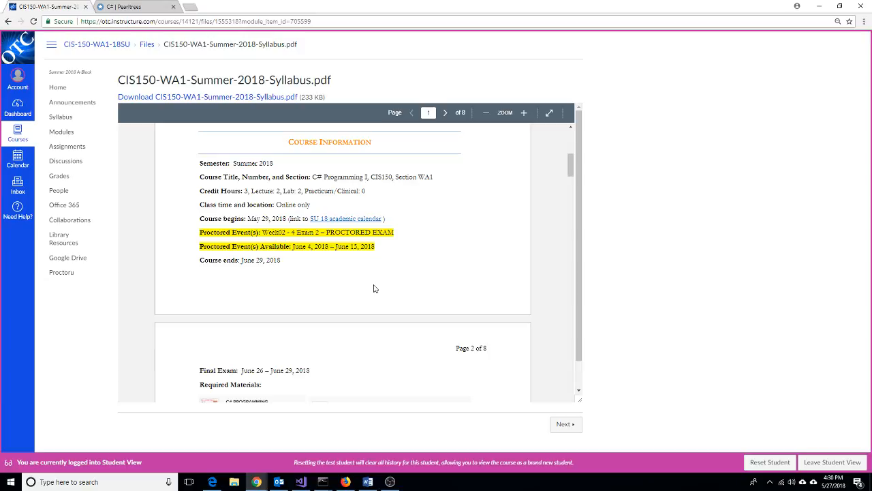
mouse_move(337, 260)
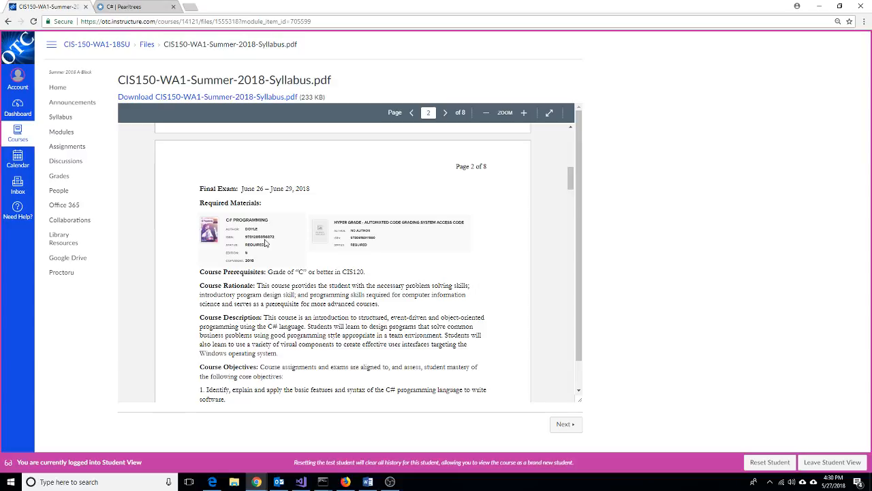
mouse_move(263, 251)
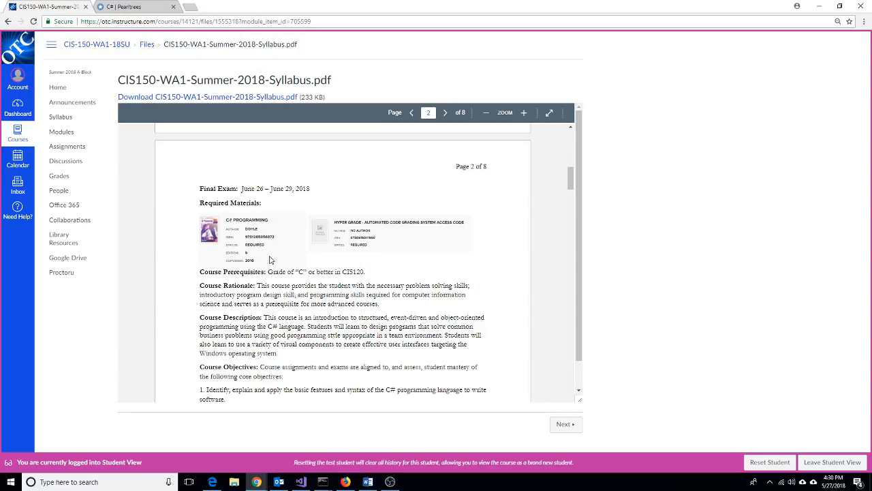
mouse_move(390, 247)
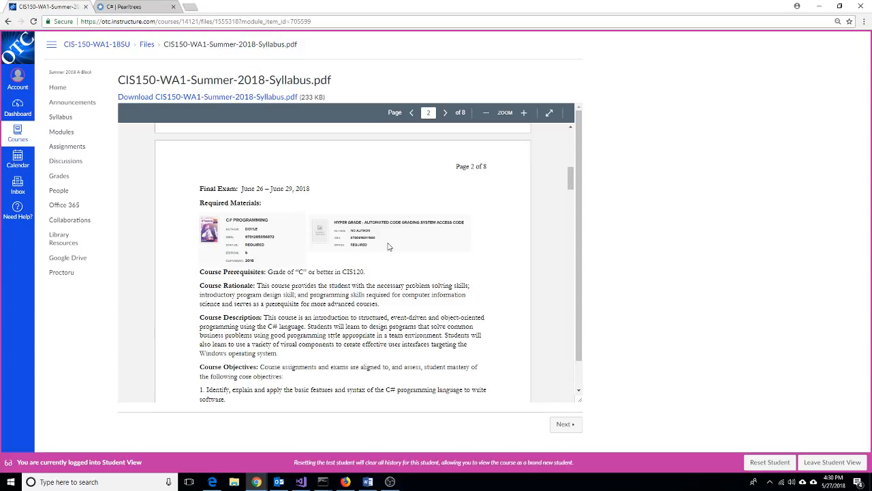
mouse_move(401, 264)
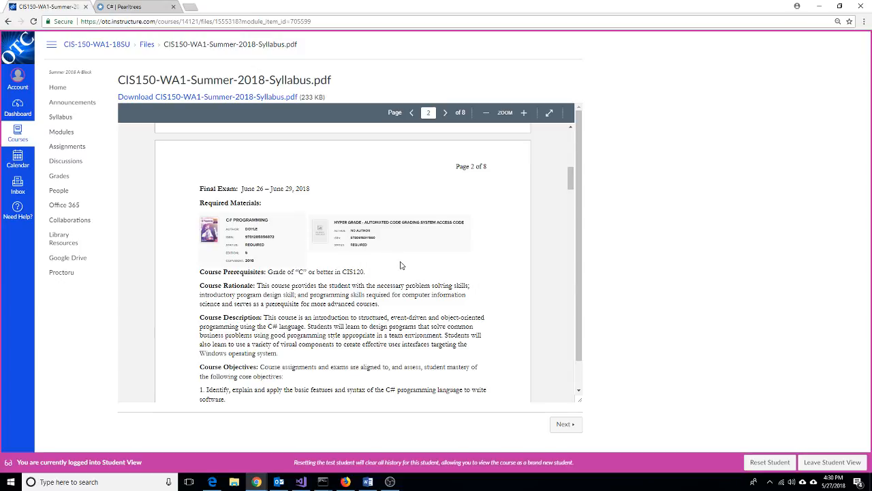
mouse_move(393, 306)
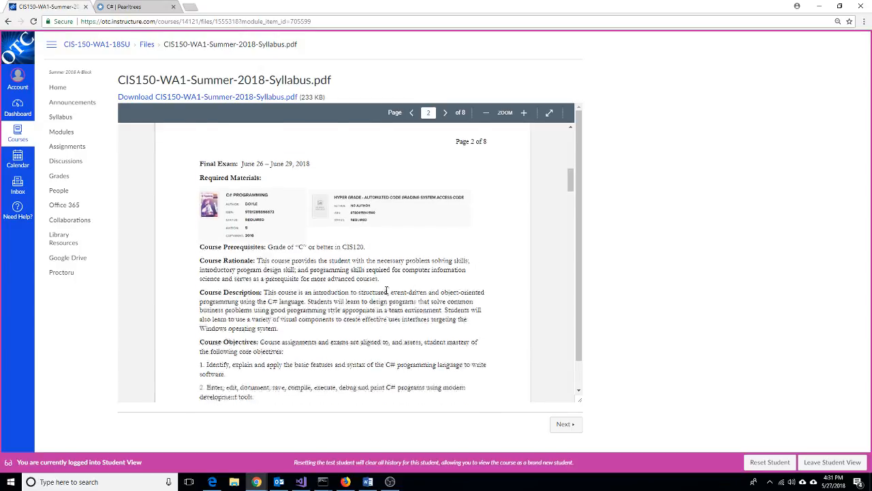
scroll(down, 3)
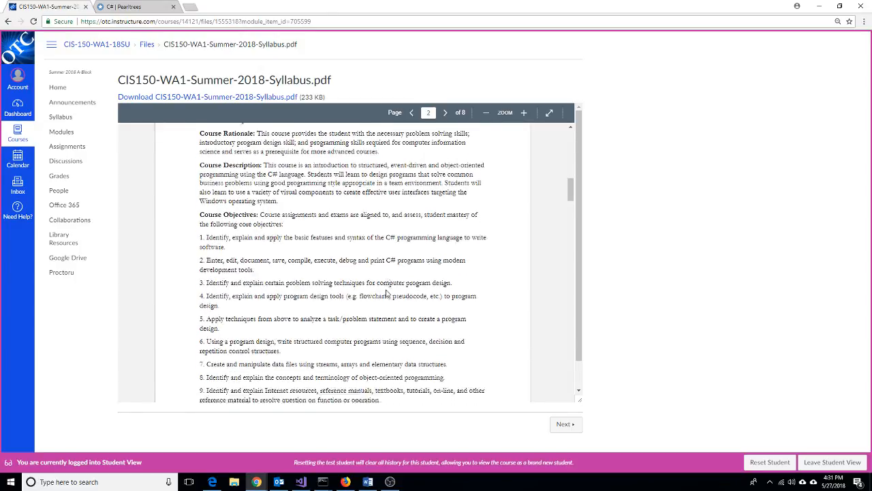
click(444, 112)
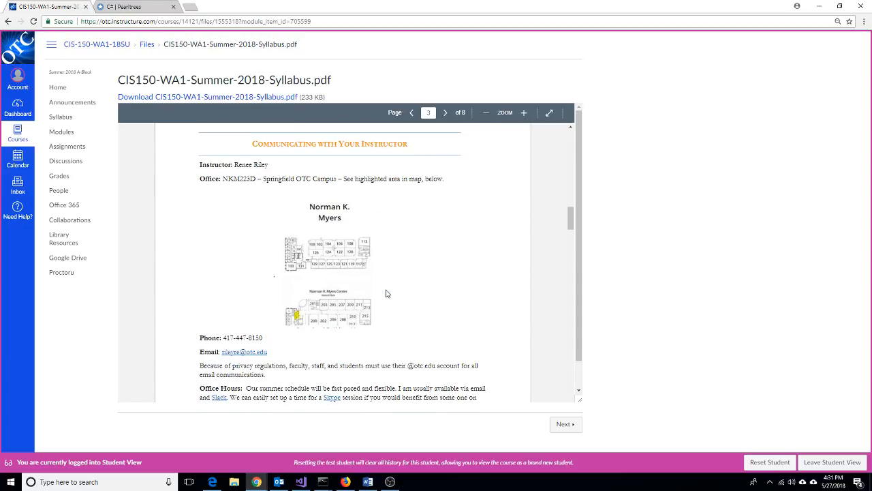
mouse_move(299, 319)
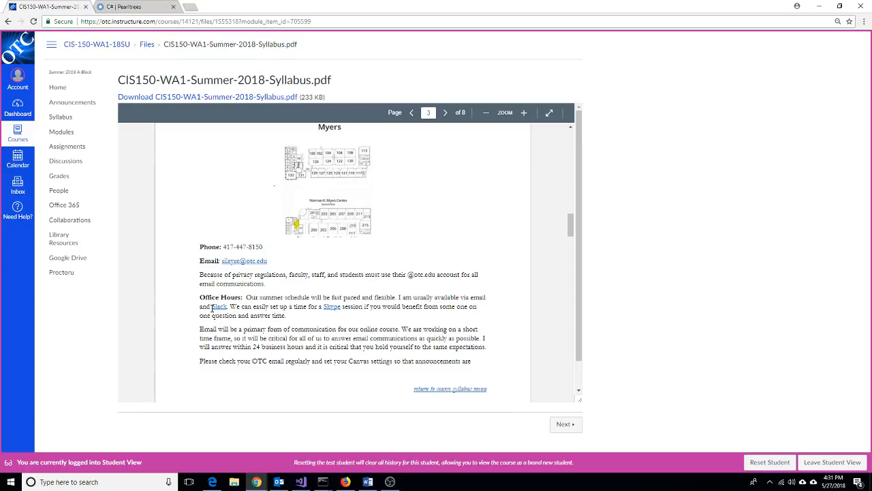
mouse_move(353, 322)
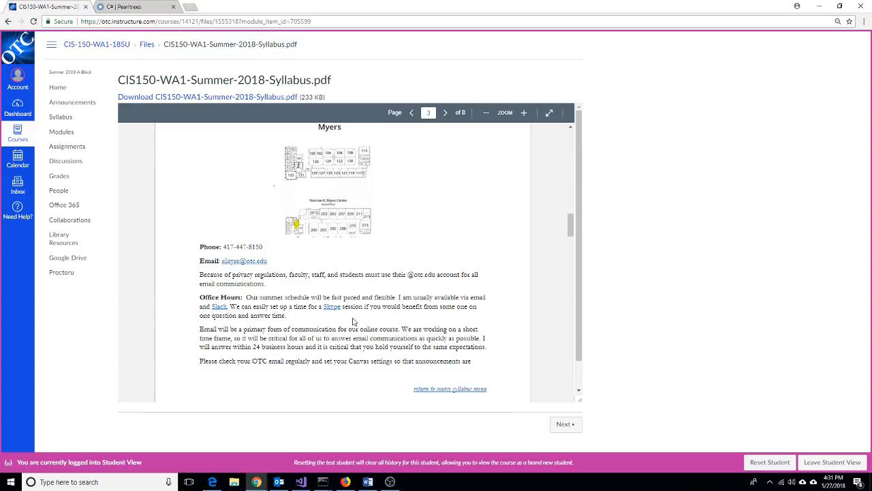
mouse_move(351, 311)
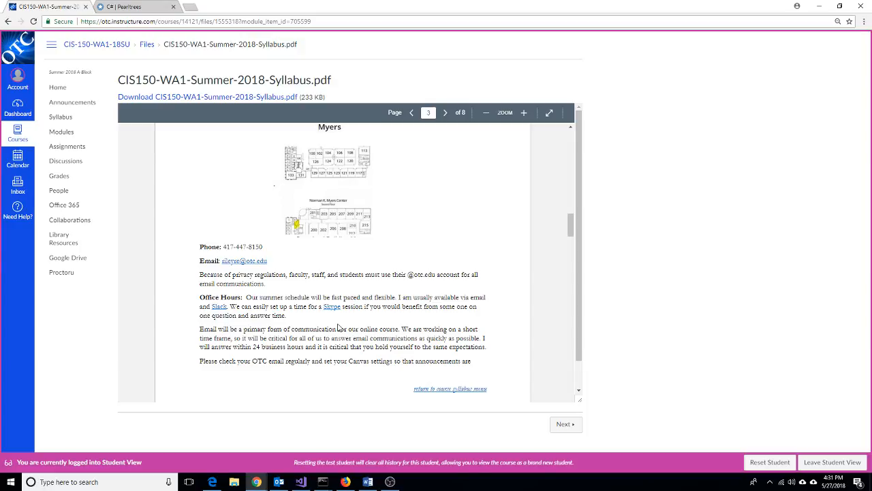
mouse_move(253, 324)
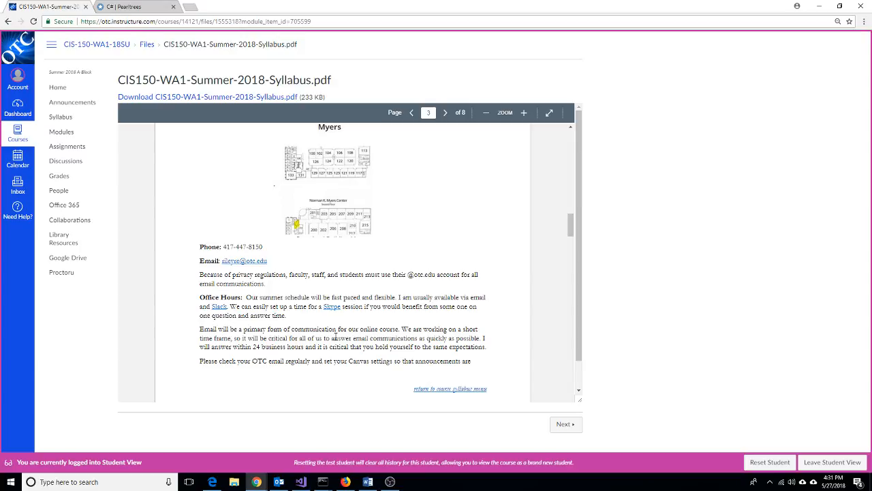
mouse_move(318, 337)
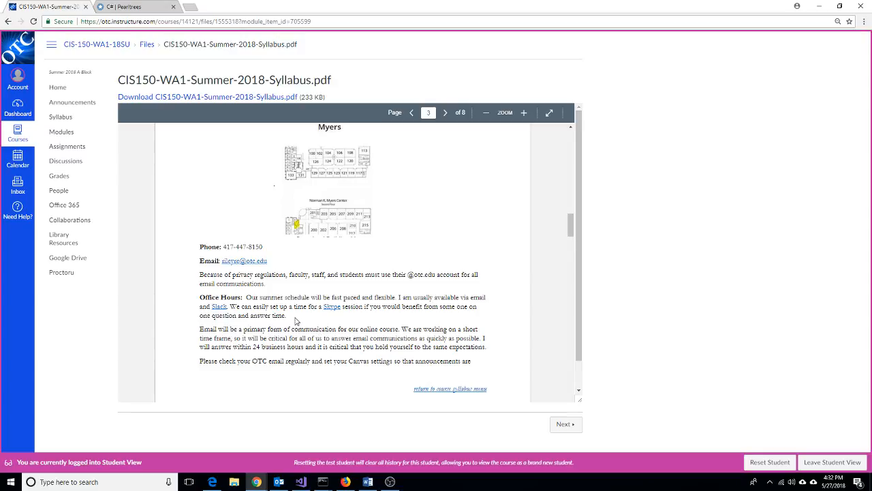
mouse_move(300, 320)
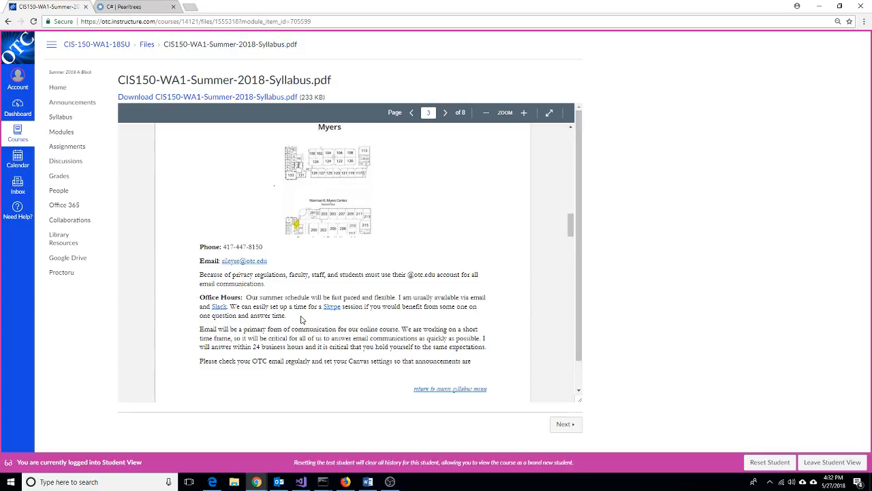
Scroll to page 4's Grades and Receiving Feedback section with the grade category table
scroll(down, 3)
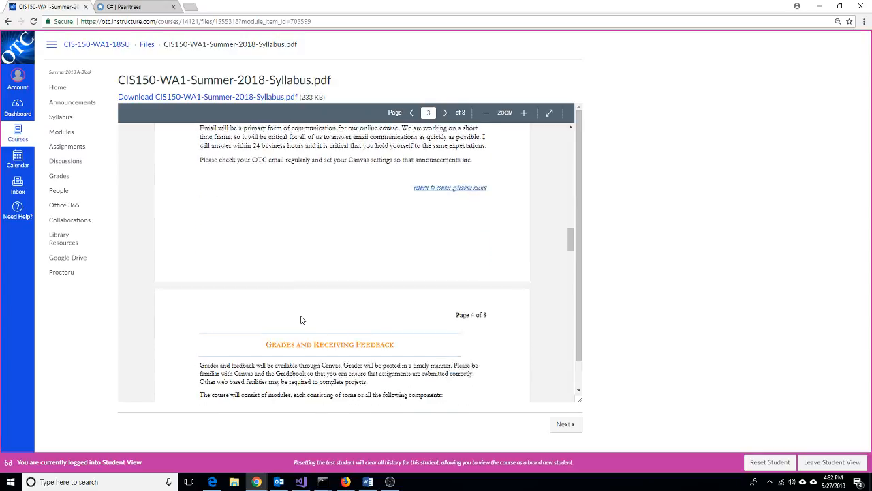
scroll(down, 3)
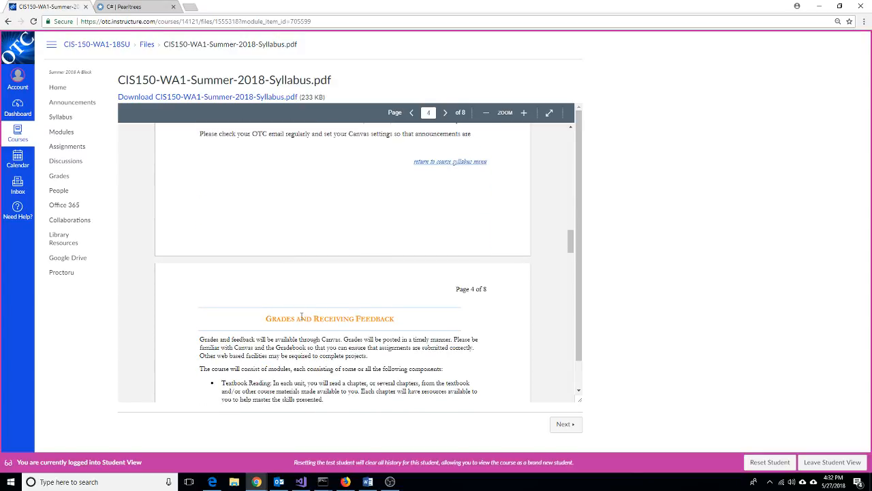
scroll(down, 3)
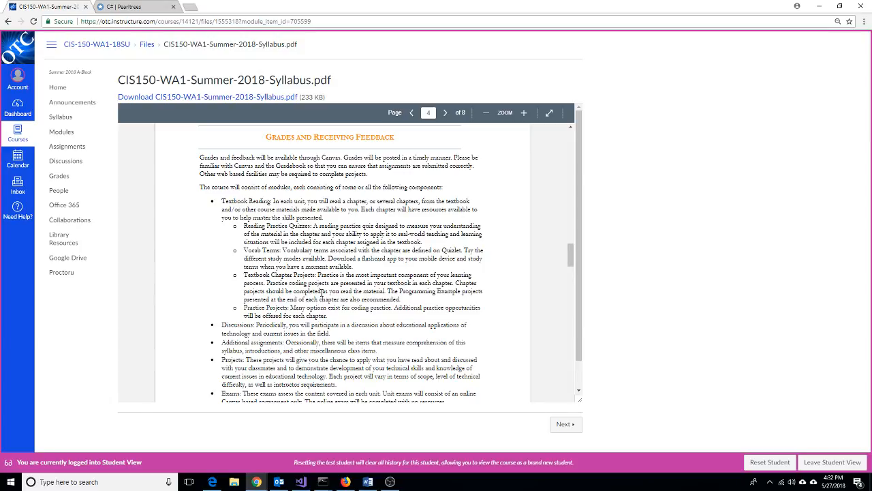
scroll(down, 3)
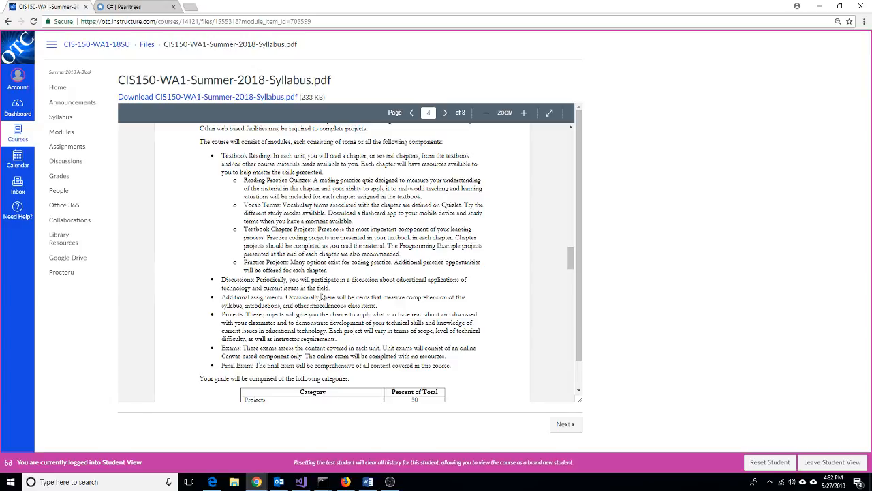
scroll(down, 3)
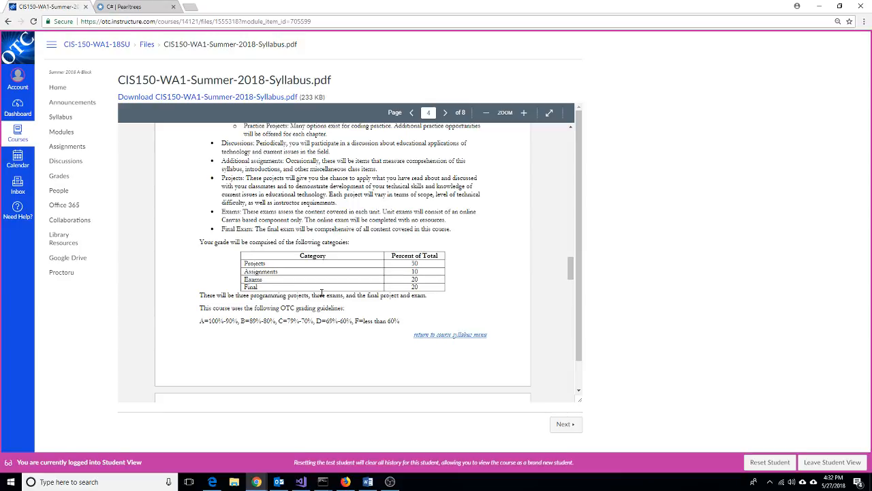
mouse_move(312, 287)
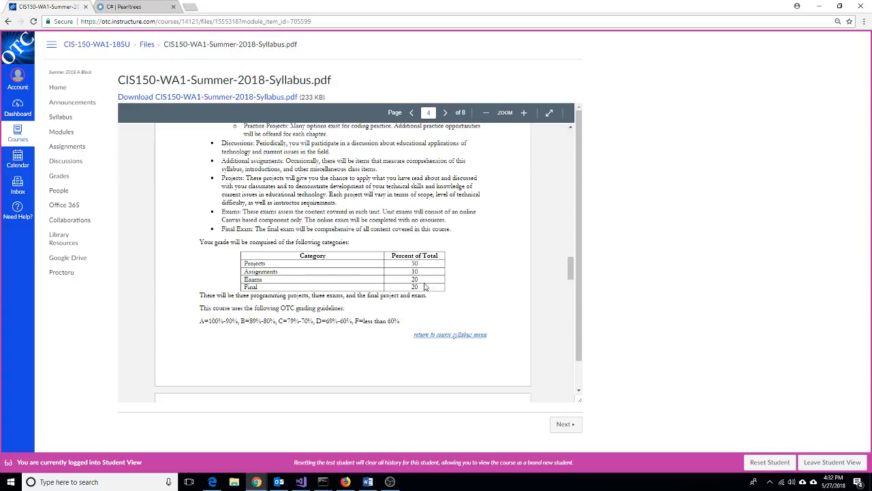
mouse_move(424, 275)
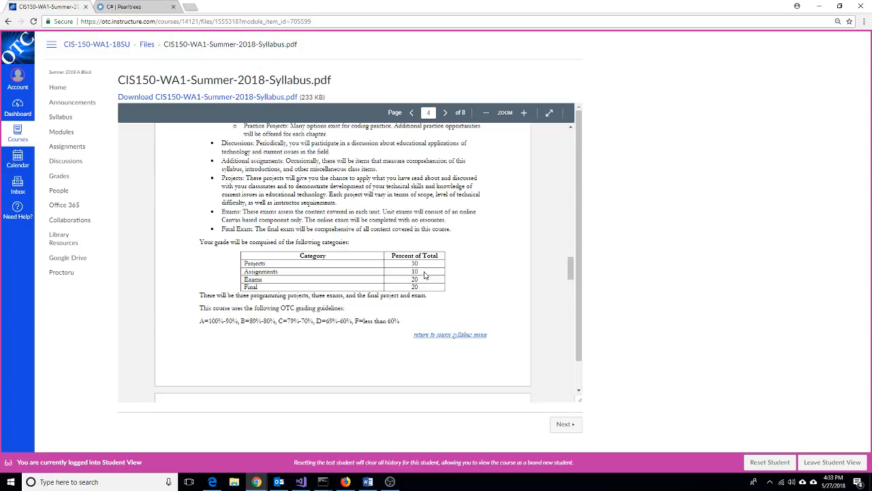
mouse_move(426, 294)
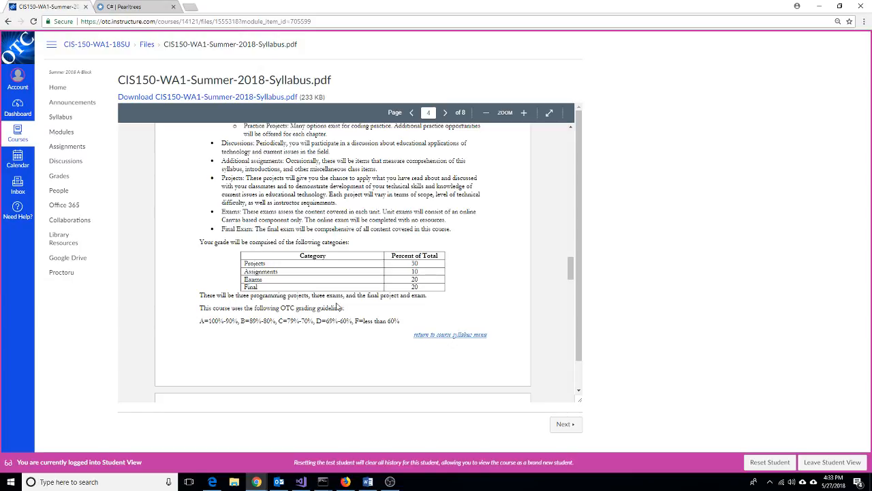
Scroll past the plagiarism and technology requirements pages to page 7's Attendance section
scroll(down, 3)
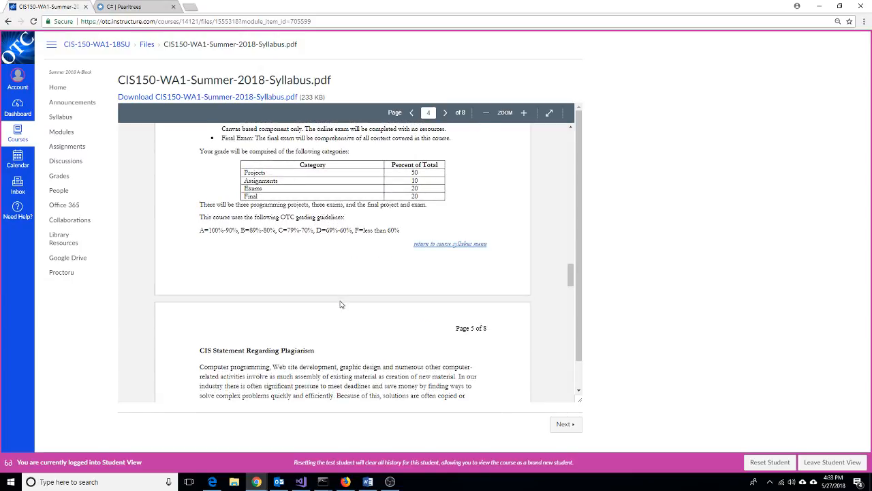
scroll(down, 3)
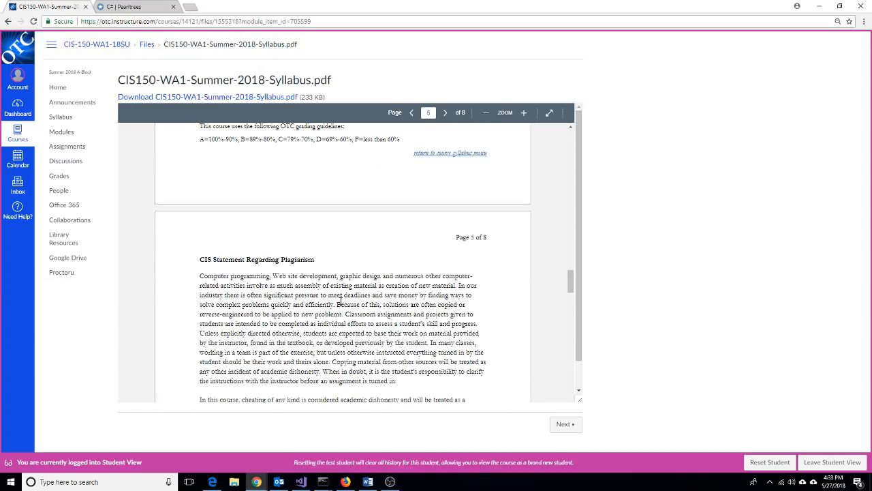
scroll(down, 3)
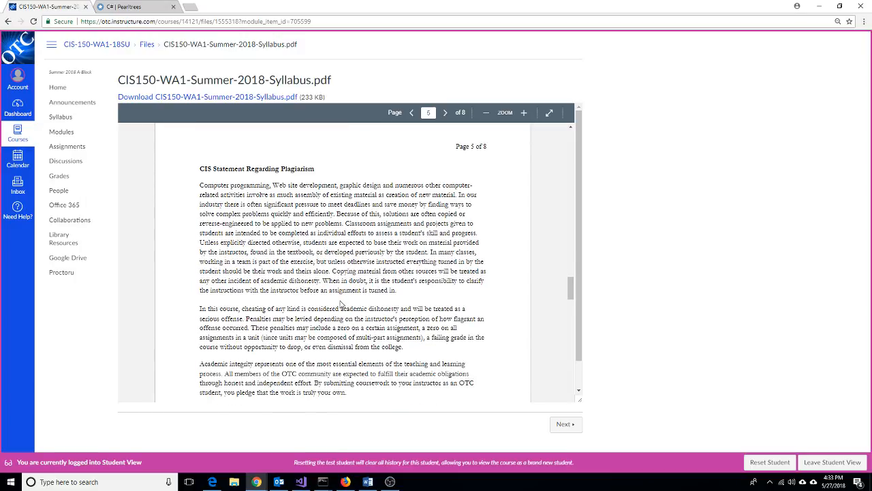
scroll(down, 3)
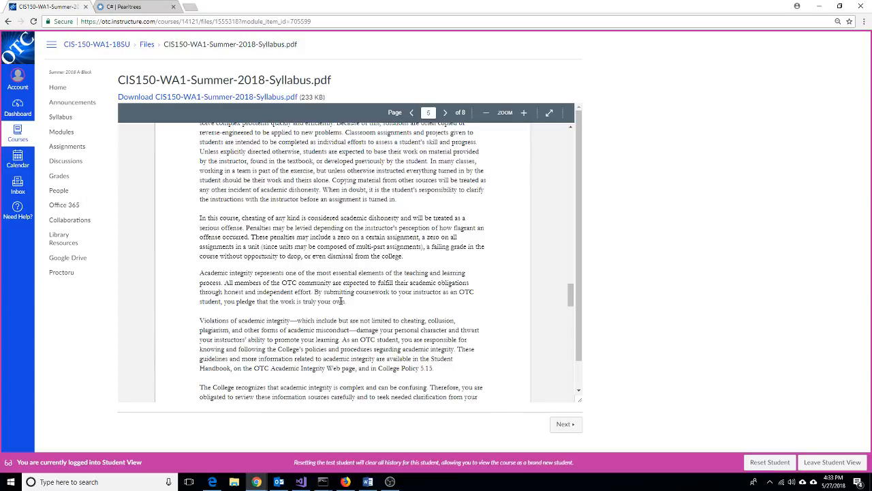
scroll(down, 3)
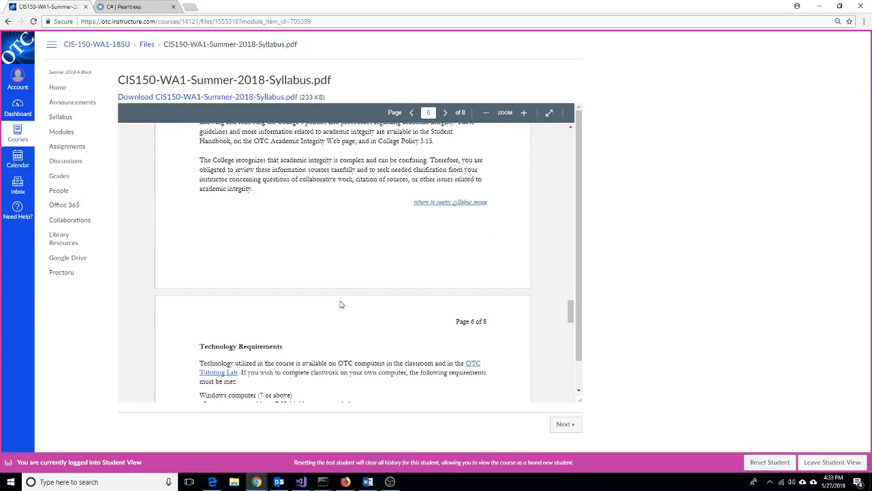
scroll(down, 3)
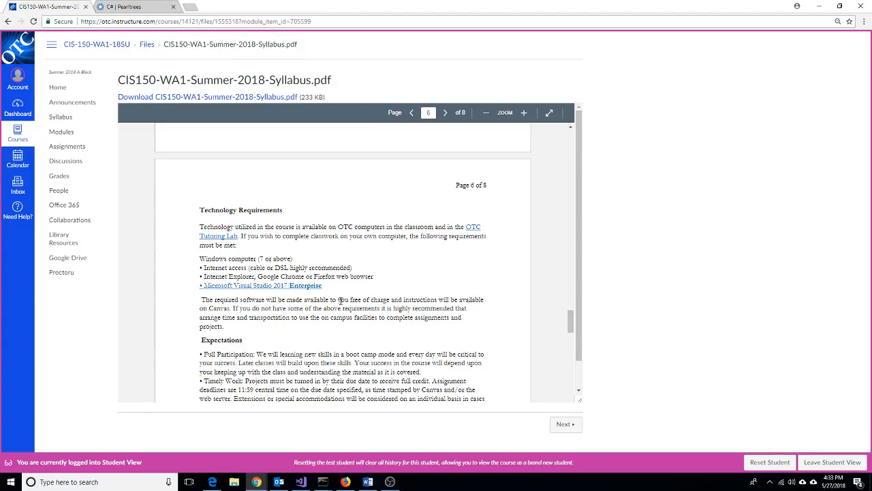
mouse_move(388, 258)
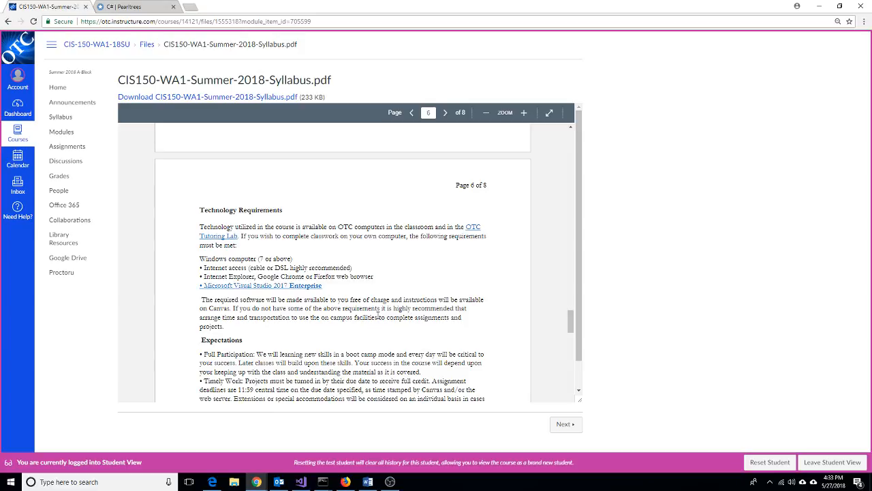
scroll(down, 3)
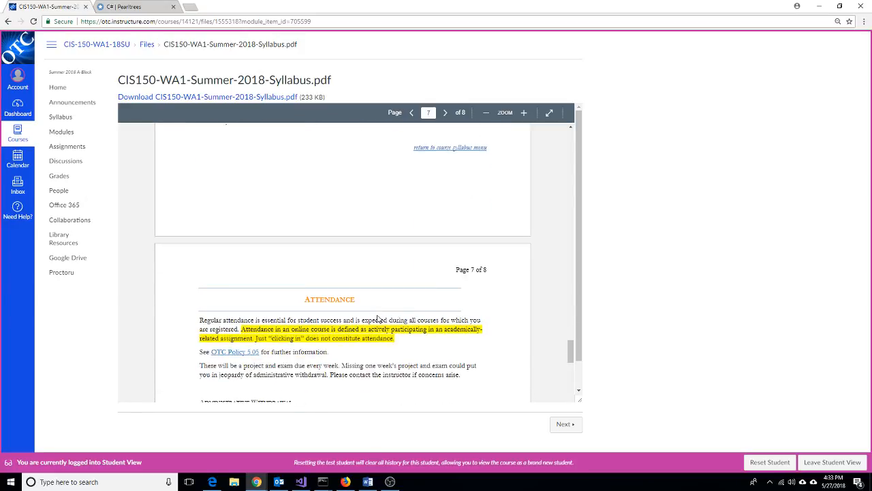
Scroll to the syllabus's final Related College Policies section, then move on to the Setup Start Here! page
scroll(down, 3)
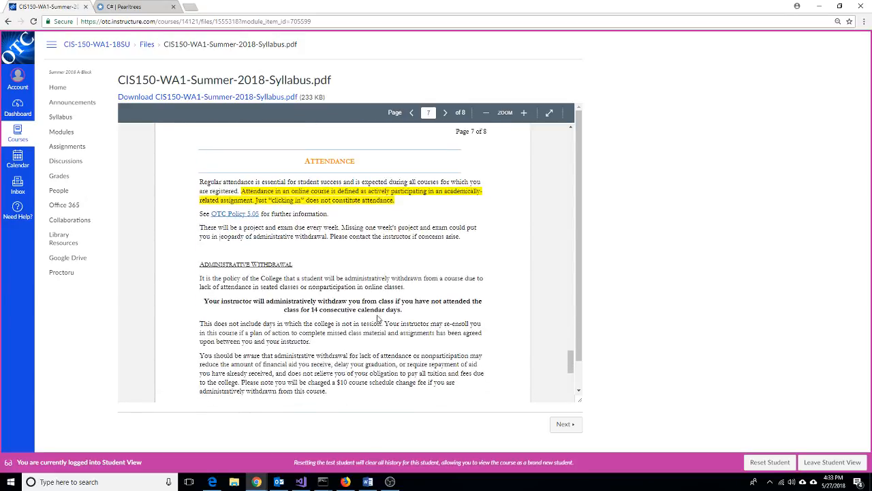
scroll(down, 3)
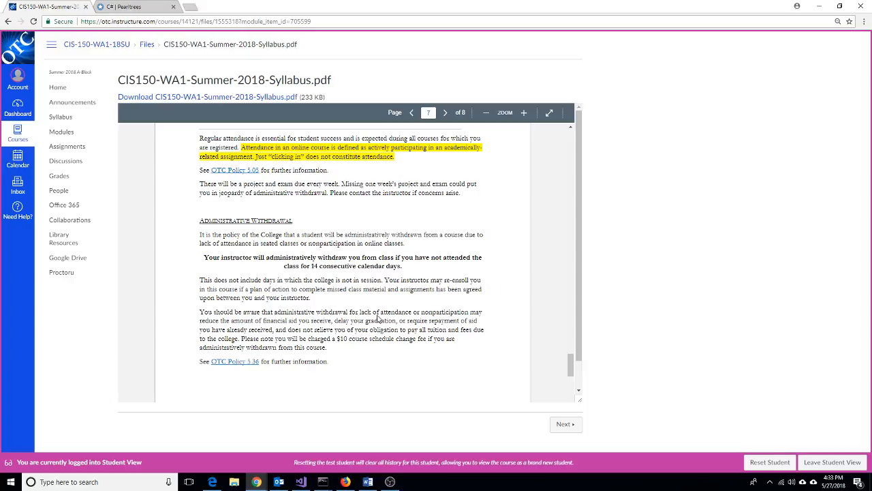
scroll(down, 3)
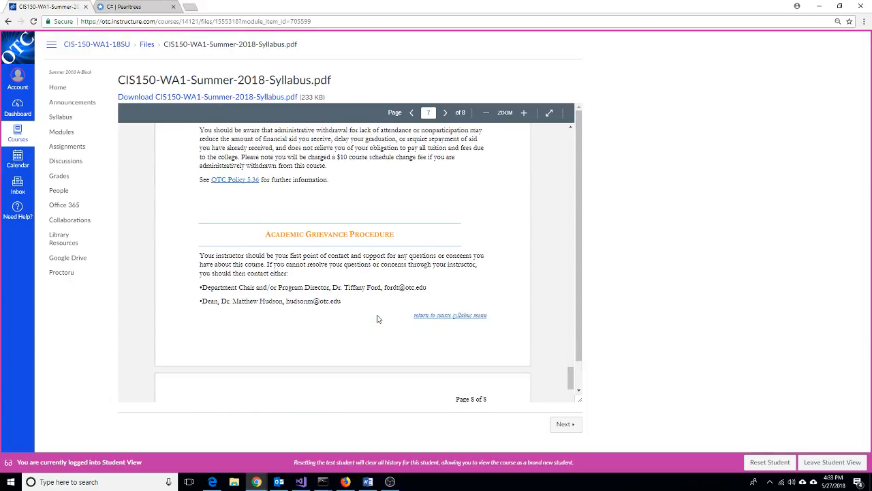
click(445, 112)
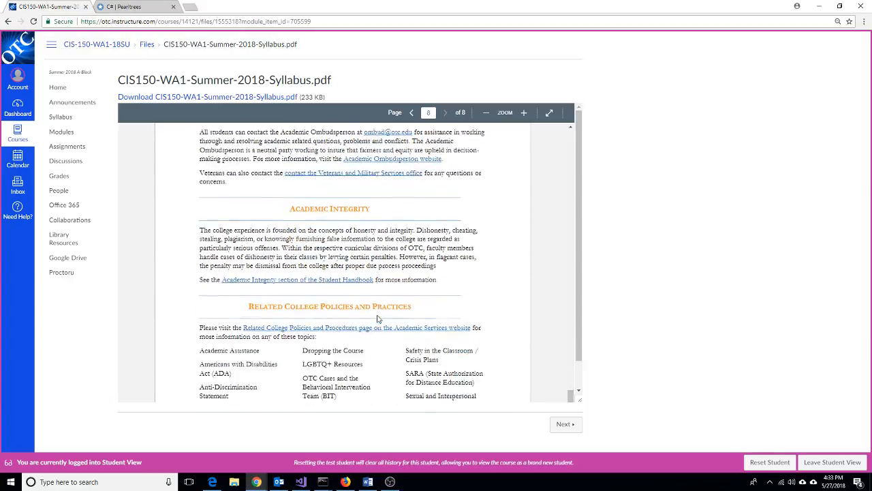
scroll(down, 3)
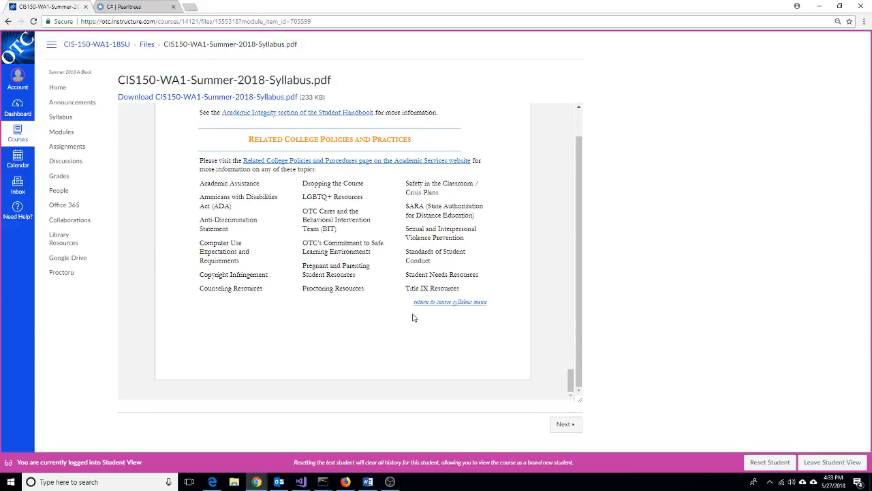
mouse_move(660, 371)
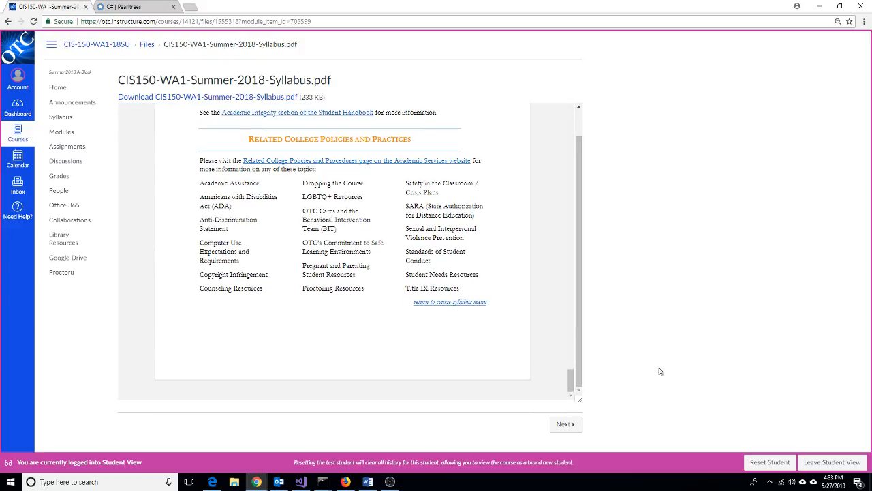
mouse_move(567, 424)
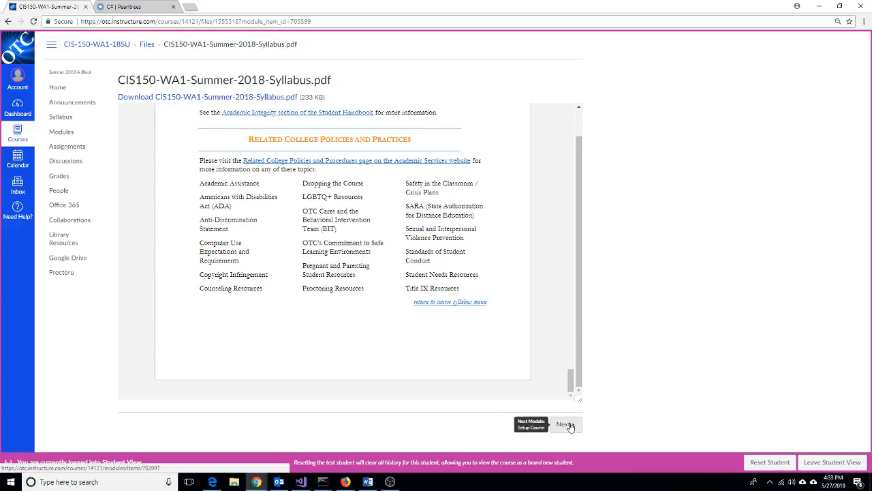
click(564, 425)
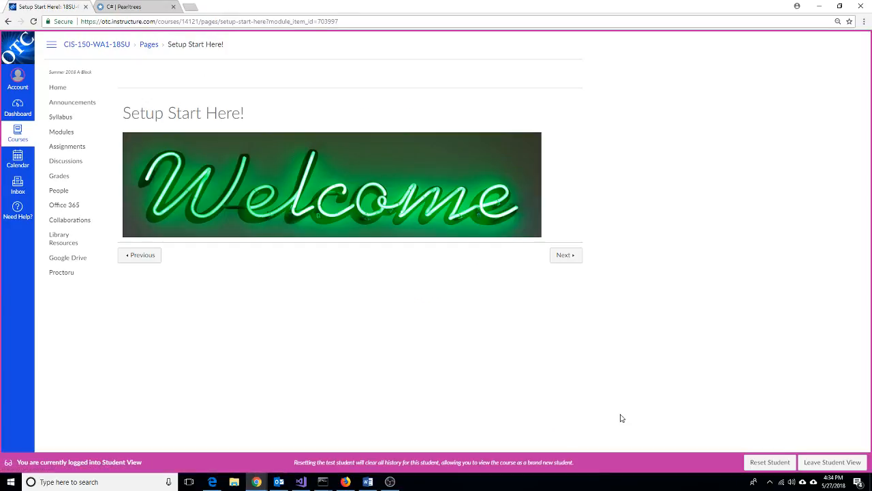
mouse_move(437, 335)
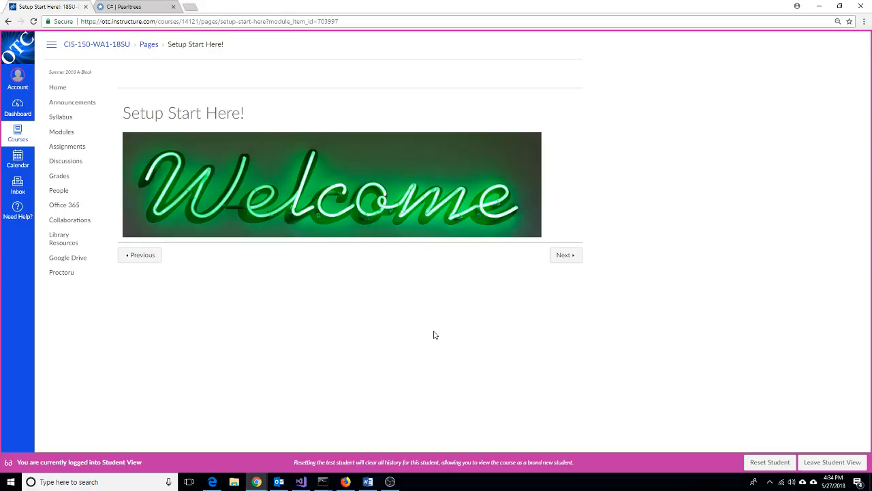